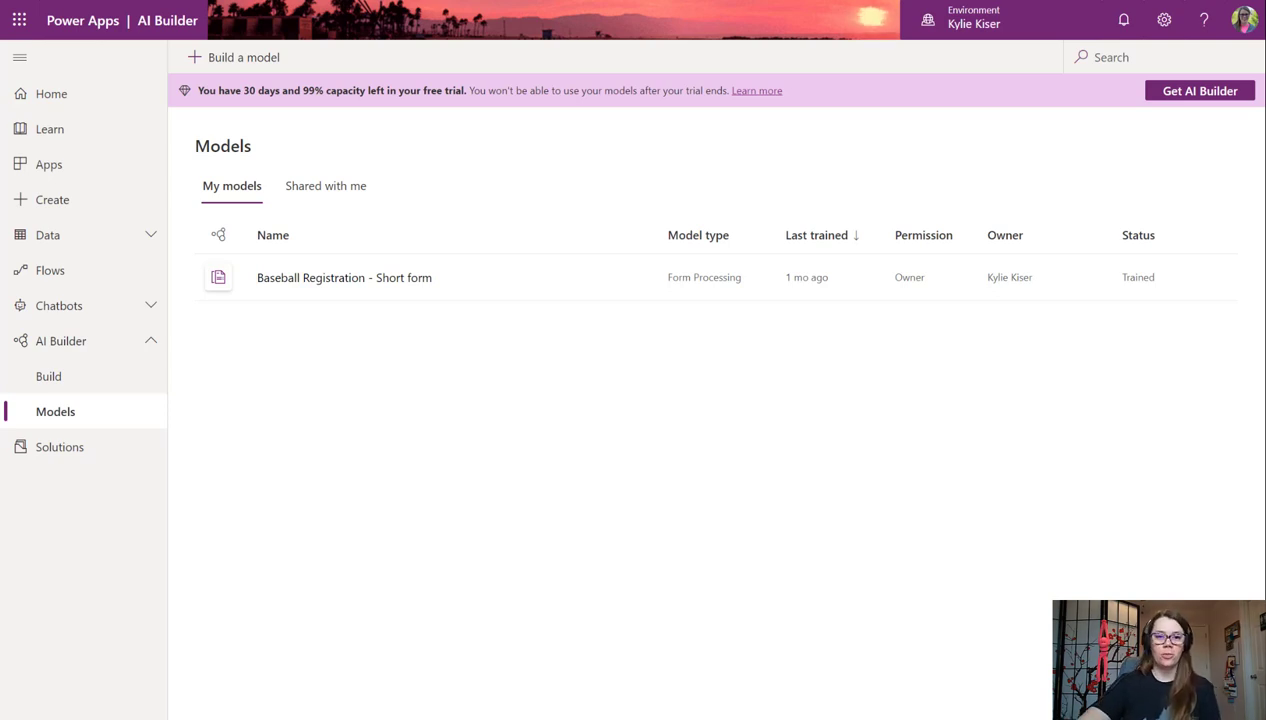
mouse_move(344, 276)
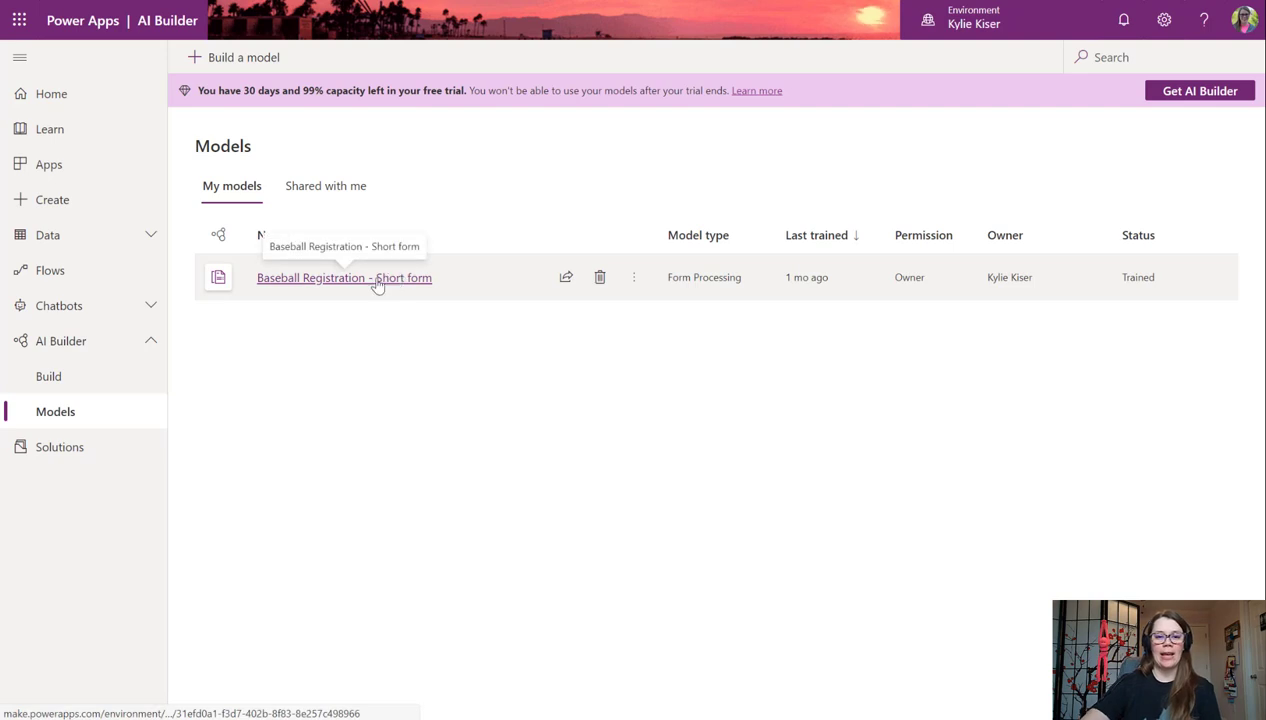
mouse_move(434, 266)
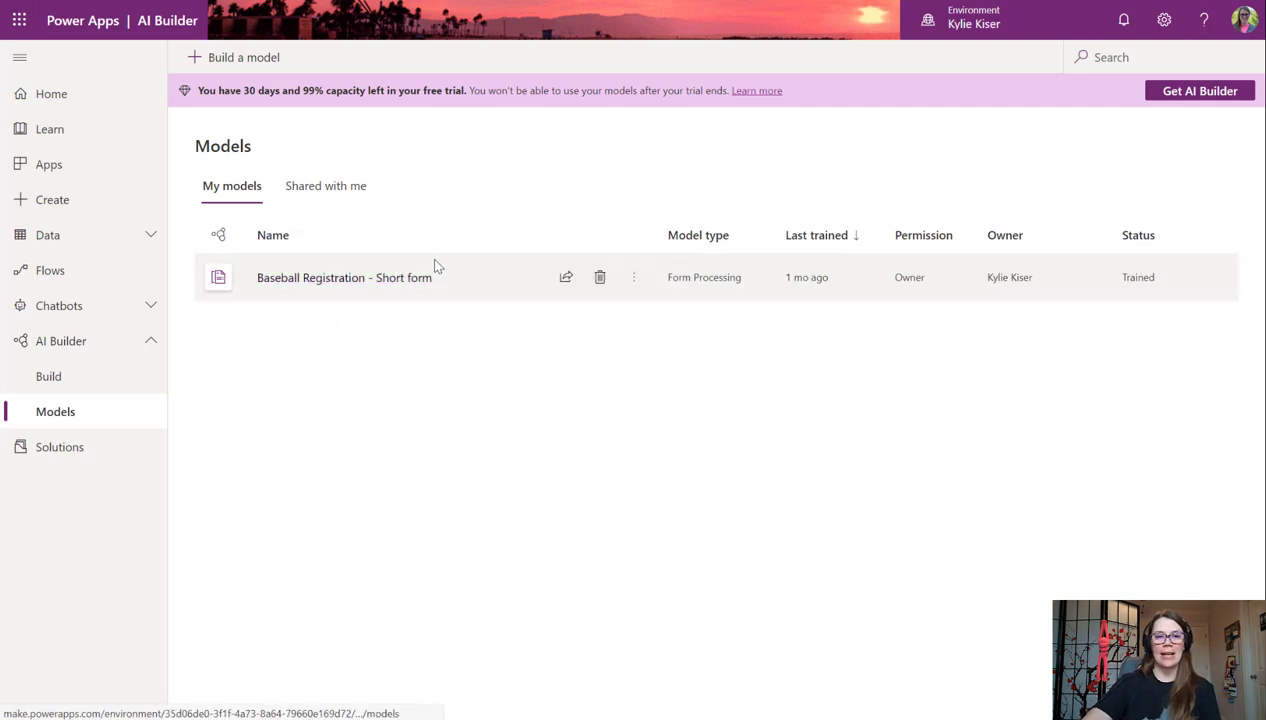
mouse_move(366, 264)
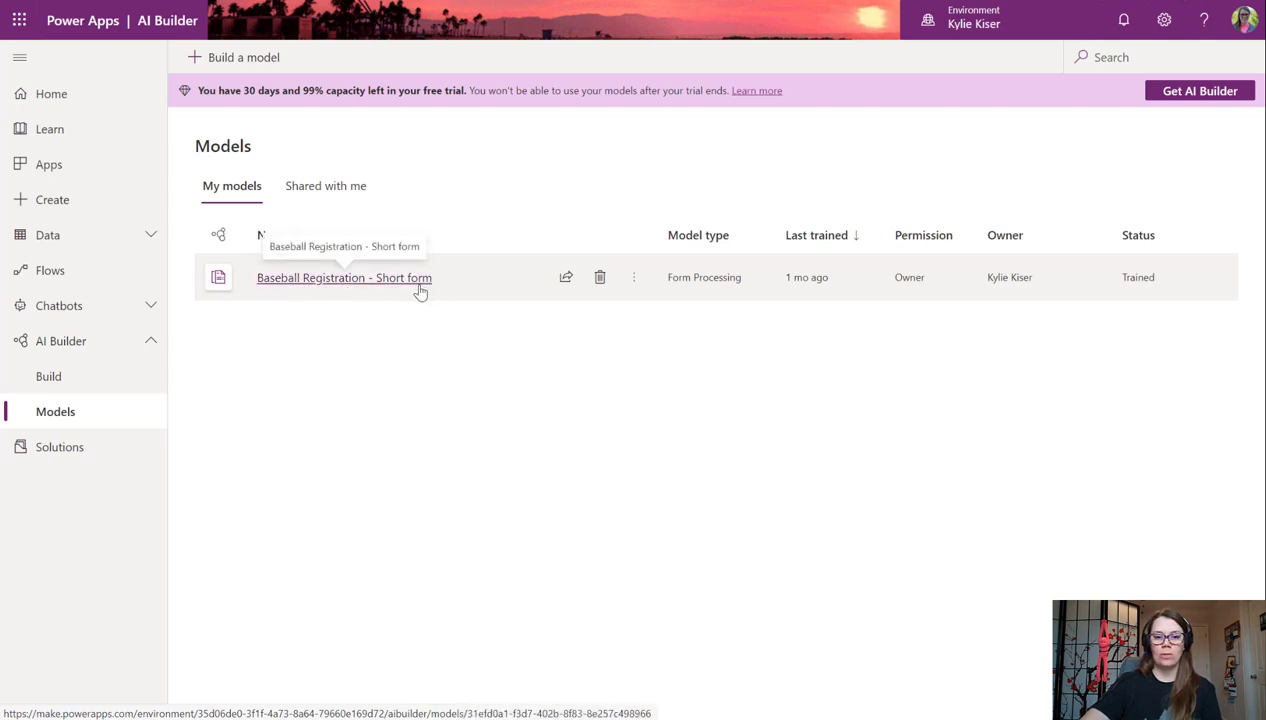
Start a new blank phone-layout canvas app from the Power Baseball League solution.
left_click(344, 276)
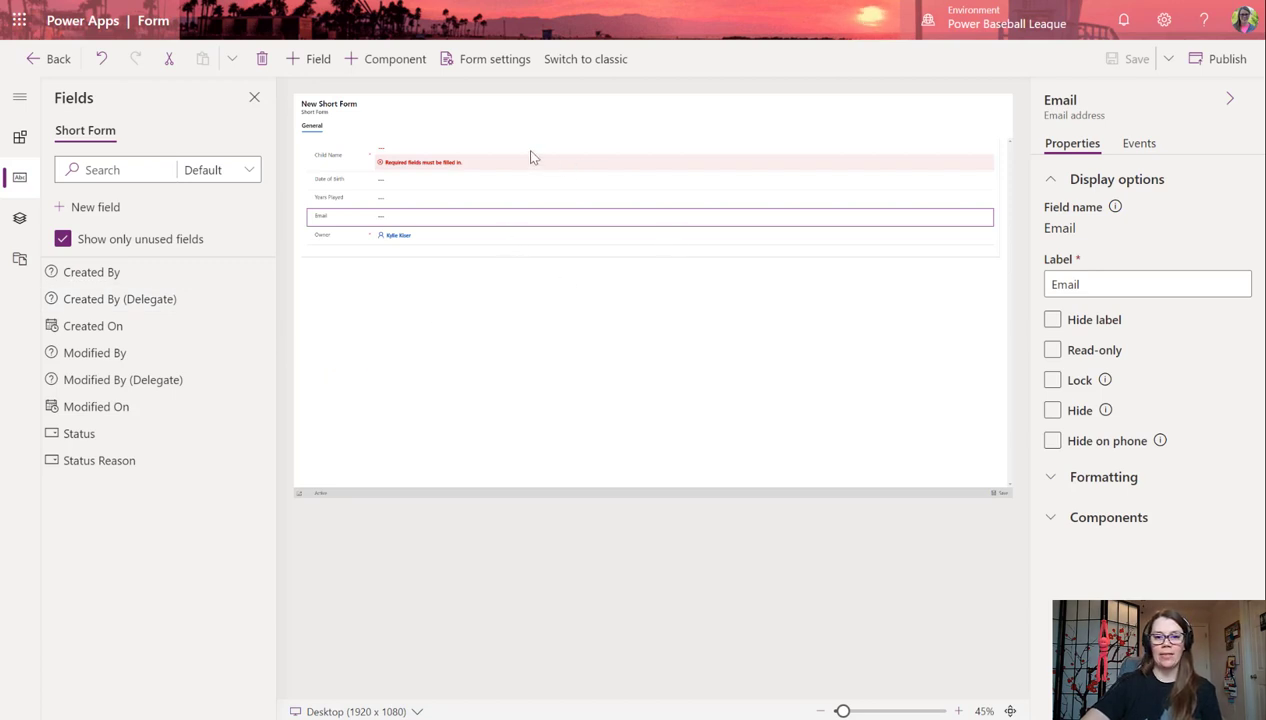
mouse_move(458, 152)
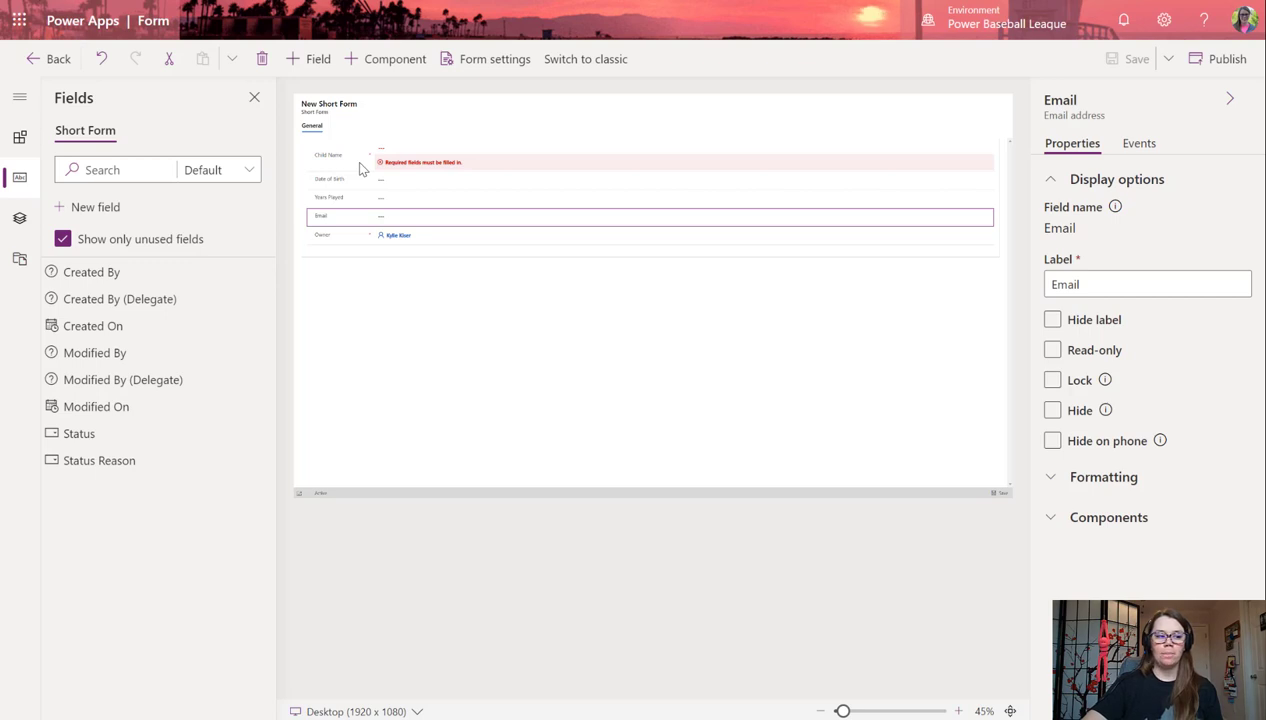
mouse_move(426, 174)
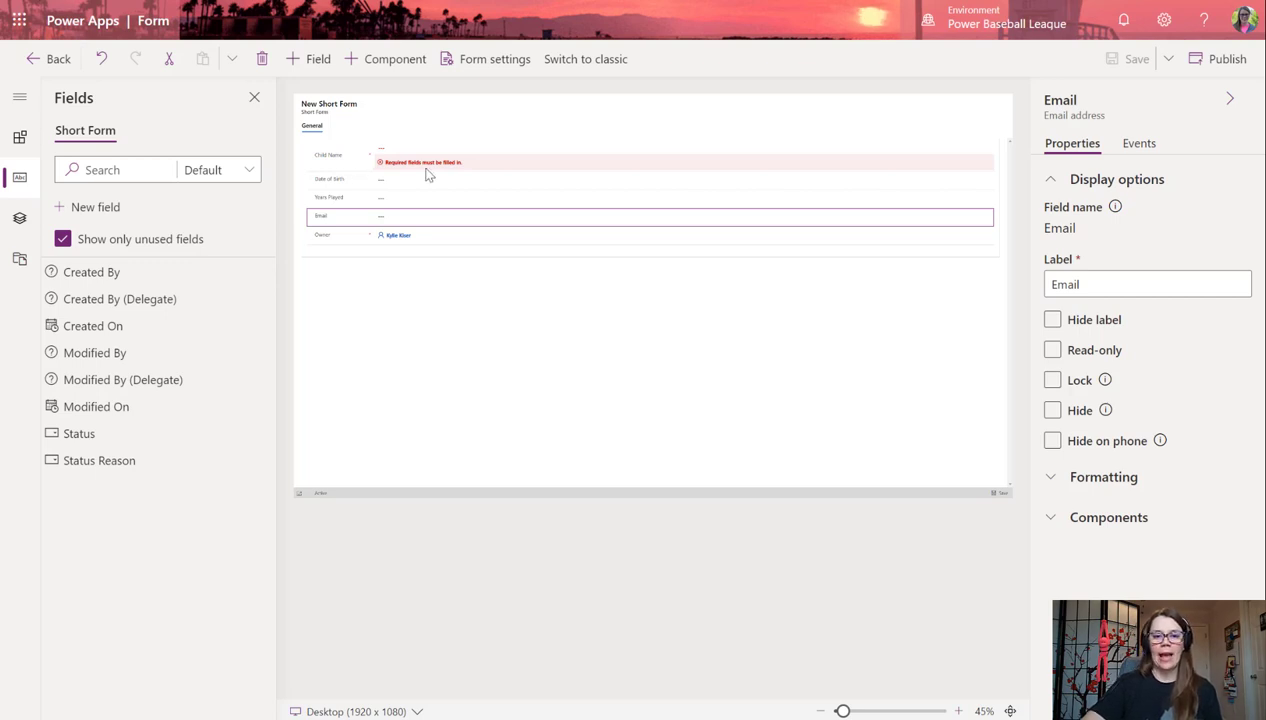
mouse_move(338, 198)
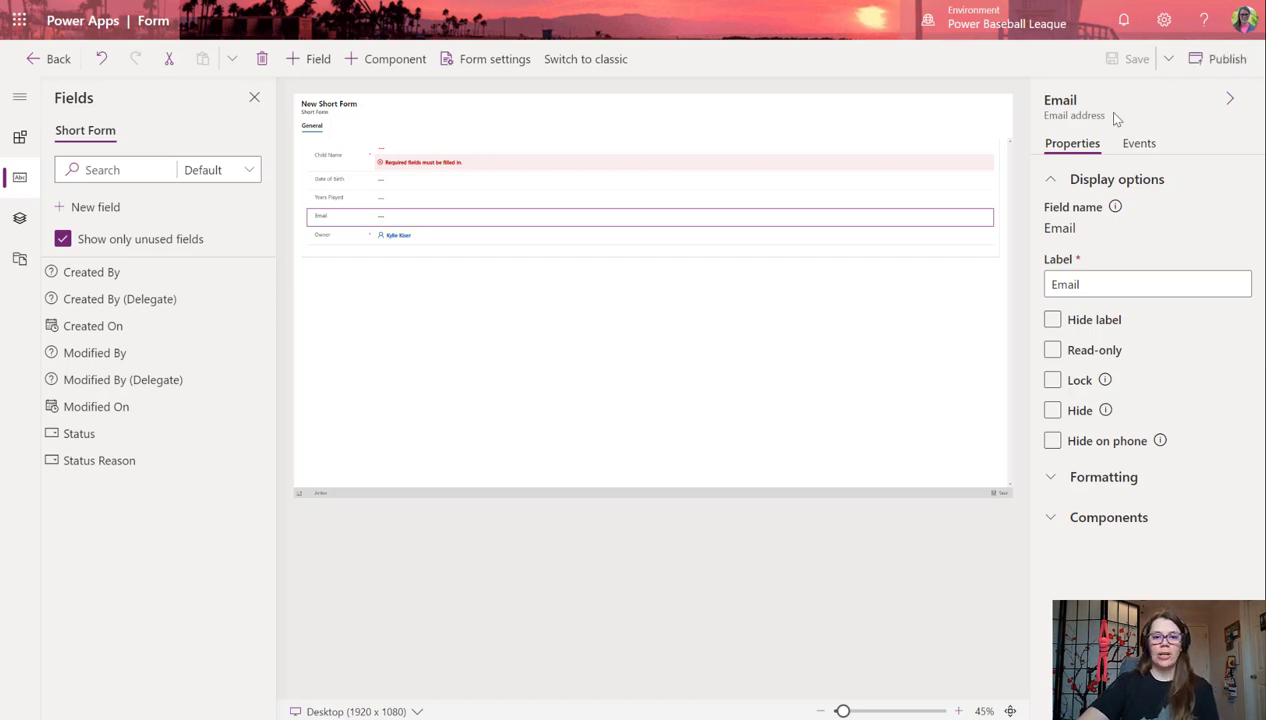
mouse_move(556, 84)
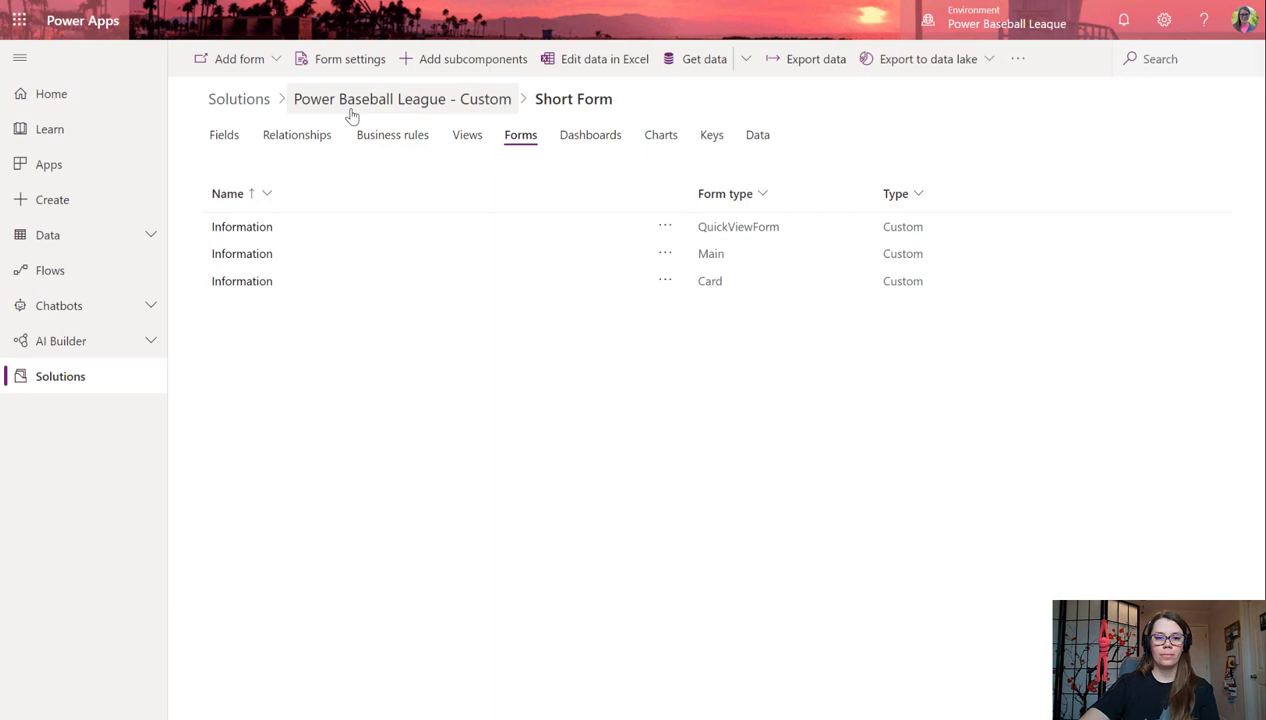
mouse_move(308, 110)
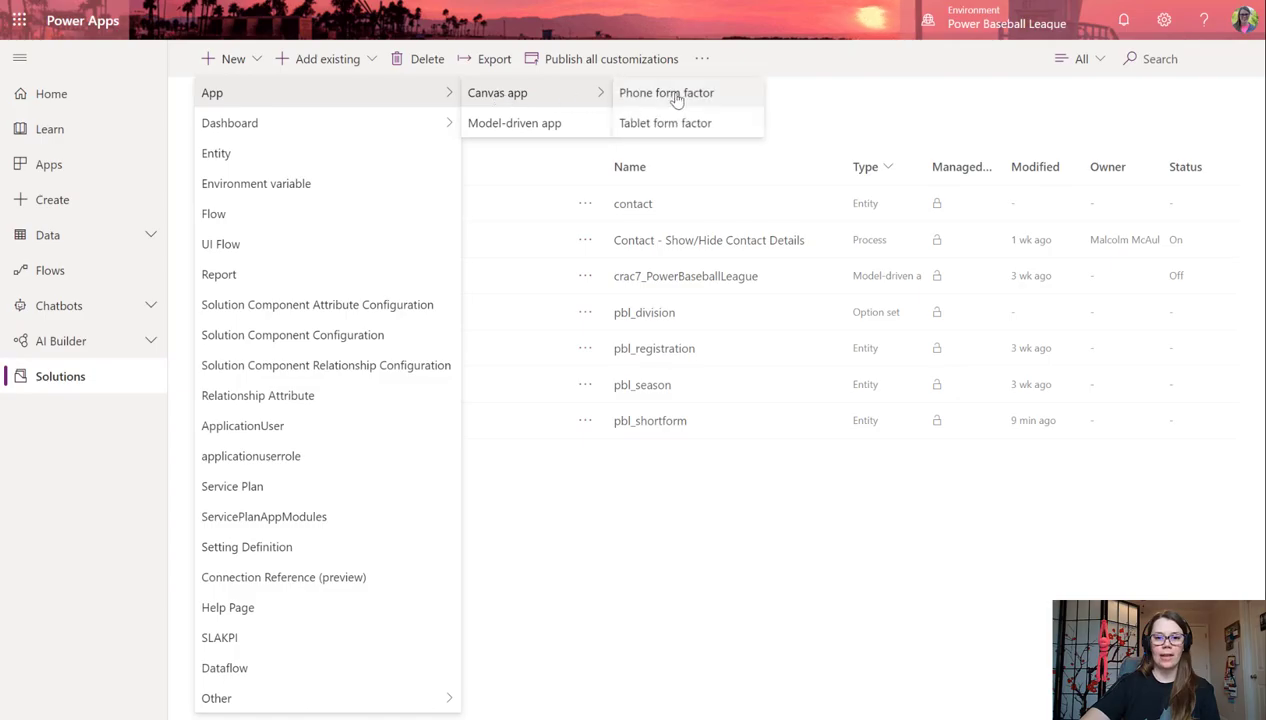
left_click(666, 92)
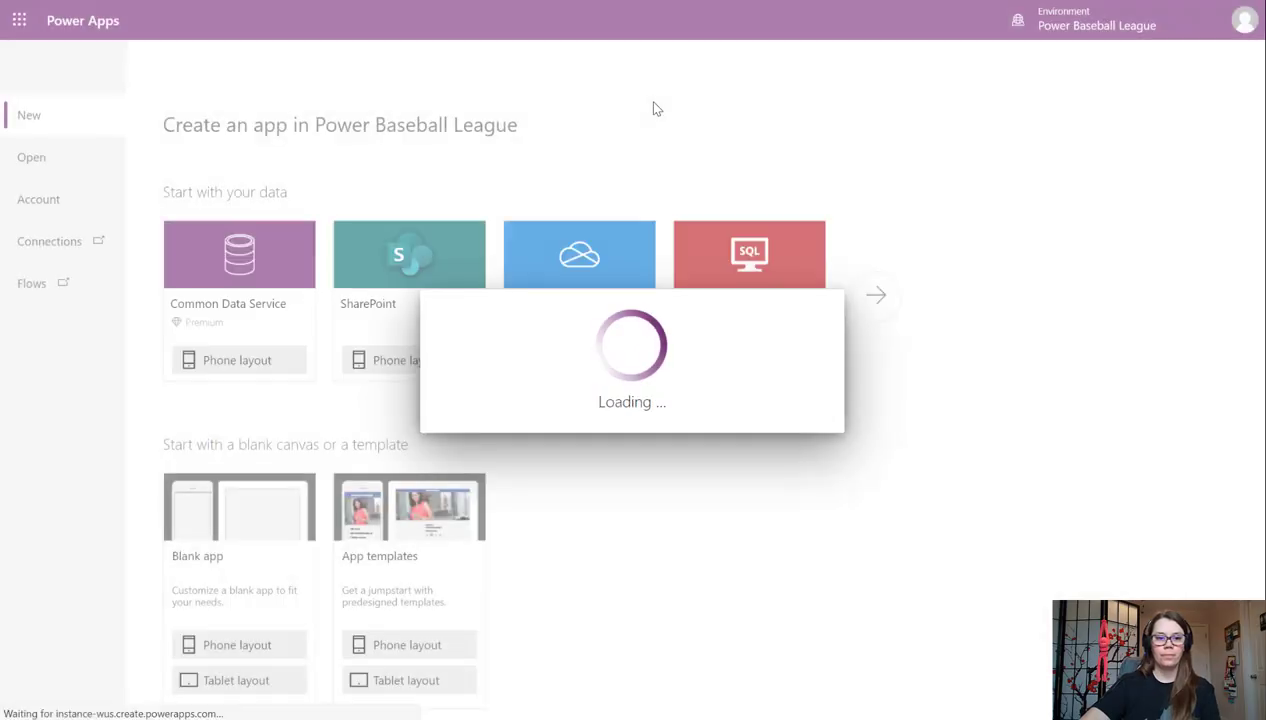
mouse_move(270, 262)
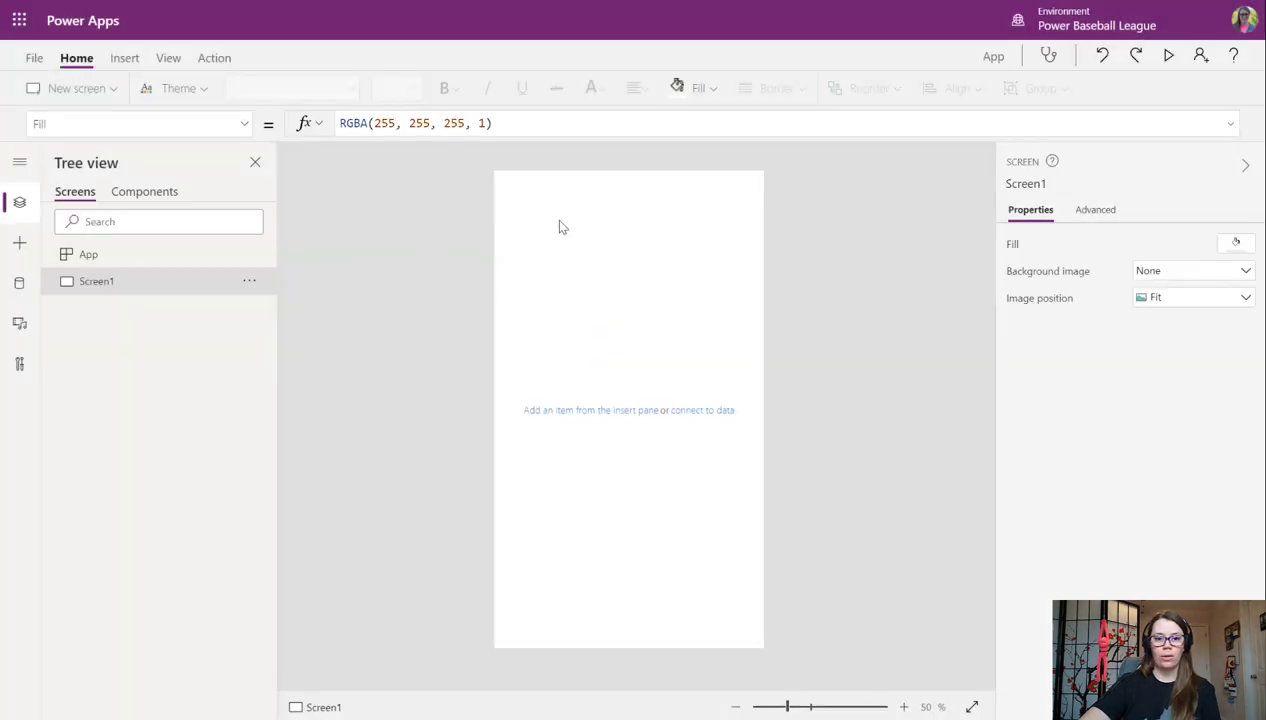
mouse_move(334, 352)
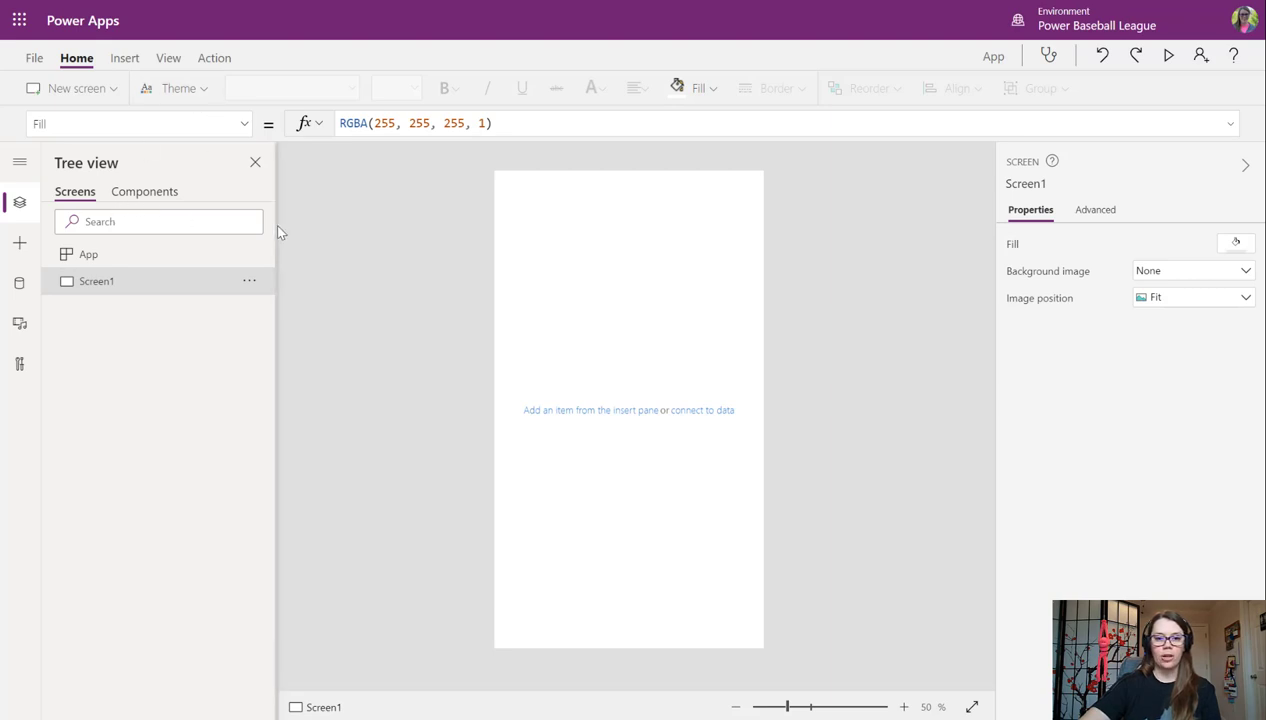
Insert an AI Builder form processor and dismiss the premium component notice permanently.
left_click(124, 56)
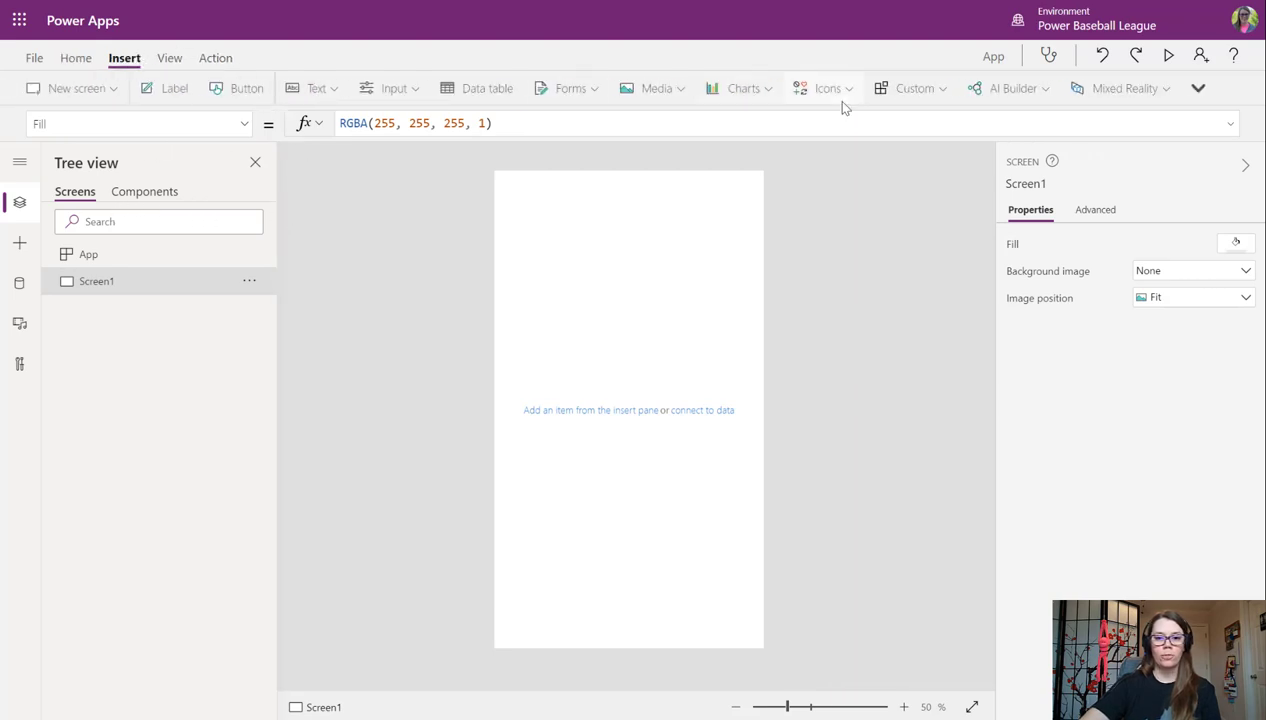
left_click(1008, 88)
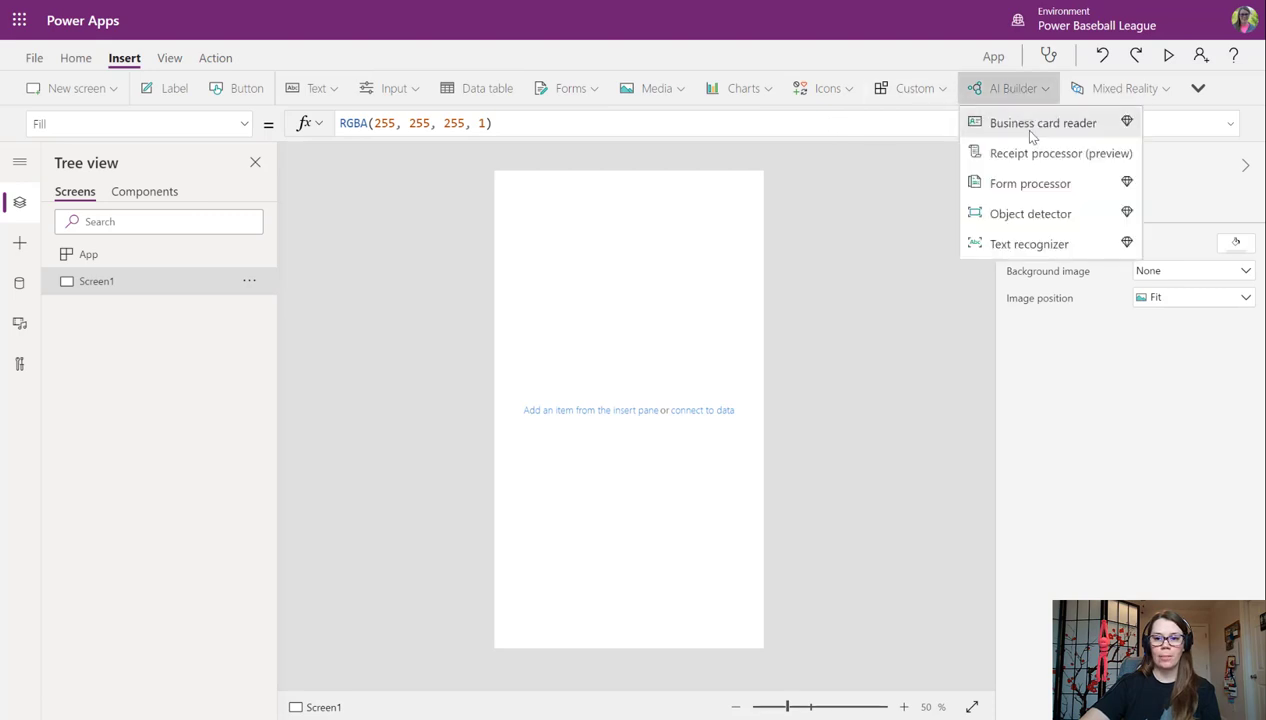
left_click(1030, 184)
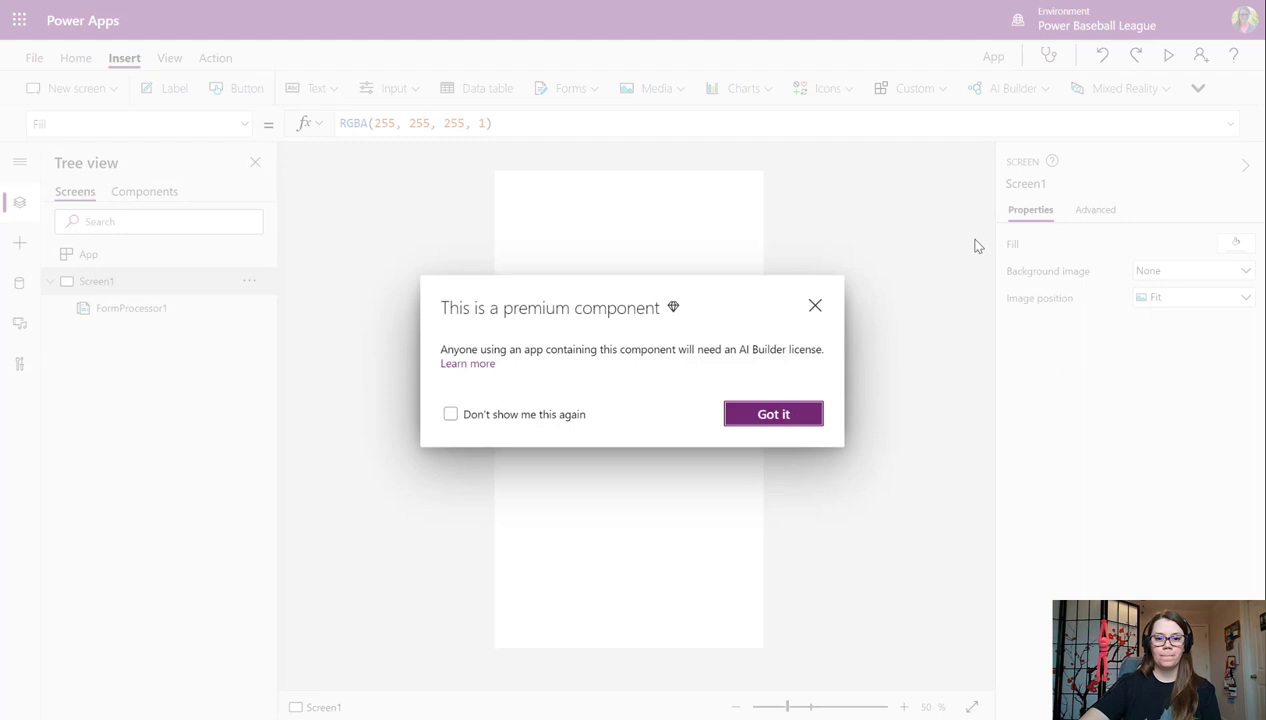
left_click(450, 414)
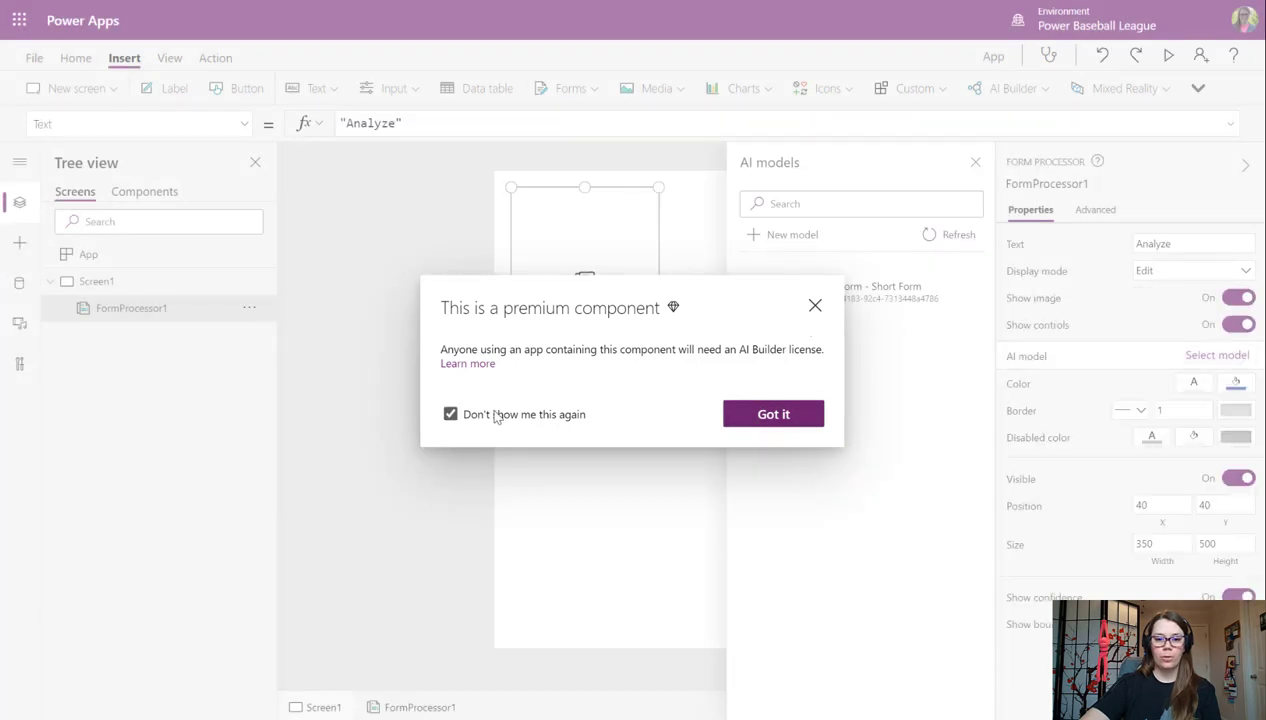
left_click(772, 412)
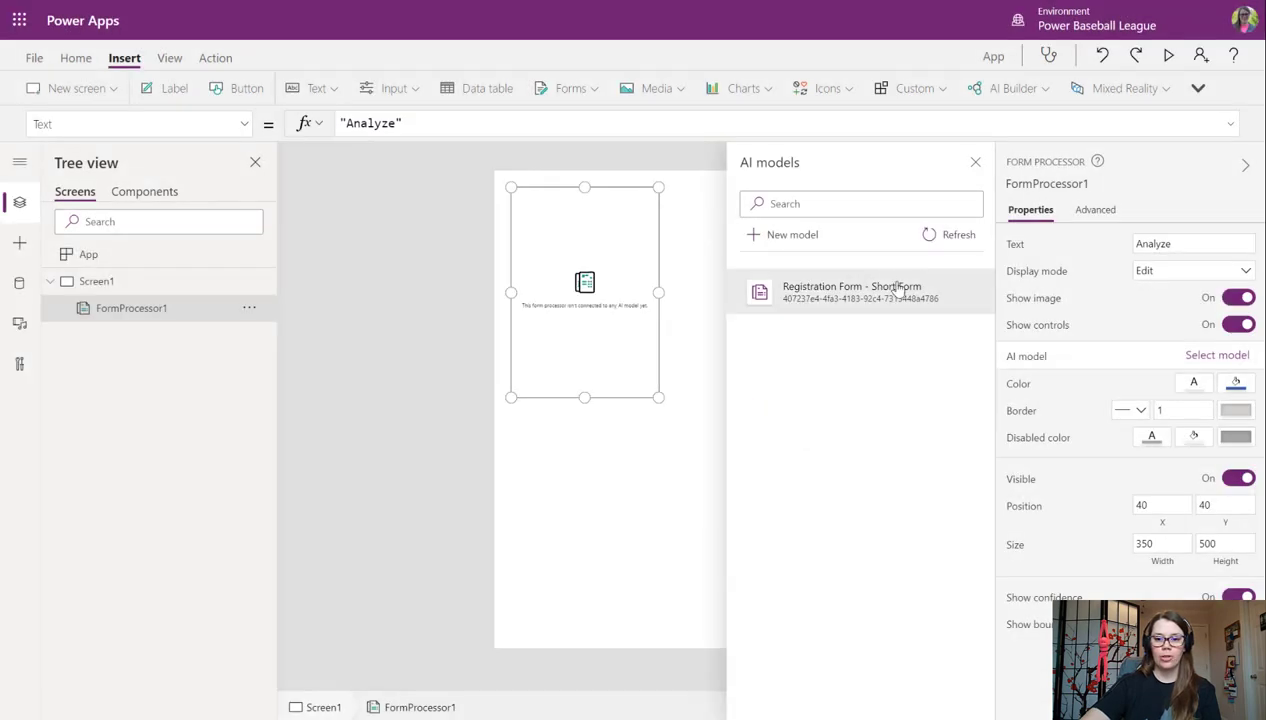
Link the Registration Form - Short Form model, enlarge the processor, and analyze a scanned form.
left_click(852, 292)
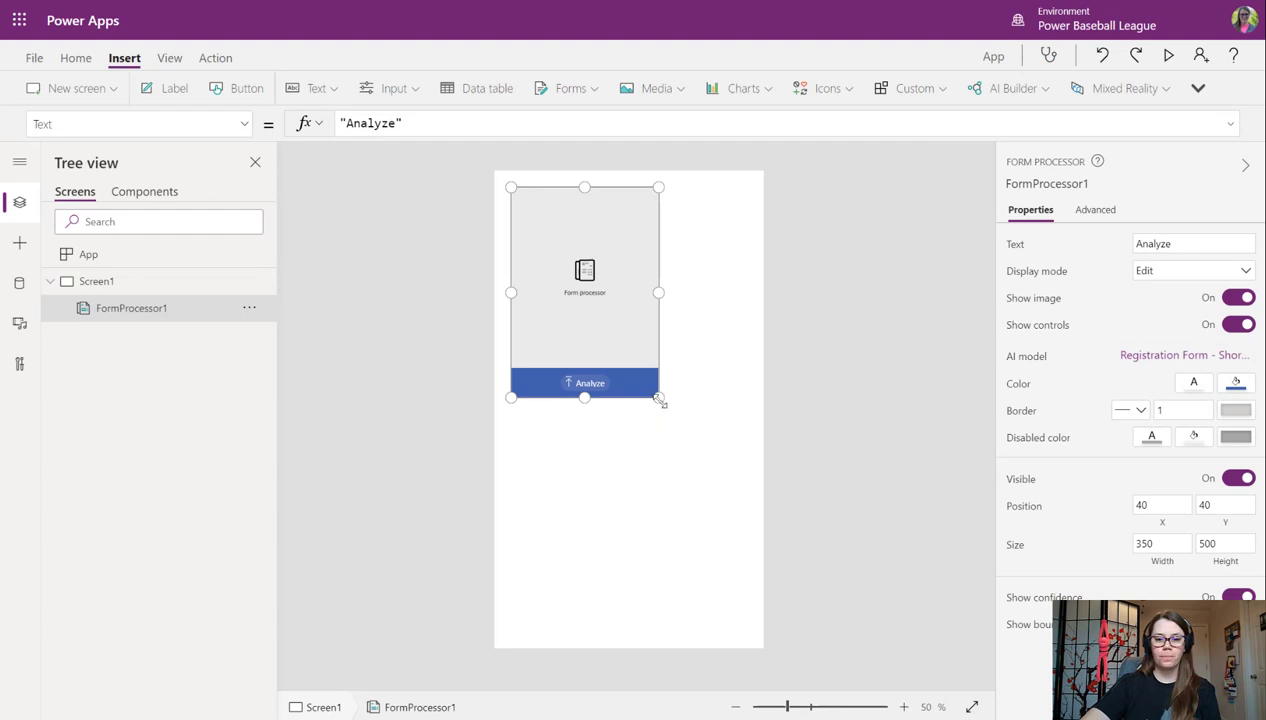
left_click_drag(658, 398, 744, 530)
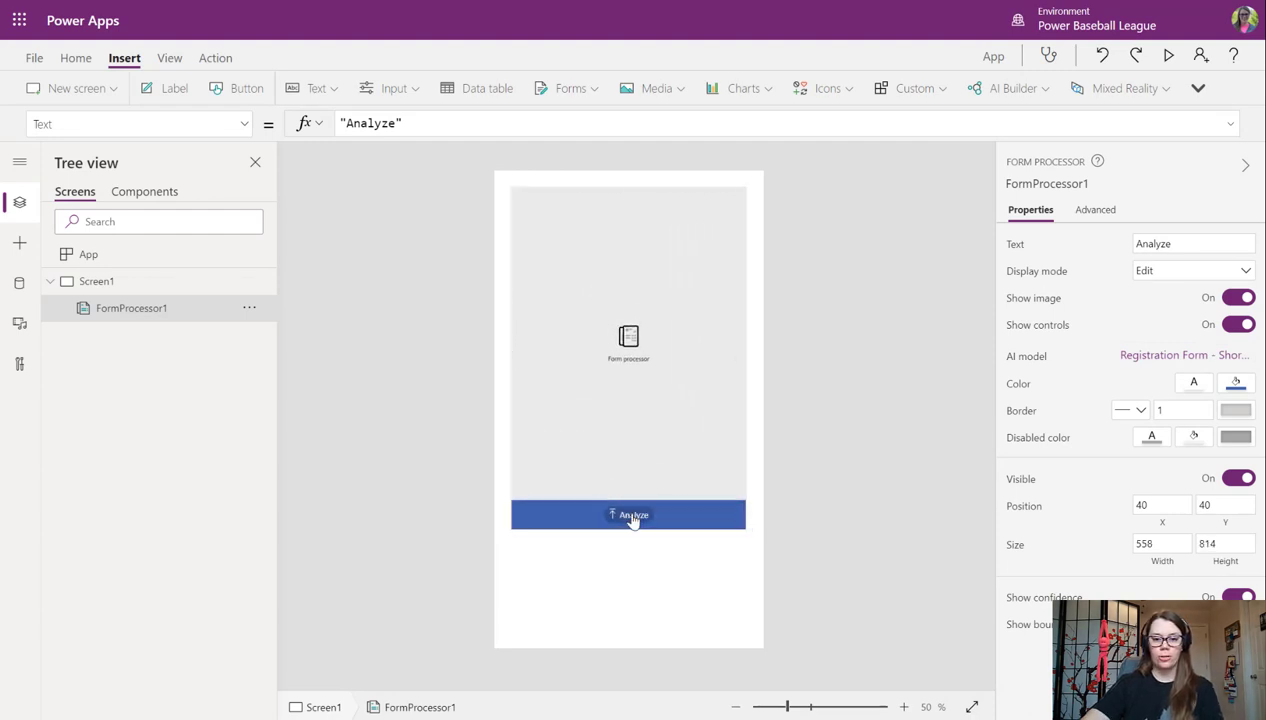
left_click(628, 514)
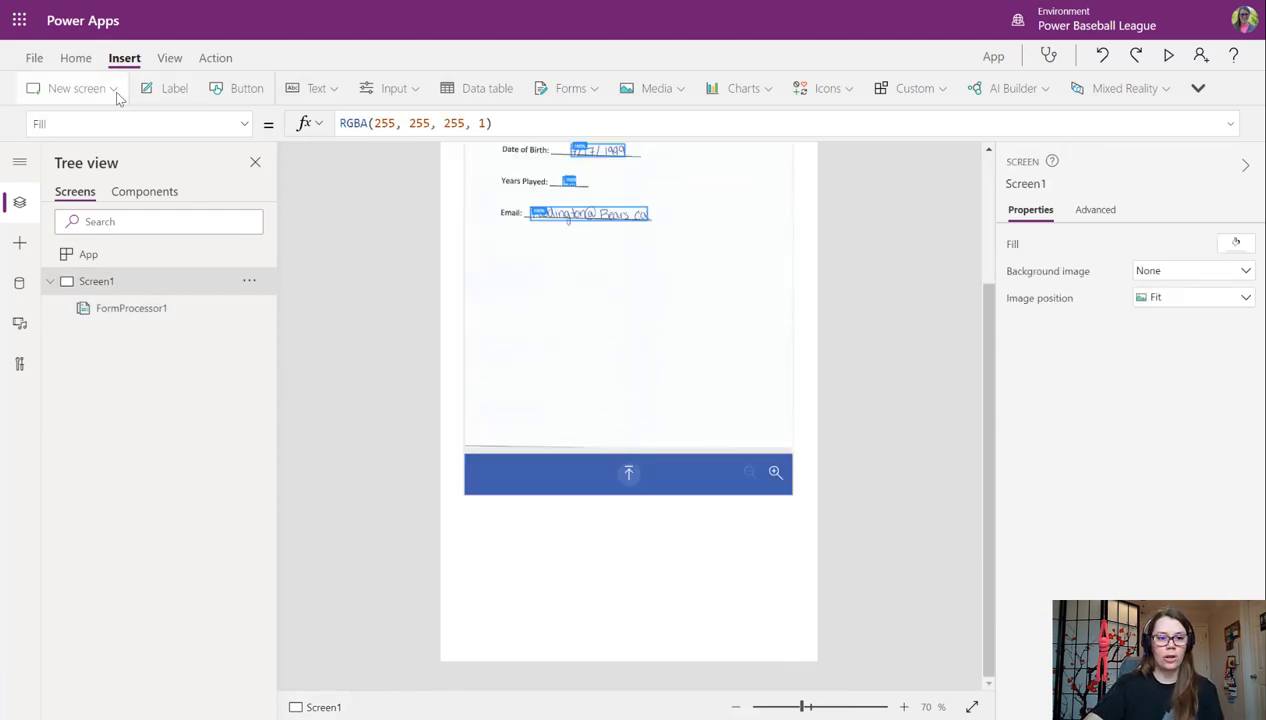
Add a new form screen and connect its edit form to the Short Forms table.
left_click(76, 88)
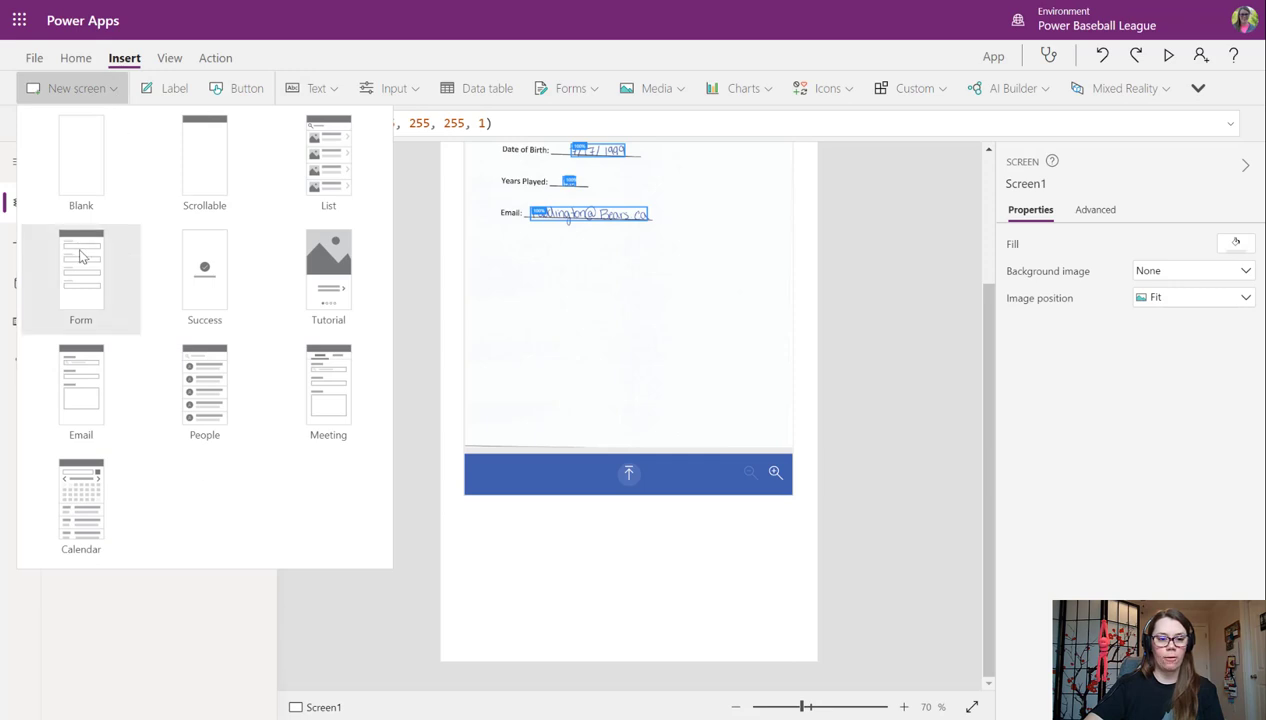
left_click(80, 270)
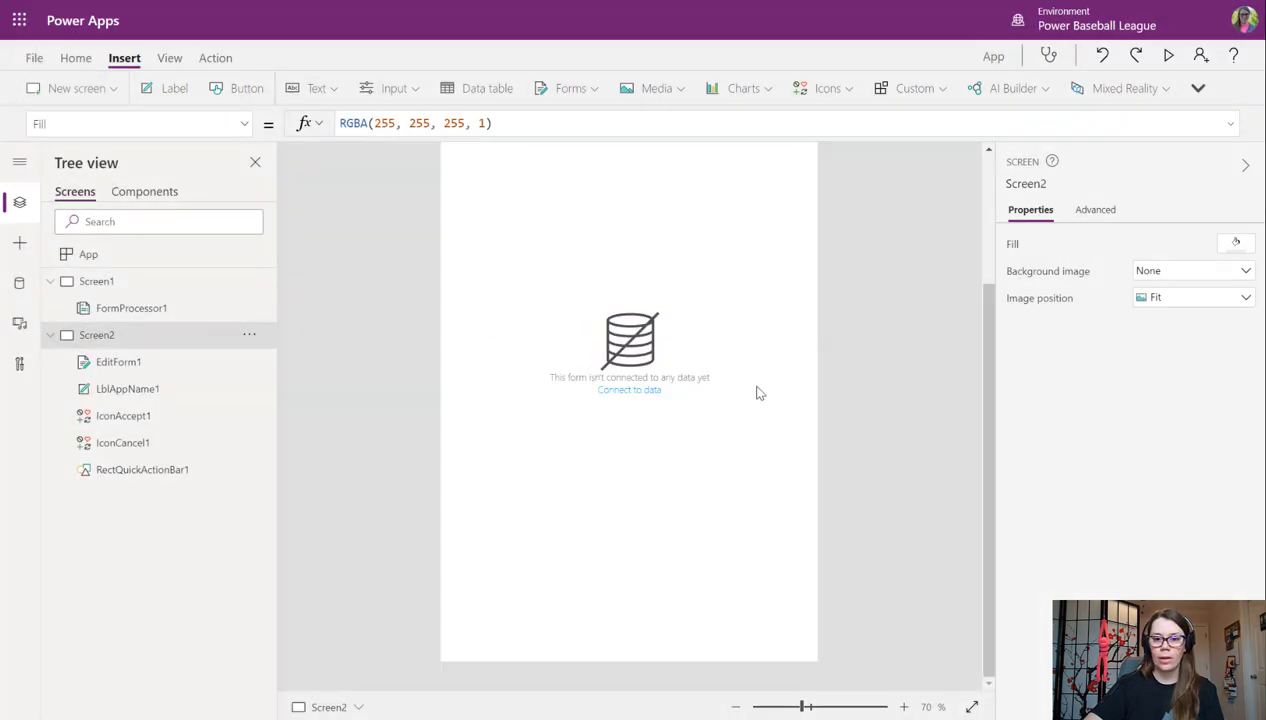
left_click(628, 390)
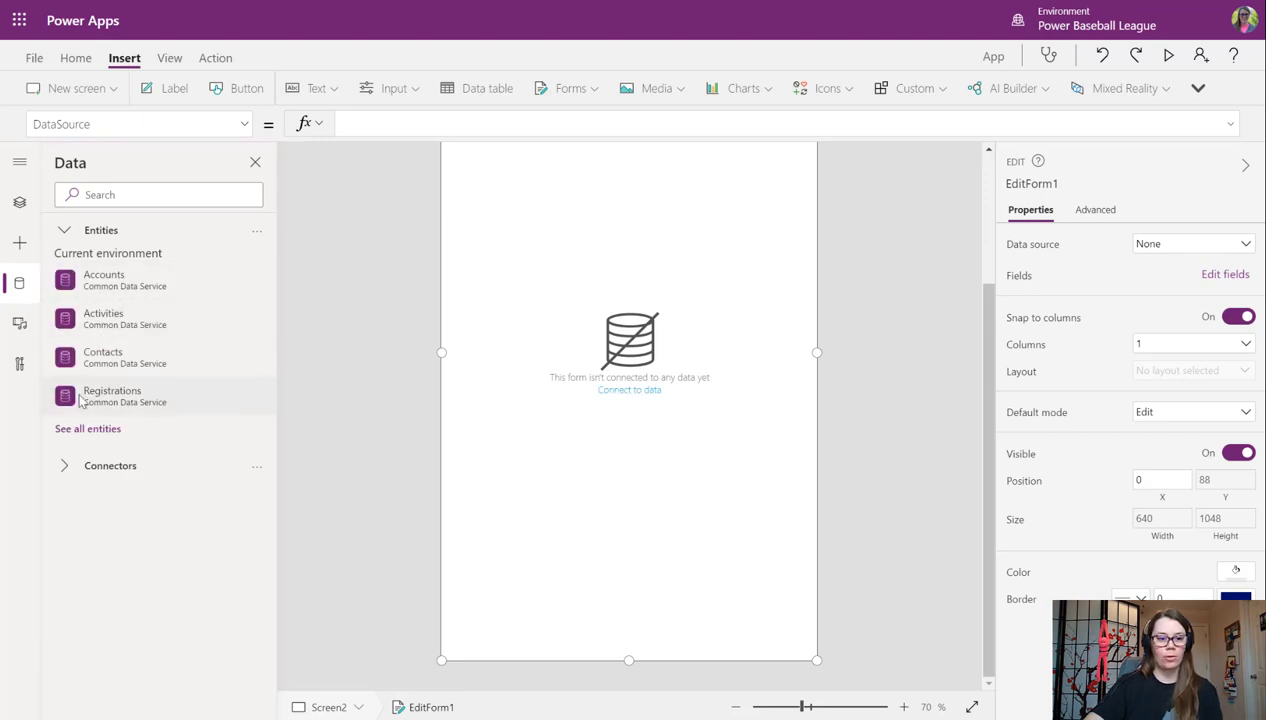
type("sh")
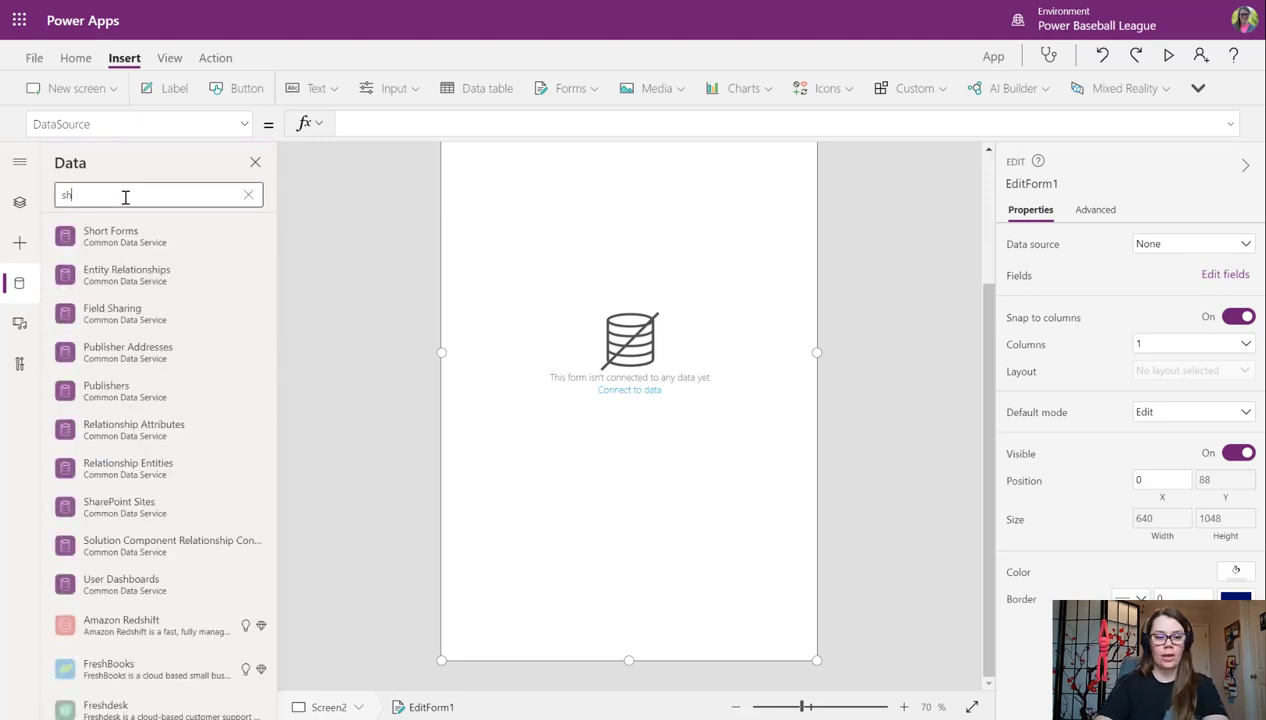
left_click(248, 196)
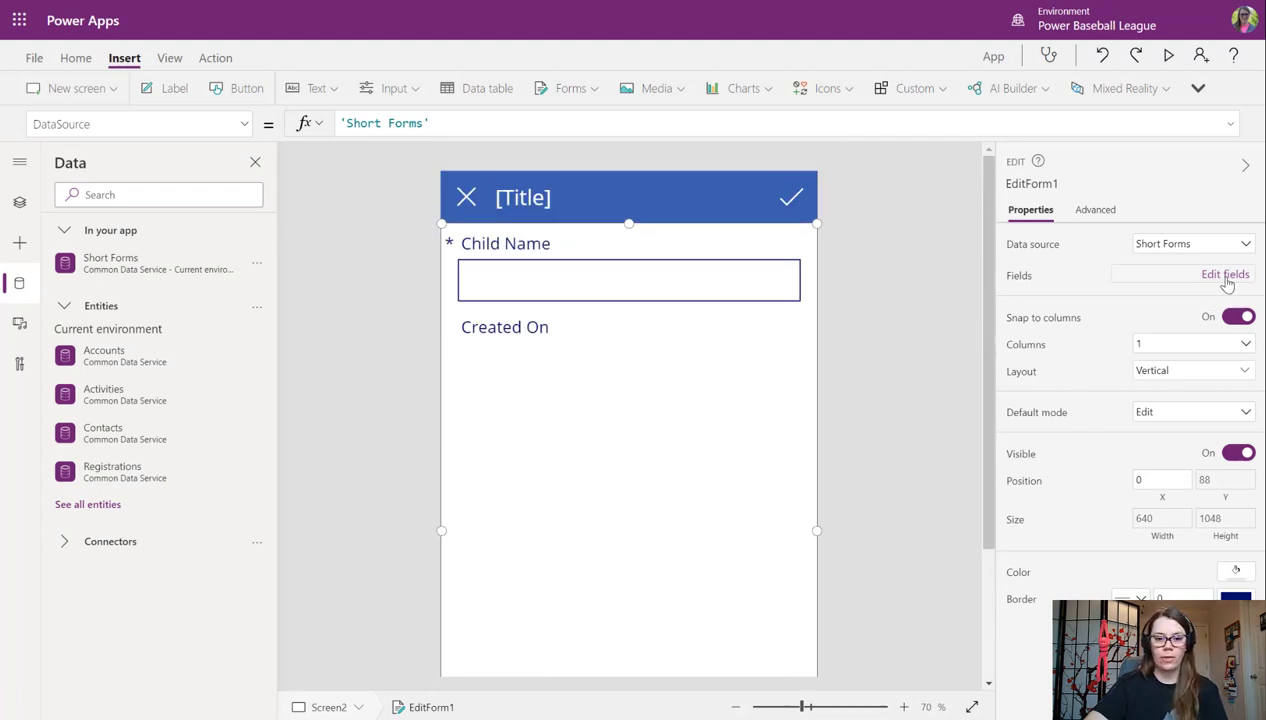
Remove Created On from the edit form and add the Date of Birth field.
left_click(1224, 274)
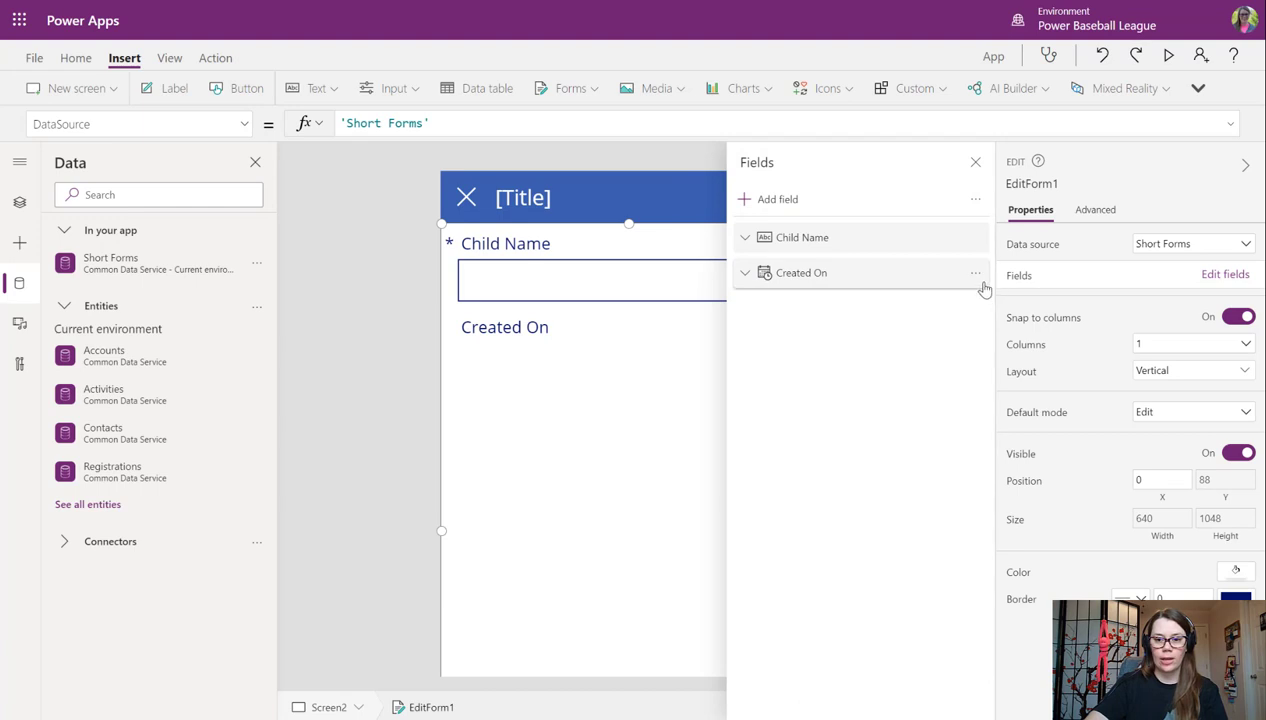
left_click(976, 272)
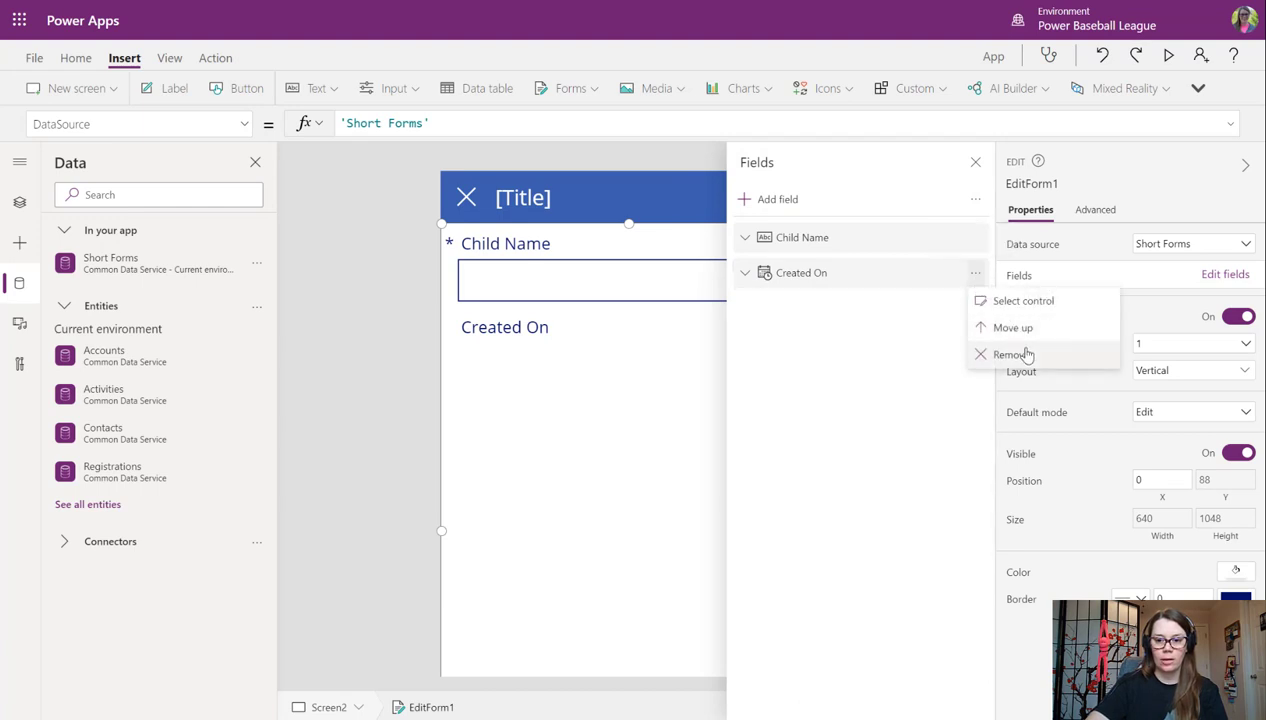
left_click(776, 200)
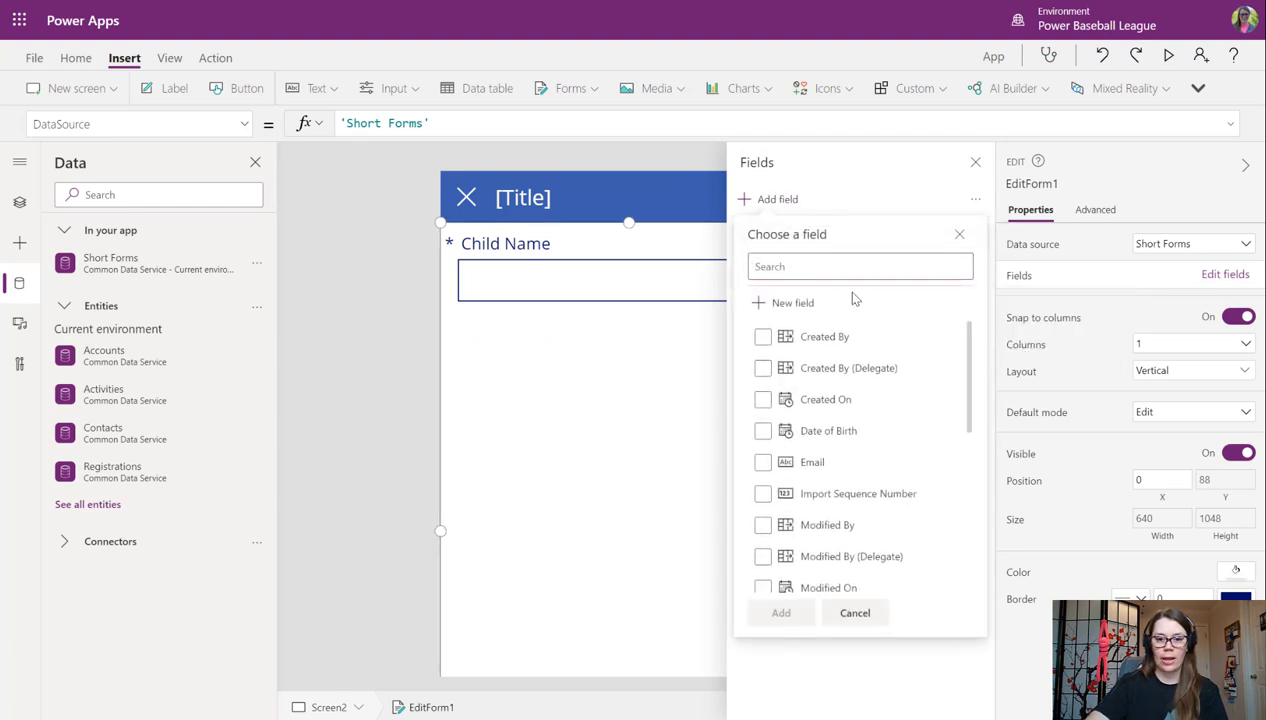
type("da")
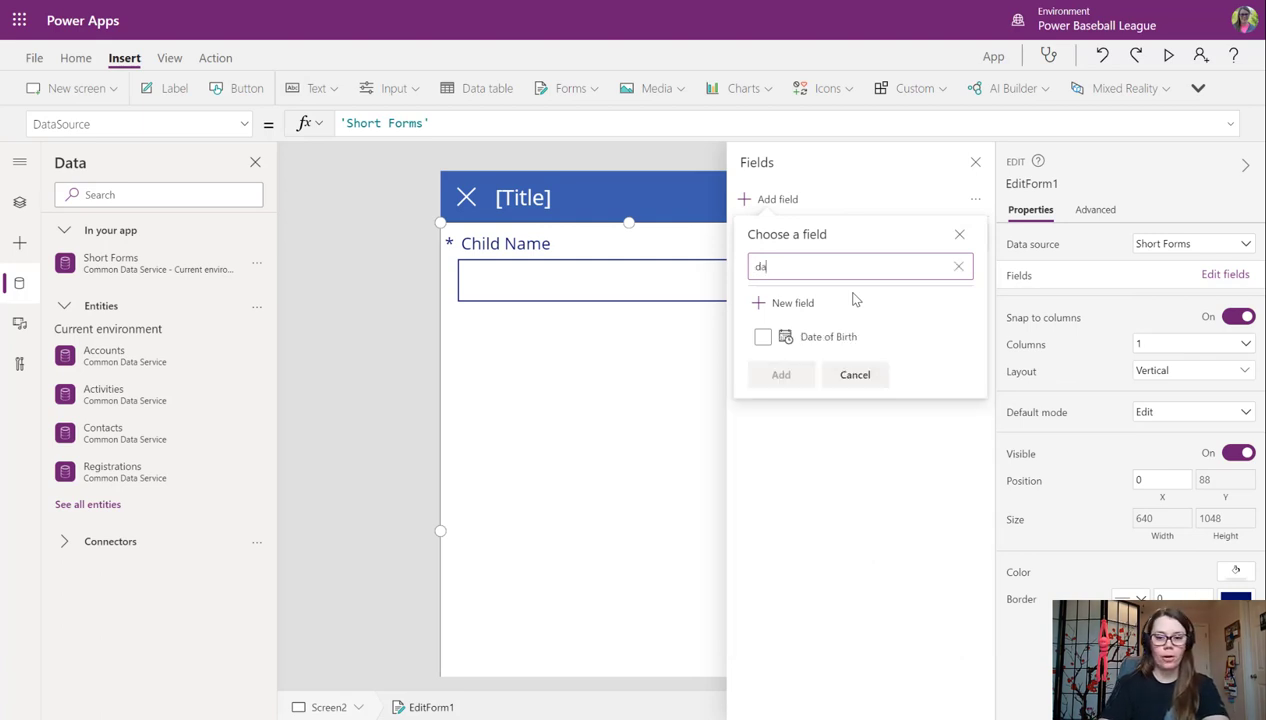
left_click(764, 336)
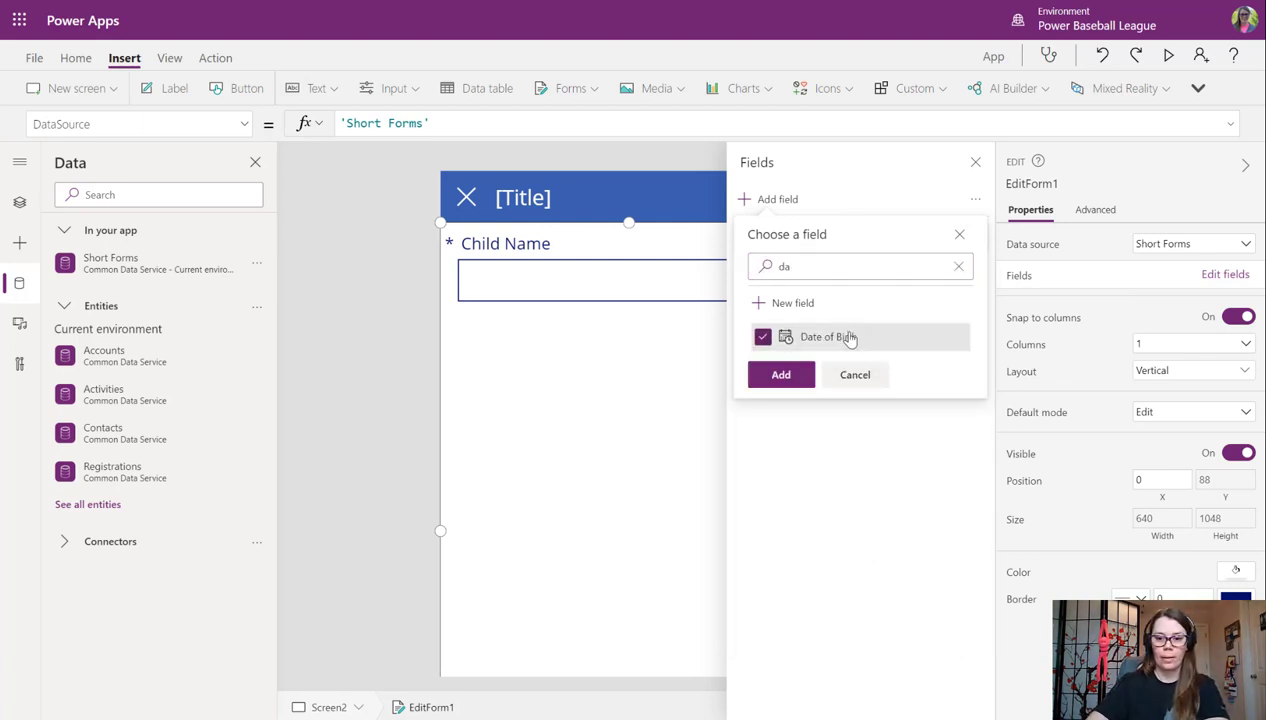
left_click(780, 374)
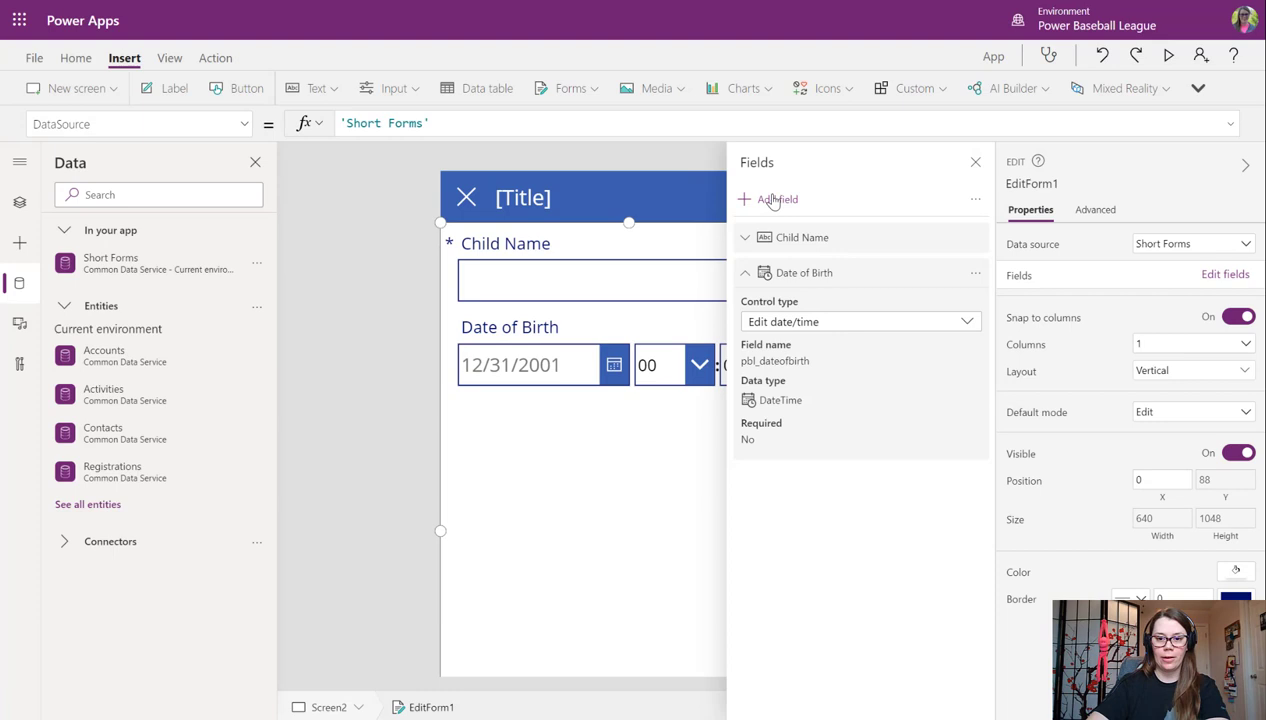
Add the Years Played and Email fields to the edit form.
left_click(776, 200)
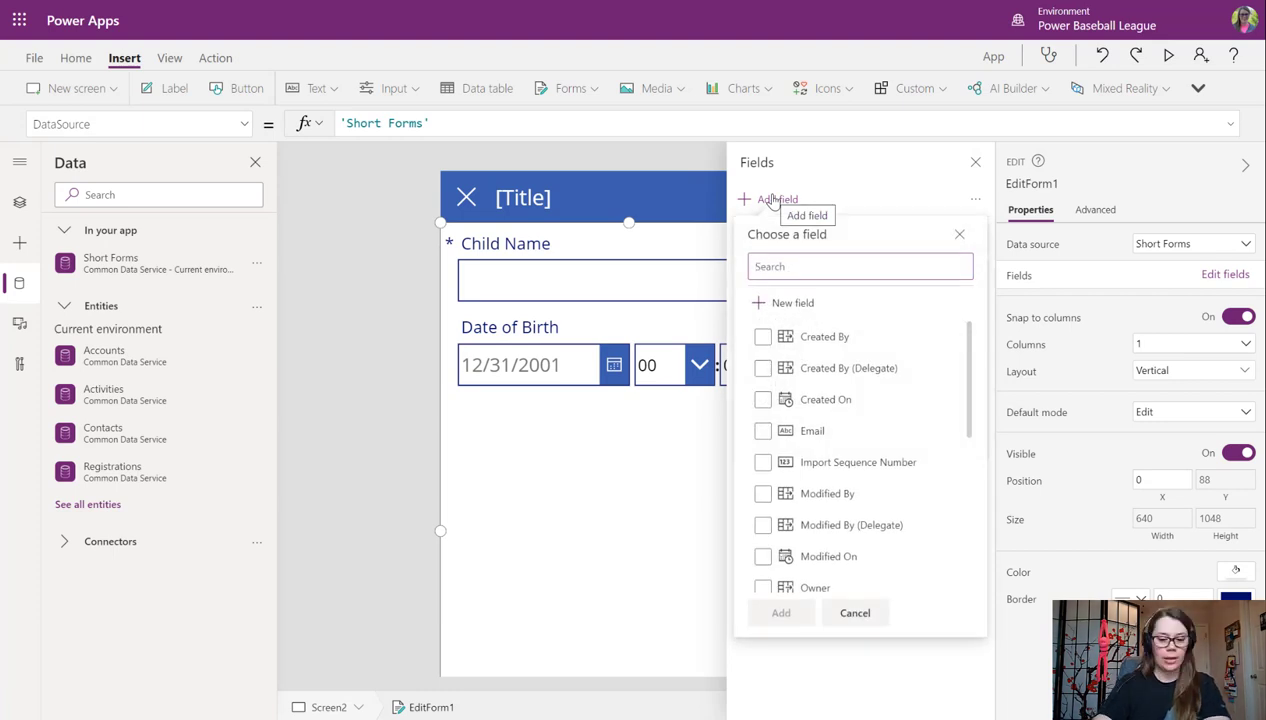
type("year")
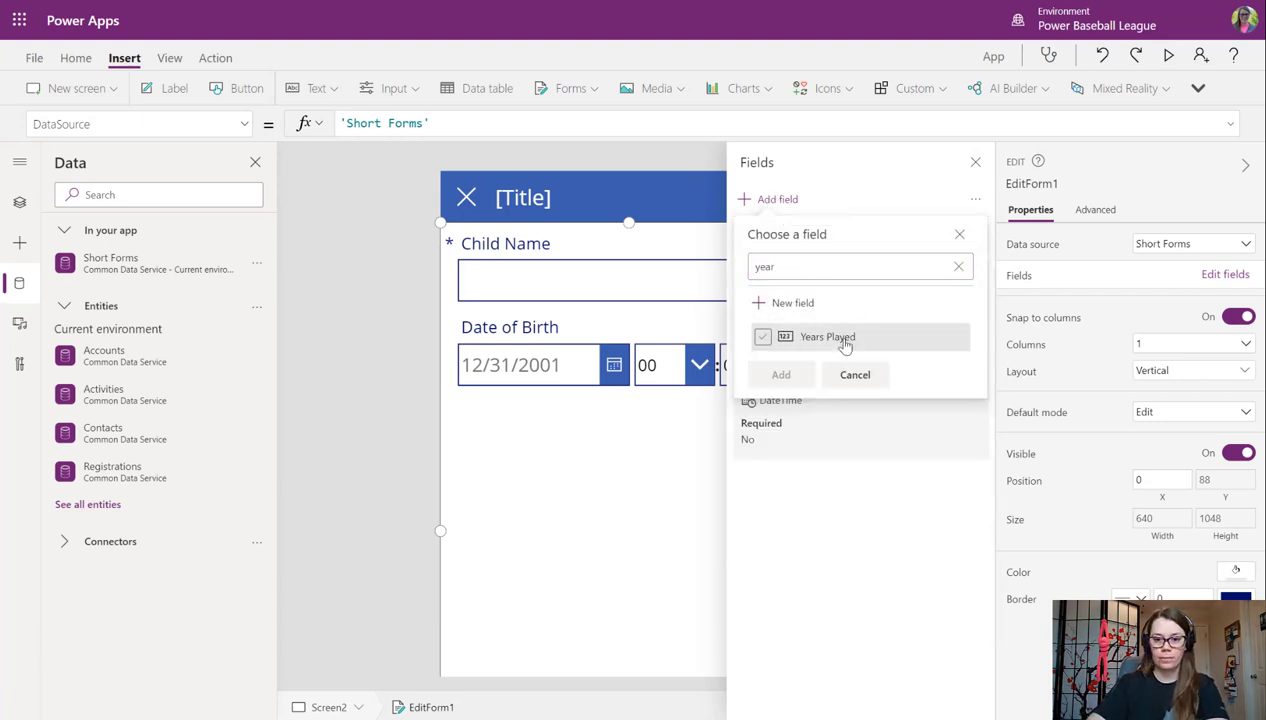
left_click(780, 374)
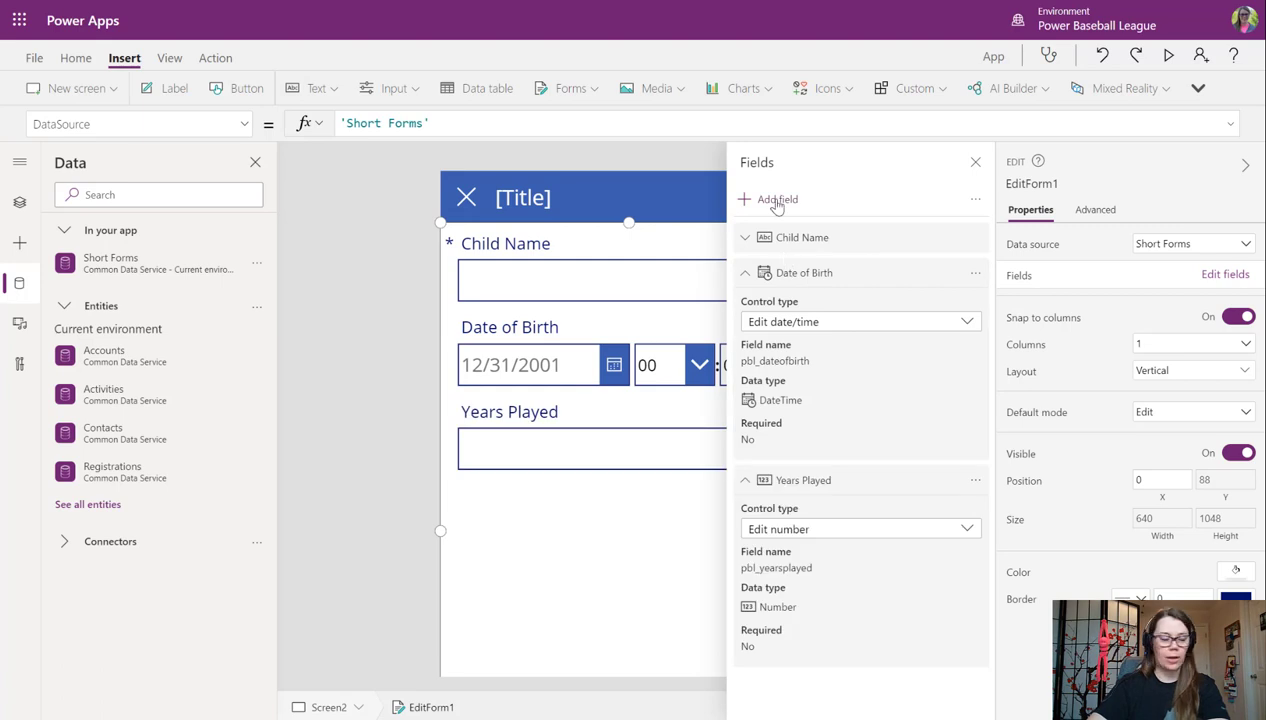
type("ema")
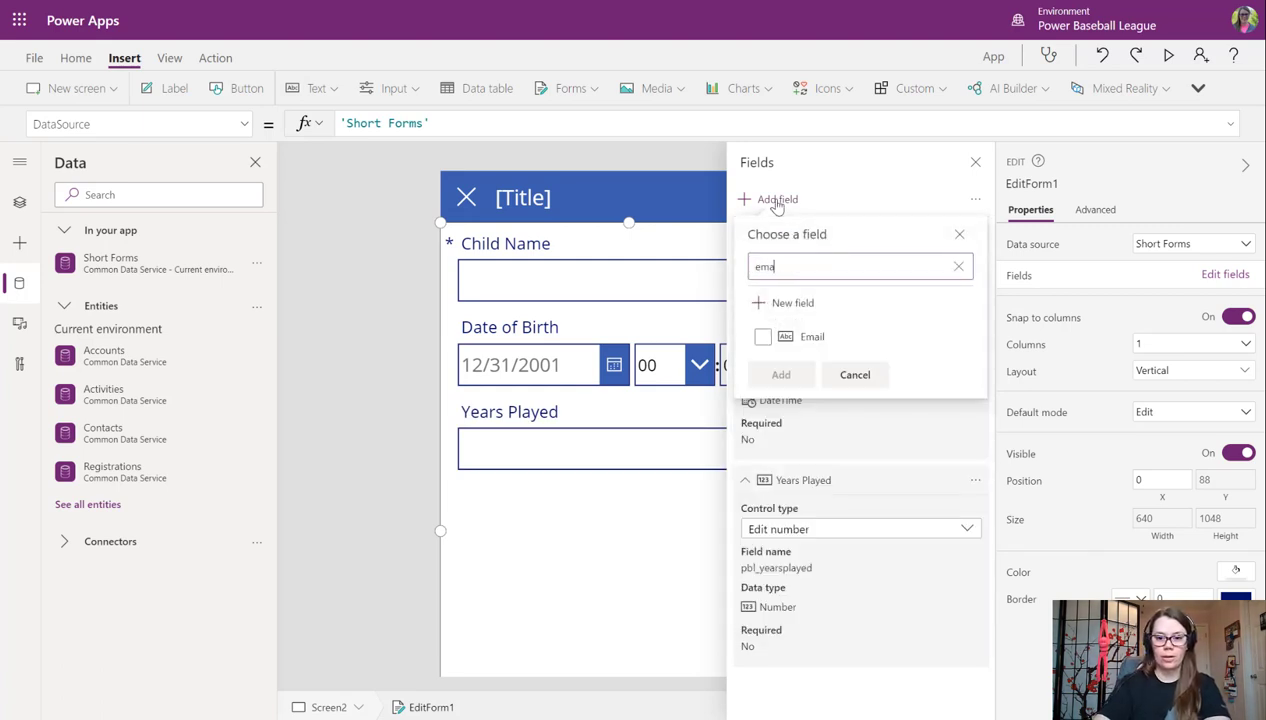
left_click(856, 374)
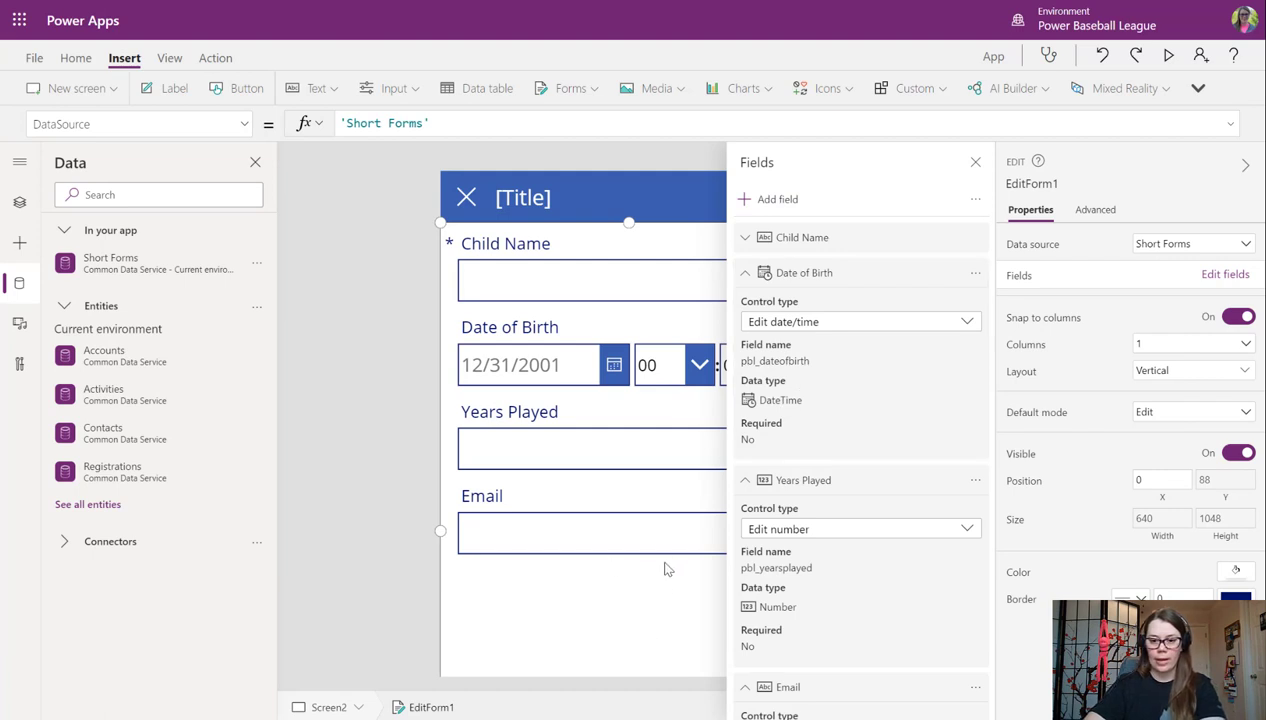
left_click(540, 278)
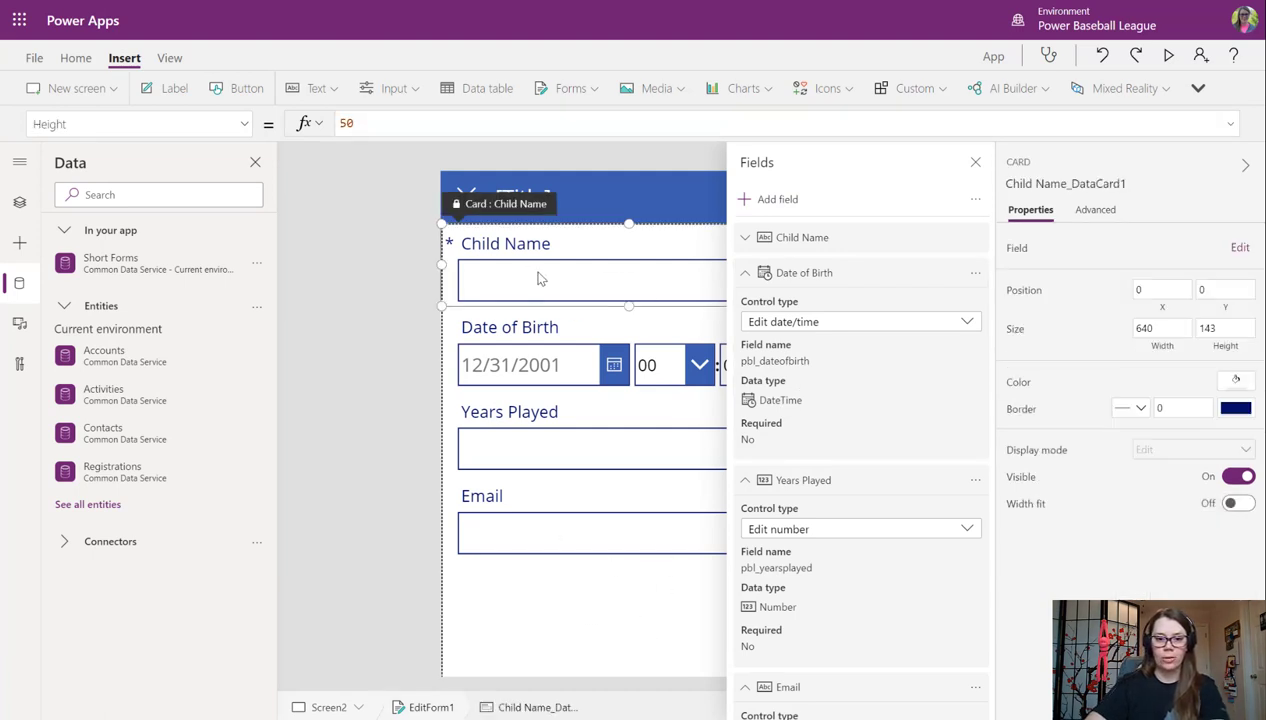
Select the Child Name text box and unlock its Default property in Advanced.
left_click(590, 280)
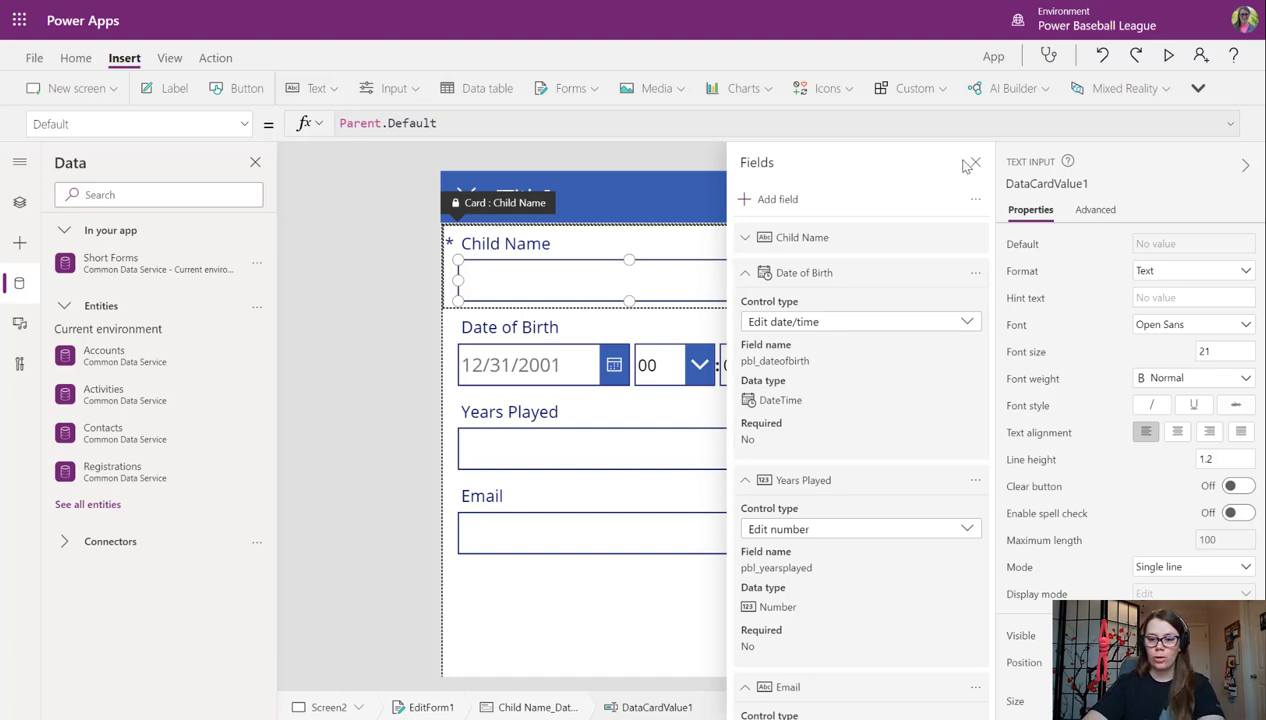
left_click(972, 164)
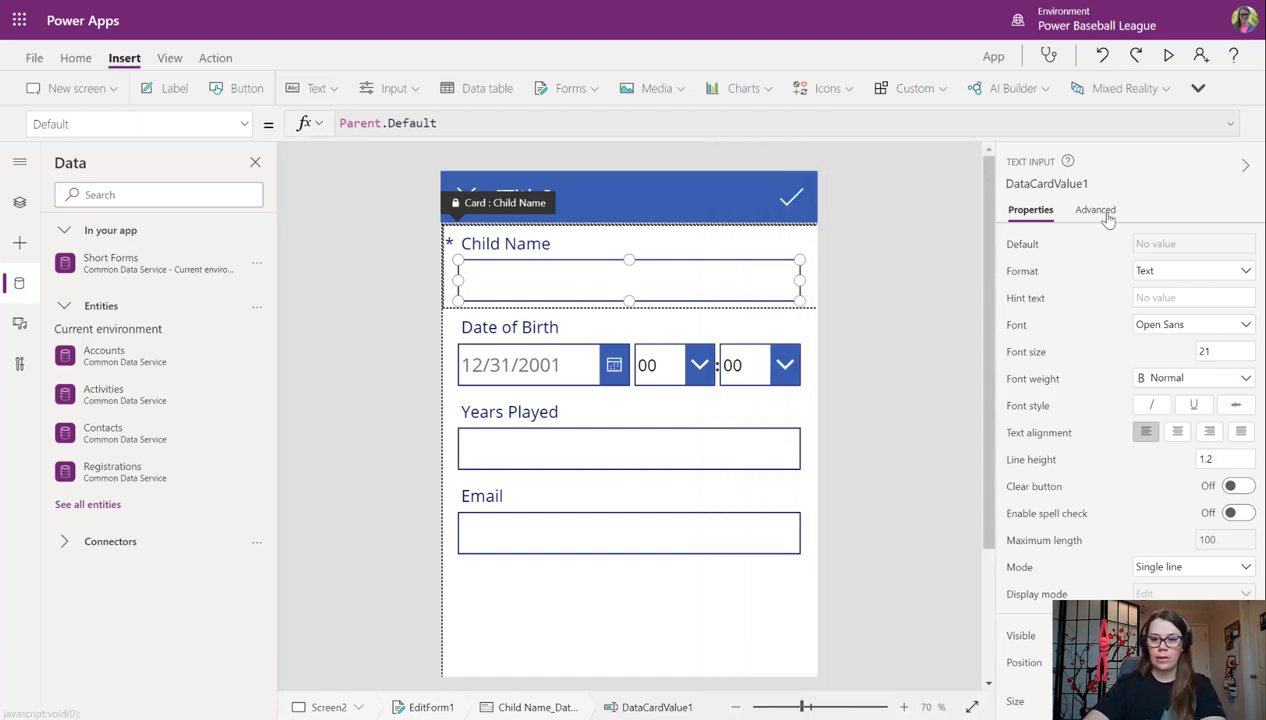
left_click(1096, 210)
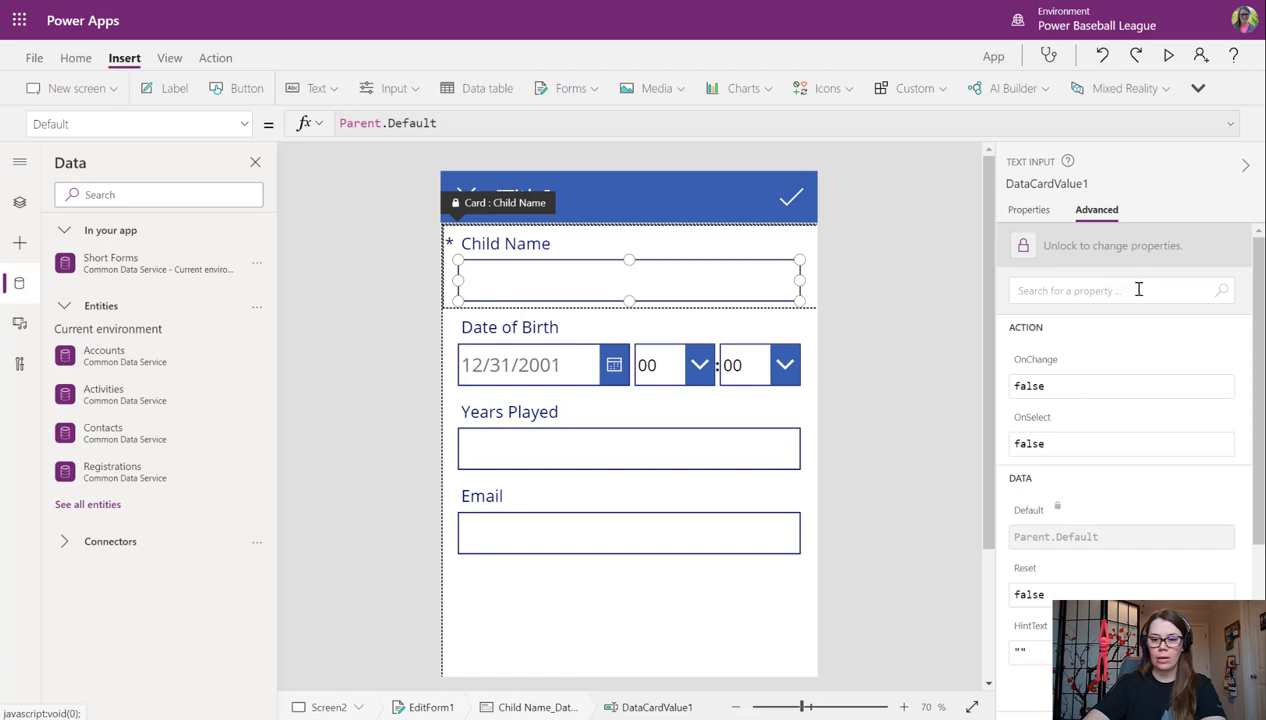
mouse_move(1140, 288)
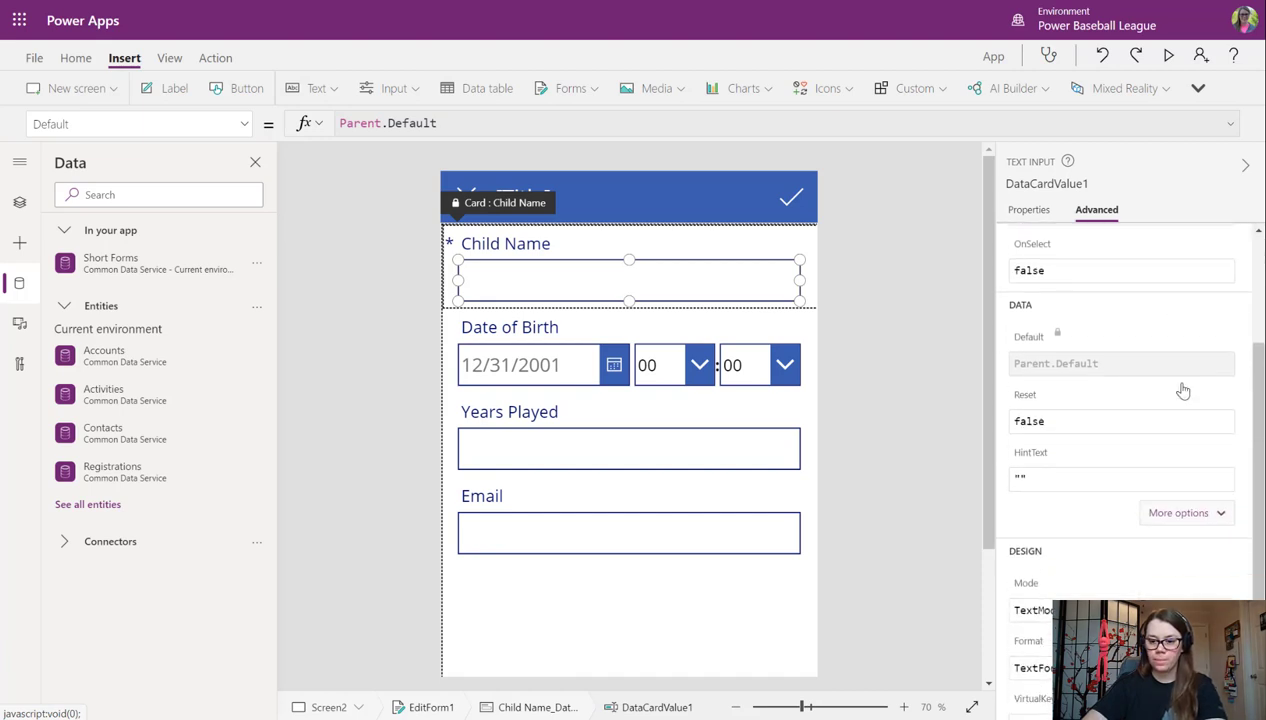
scroll("down", 3)
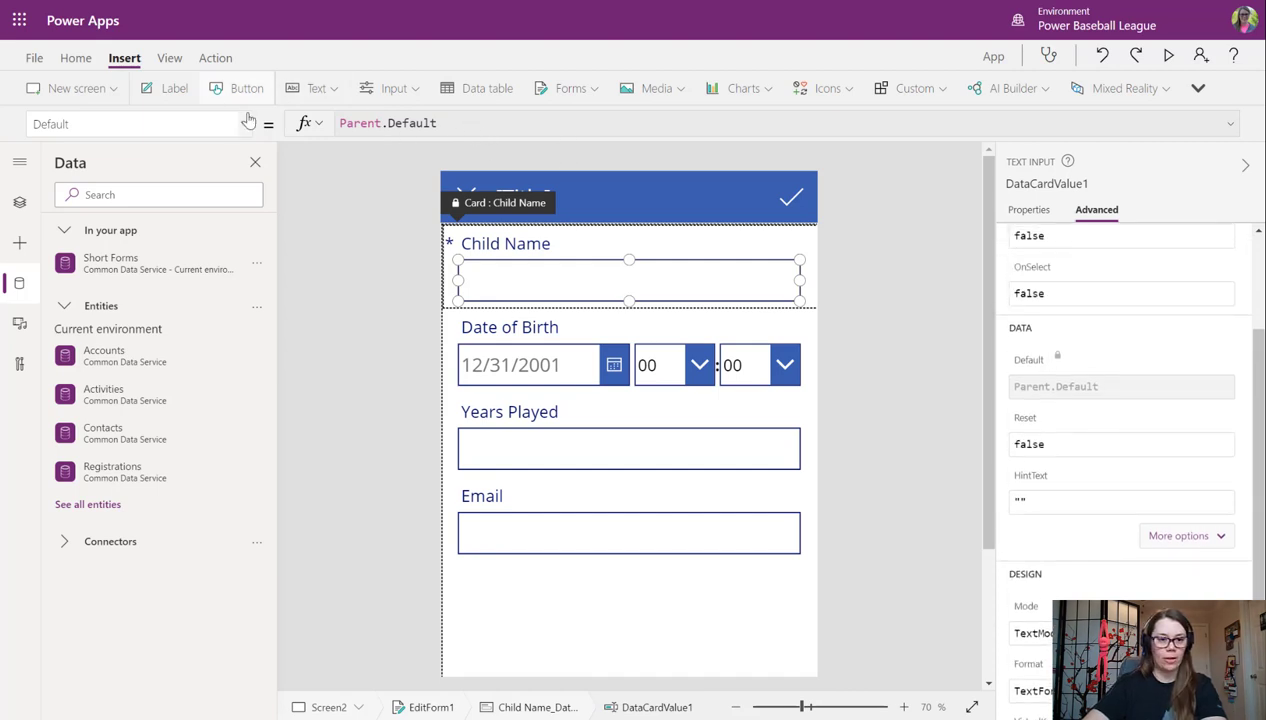
left_click(136, 124)
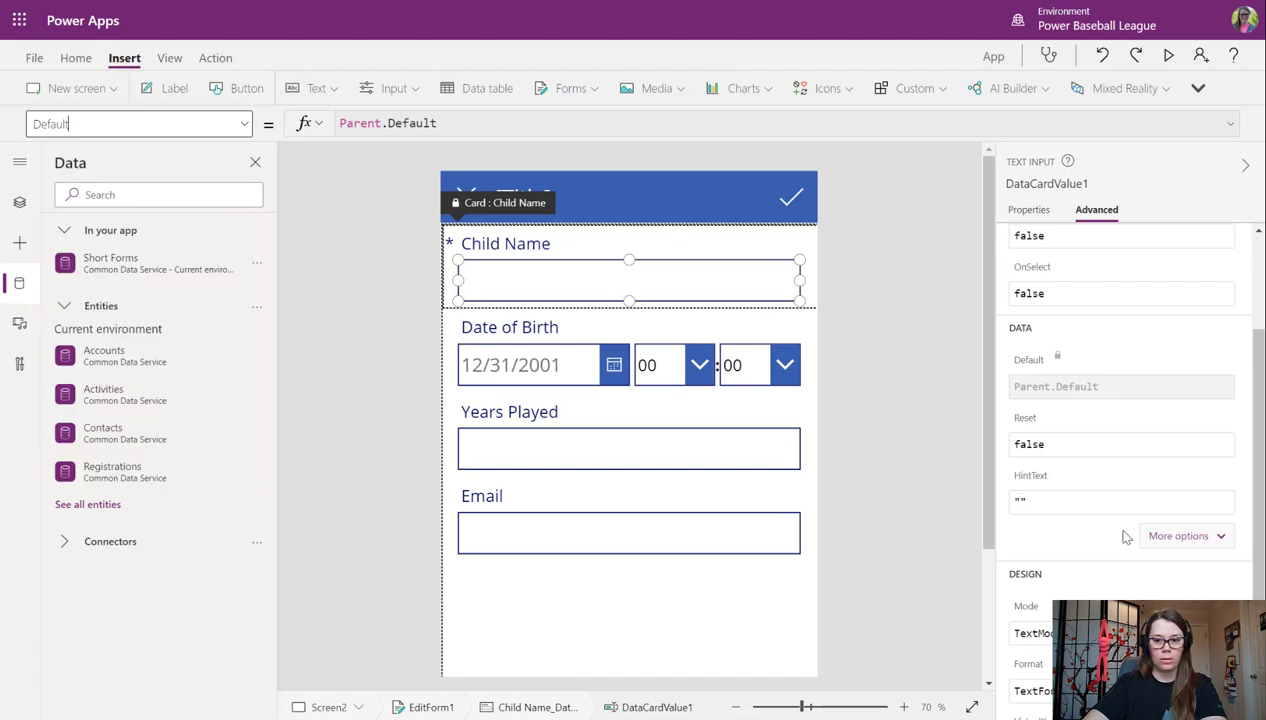
left_click(1178, 536)
type("F")
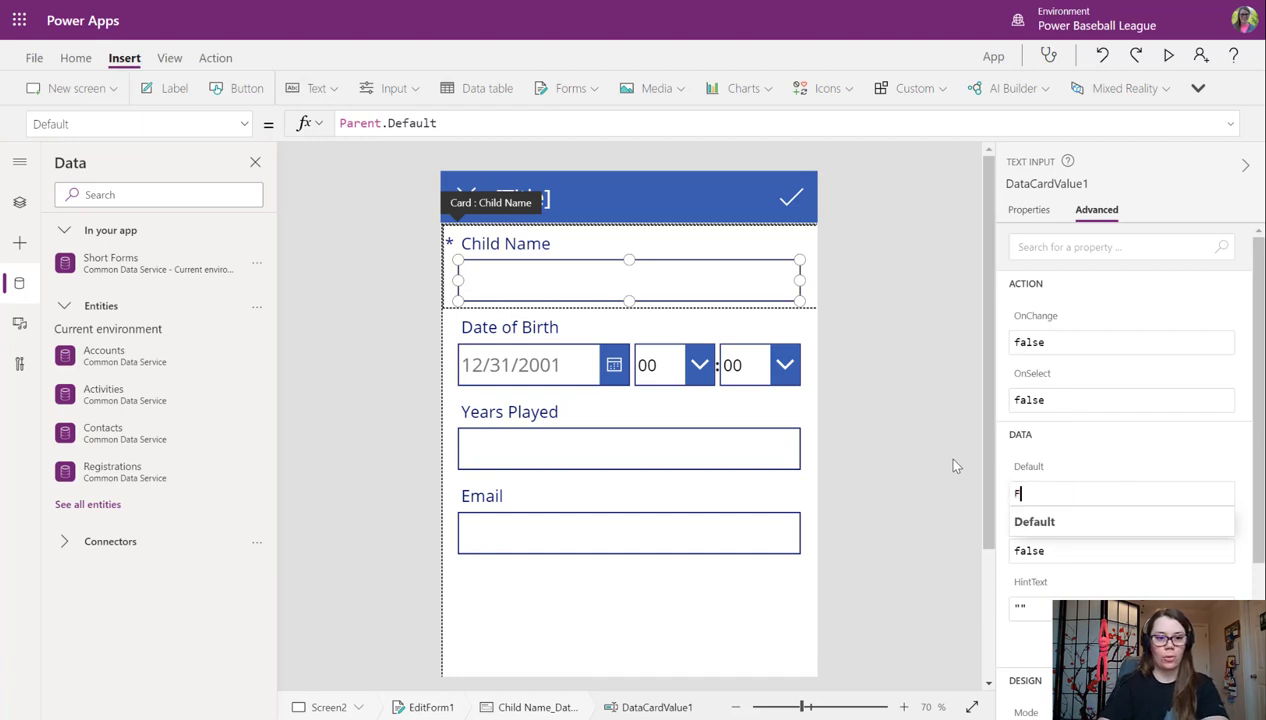
Set Default to FormProcessor1.Fields.'Child Name', pre-filling Martha Marmalade.
type("ormp")
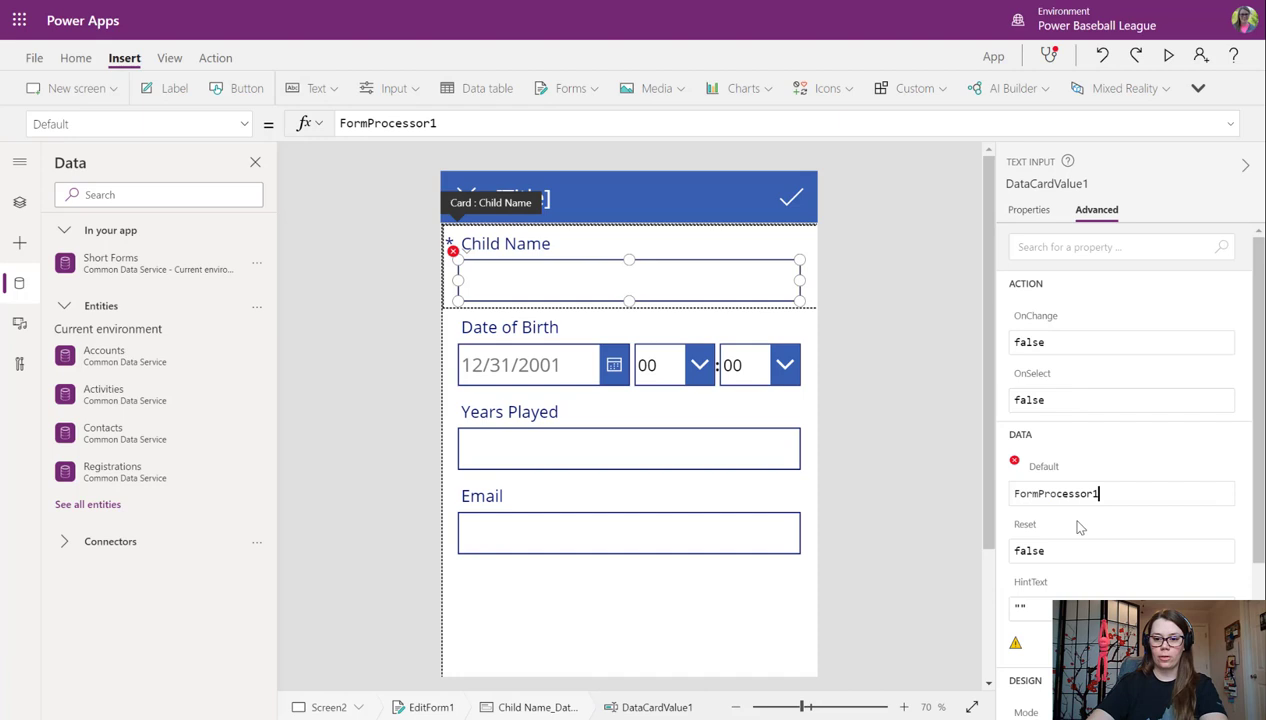
type(".fields")
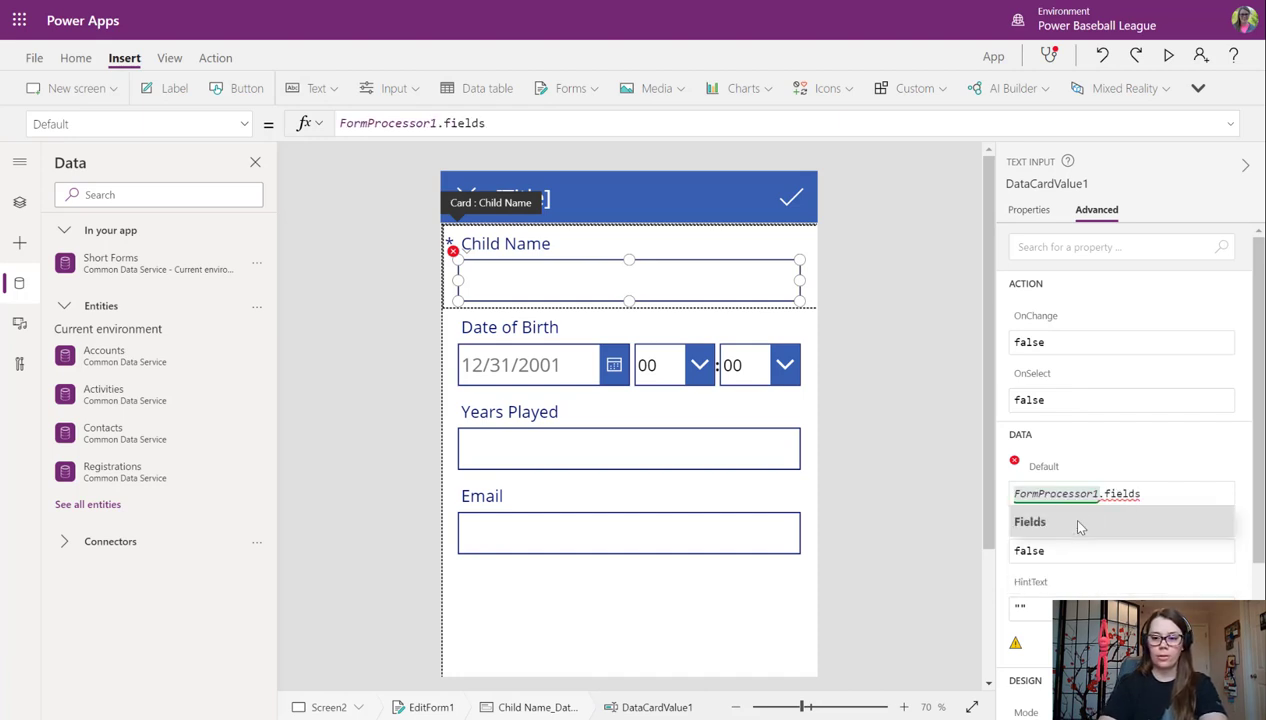
left_click(1030, 520)
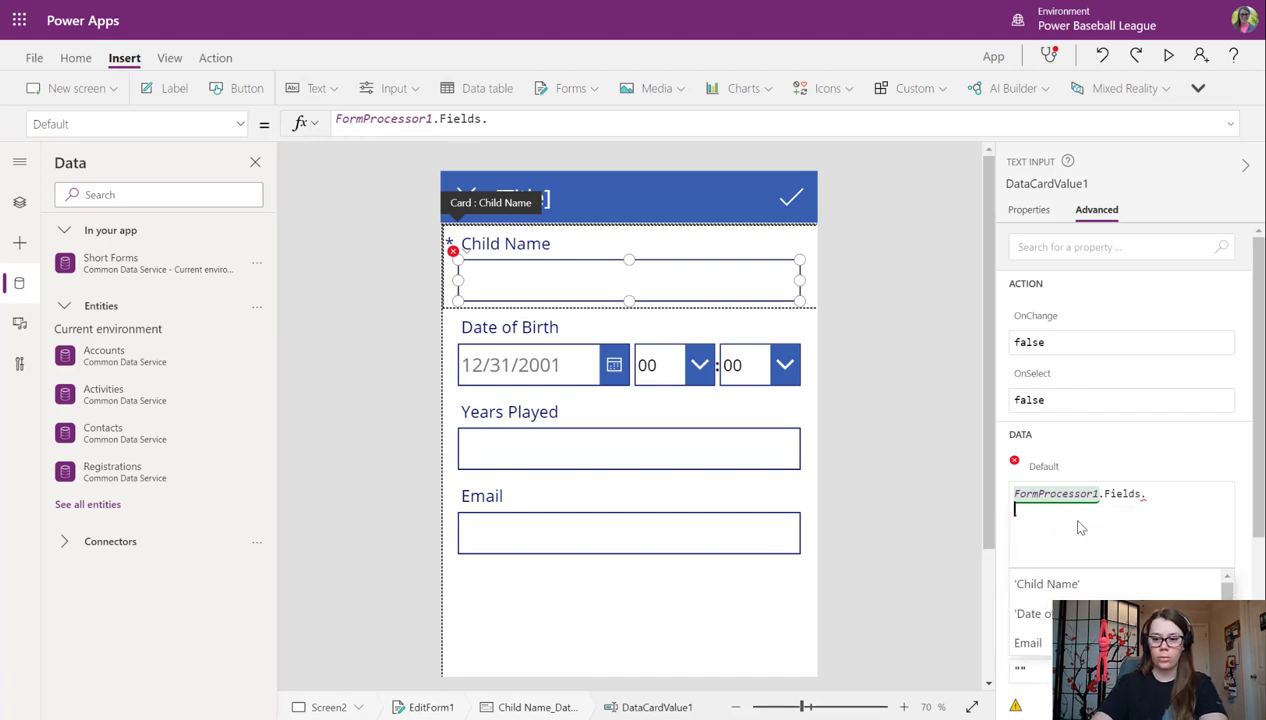
left_click(1046, 584)
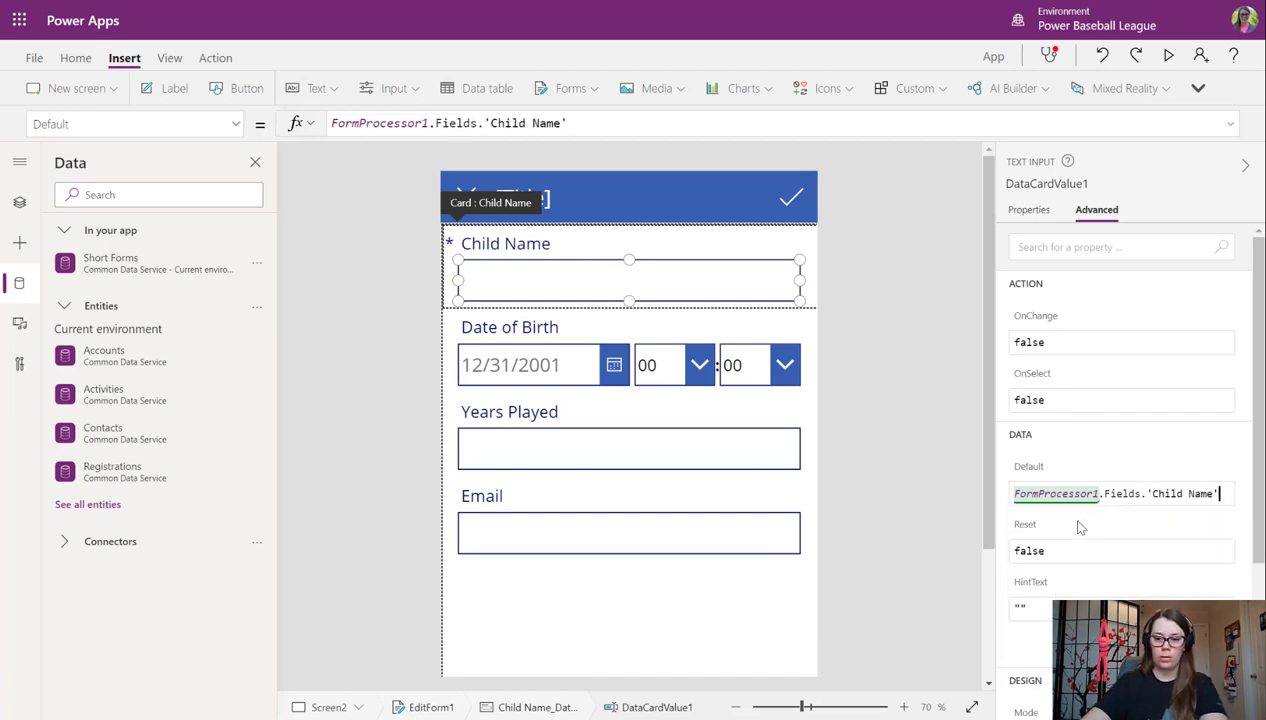
type("Martha Marmalade")
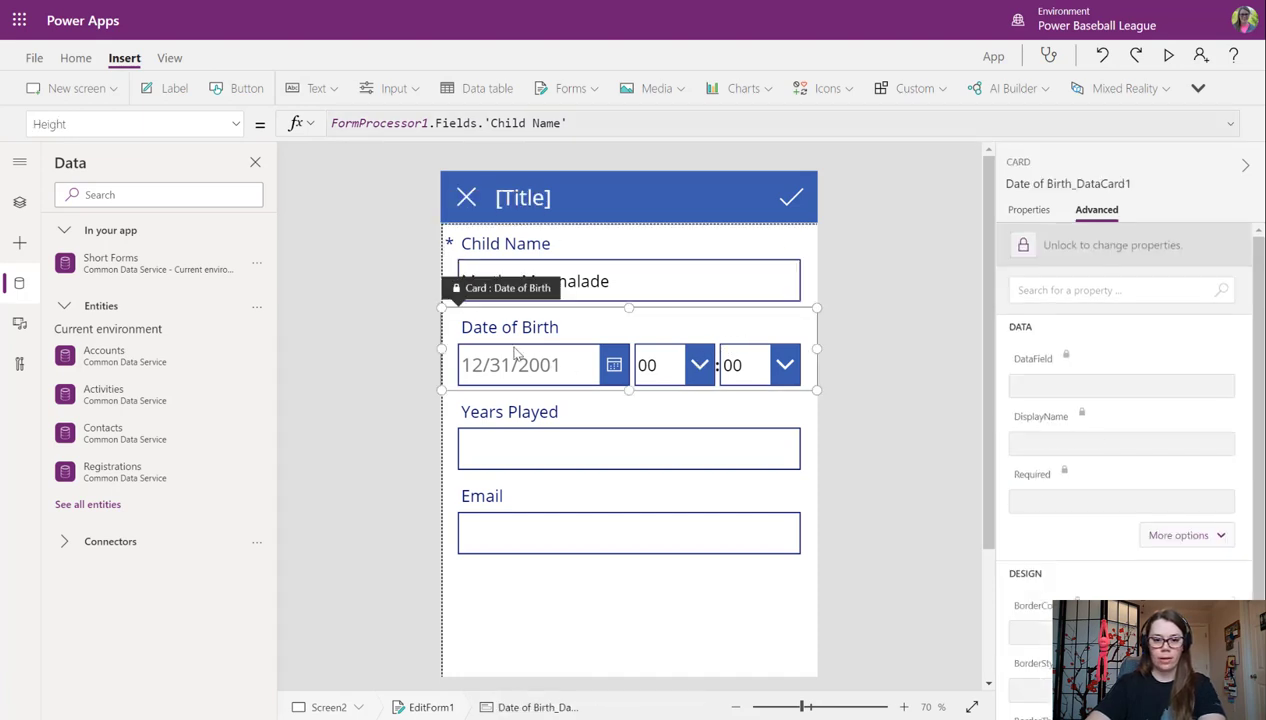
Set the Date of Birth picker's DefaultDate to FormProcessor1.Fields.'Date of Birth'.
left_click(528, 364)
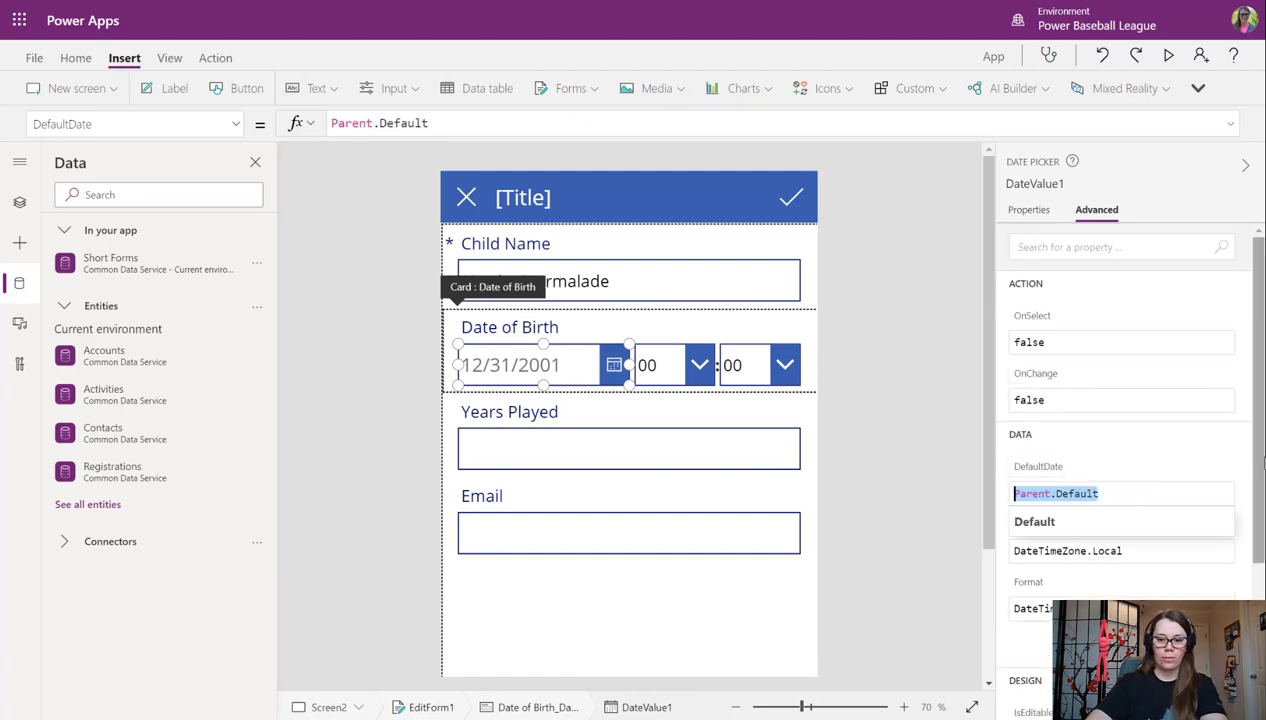
type("form")
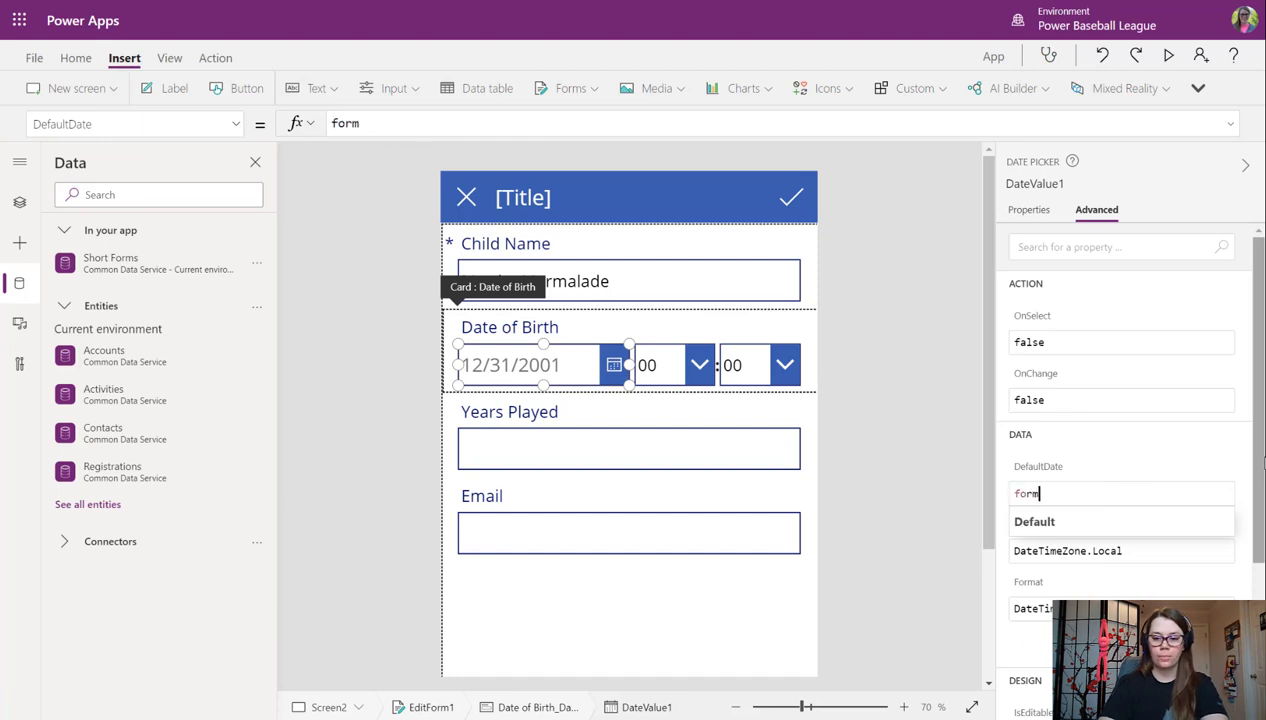
type("s")
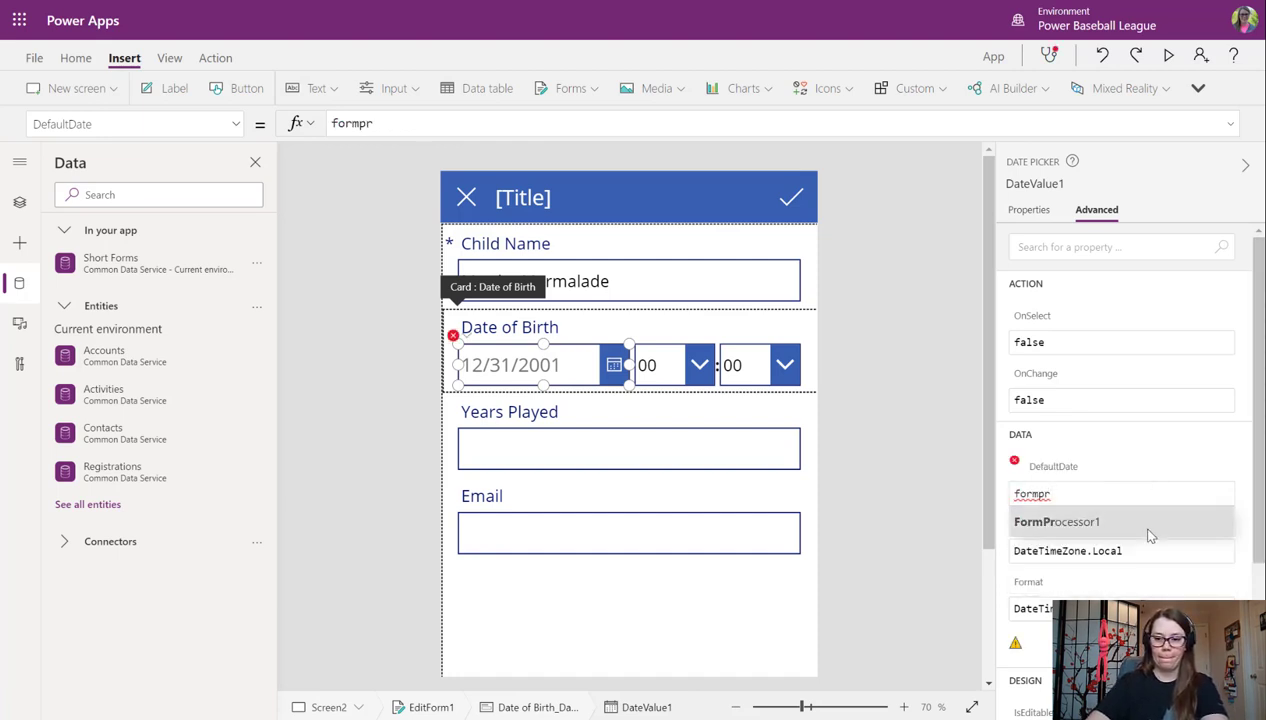
left_click(1056, 520)
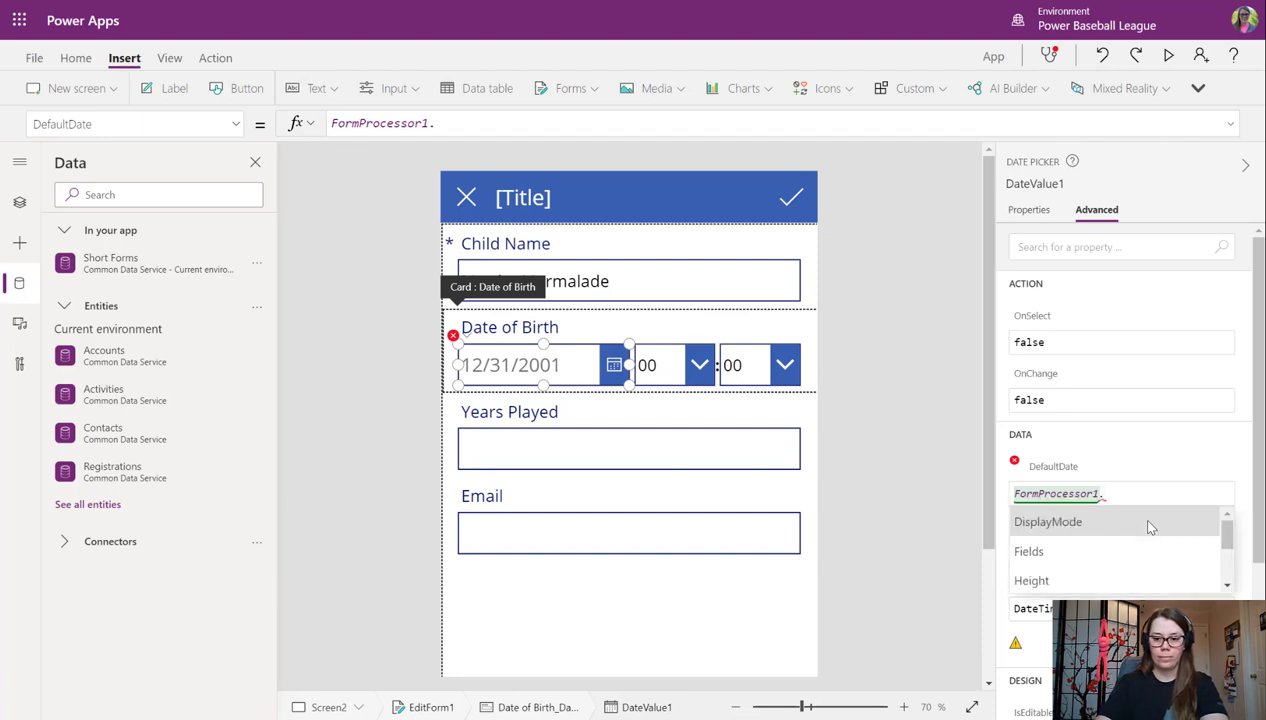
left_click(1028, 552)
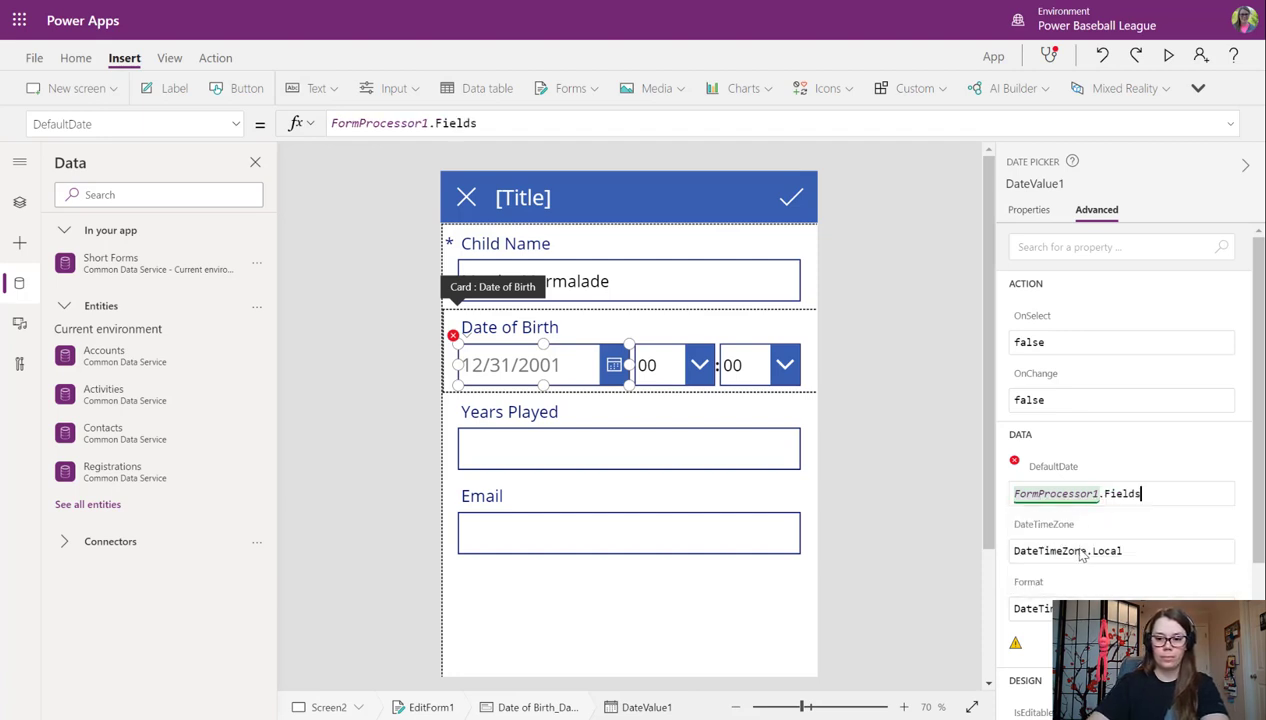
type(".")
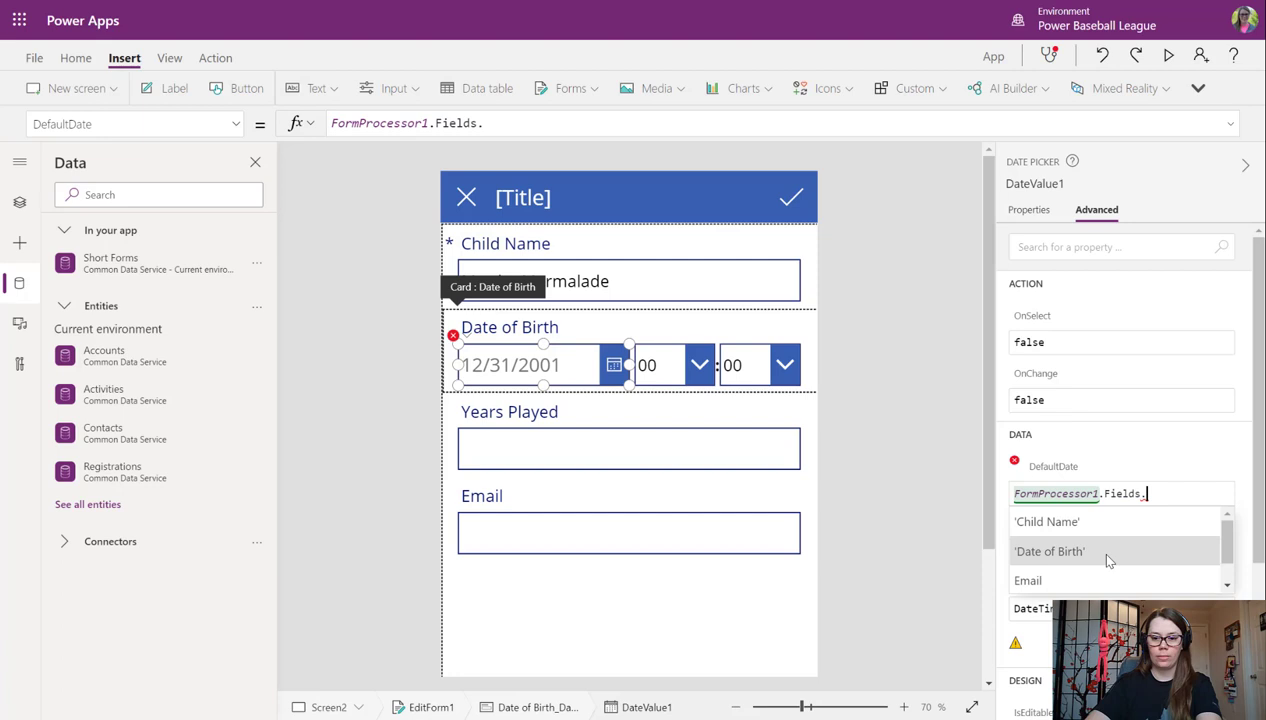
left_click(1048, 552)
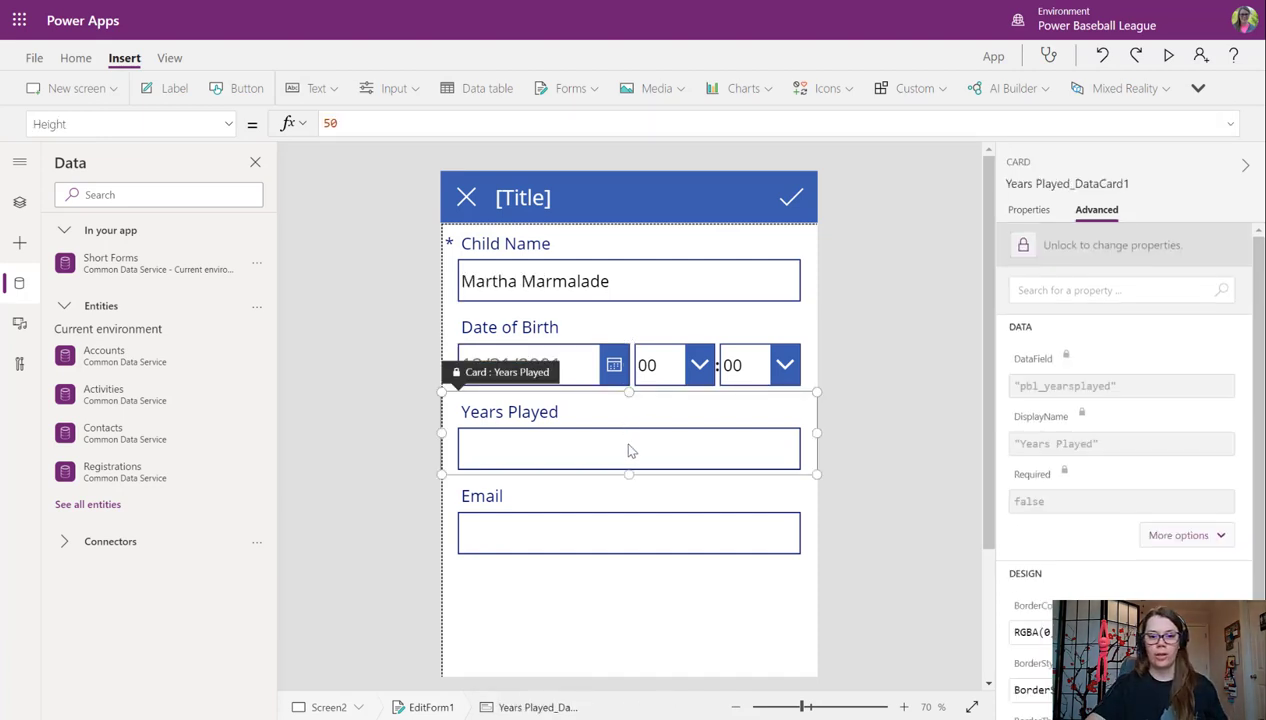
Set the Years Played box's Default to reference FormProcessor1.Fields.
left_click(628, 448)
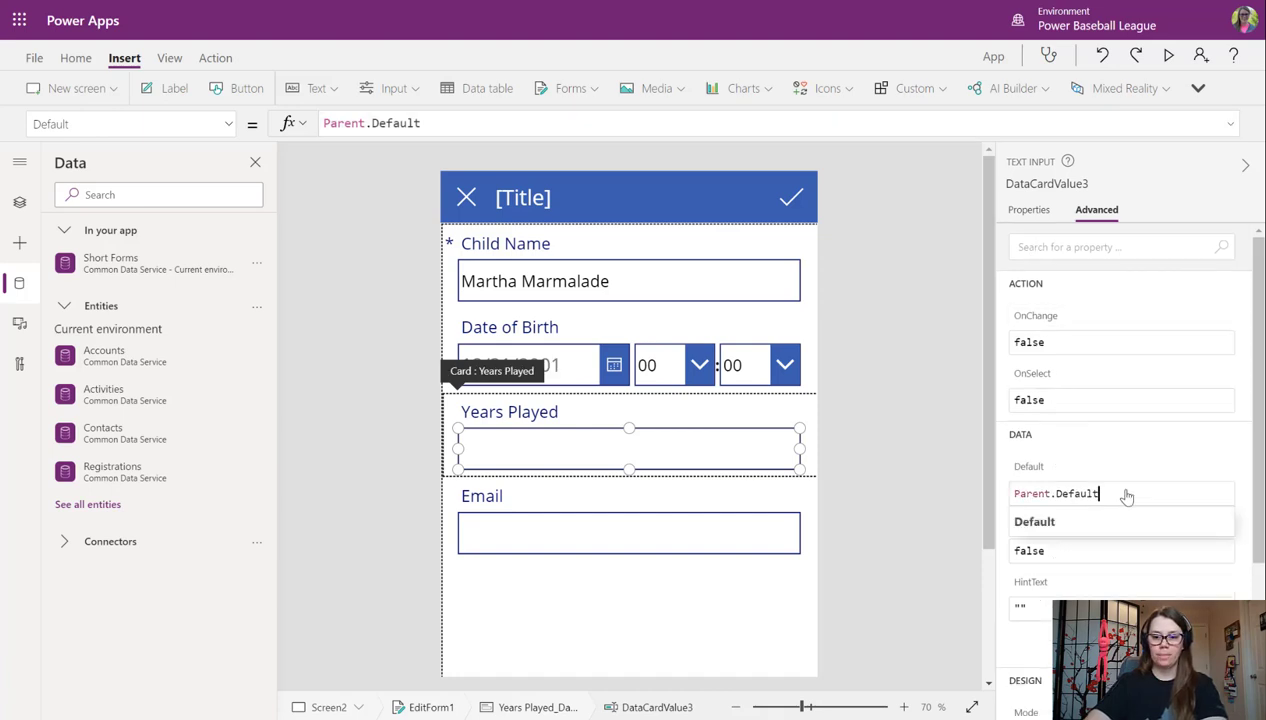
type("form")
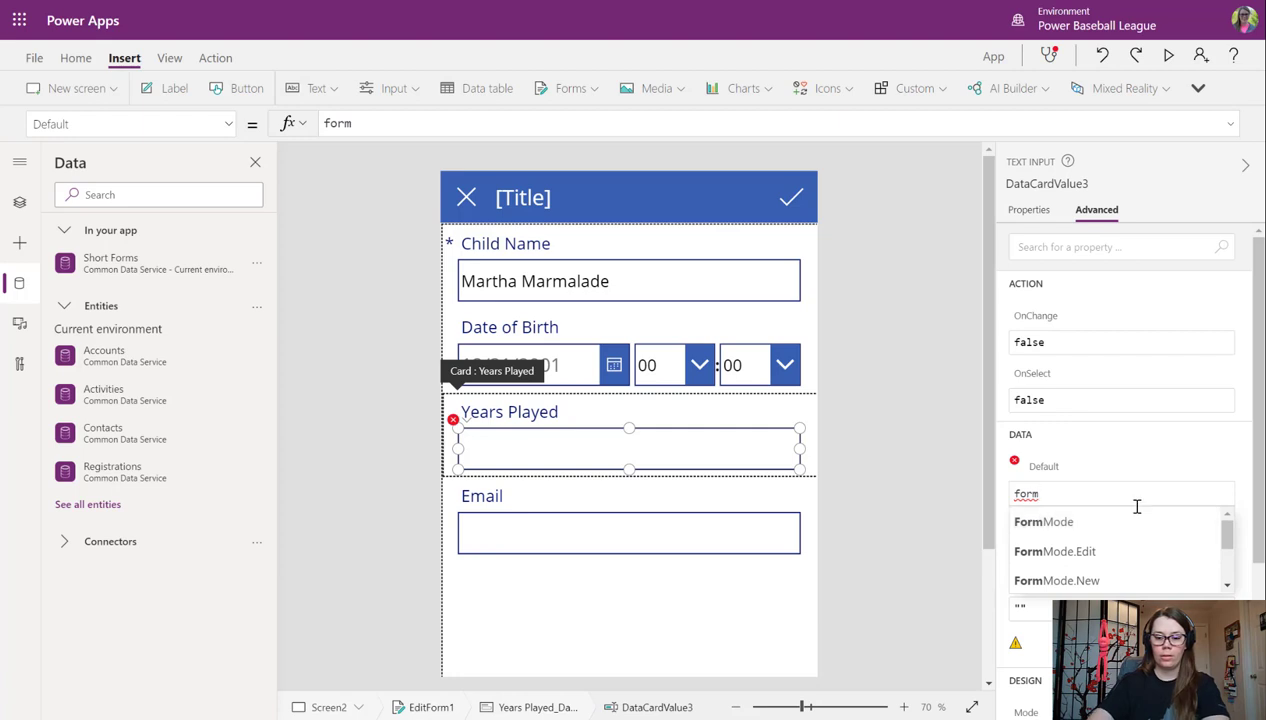
type("FormProcessor1")
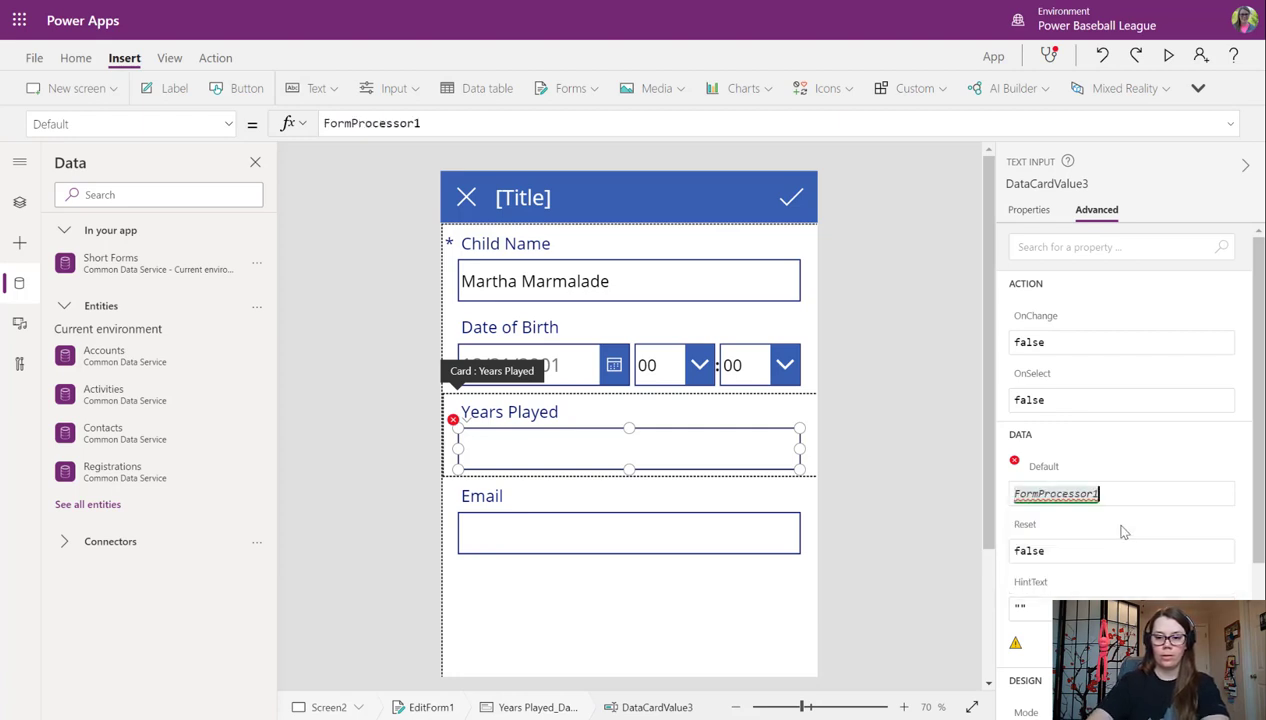
type(".fieds")
type("Parent.De")
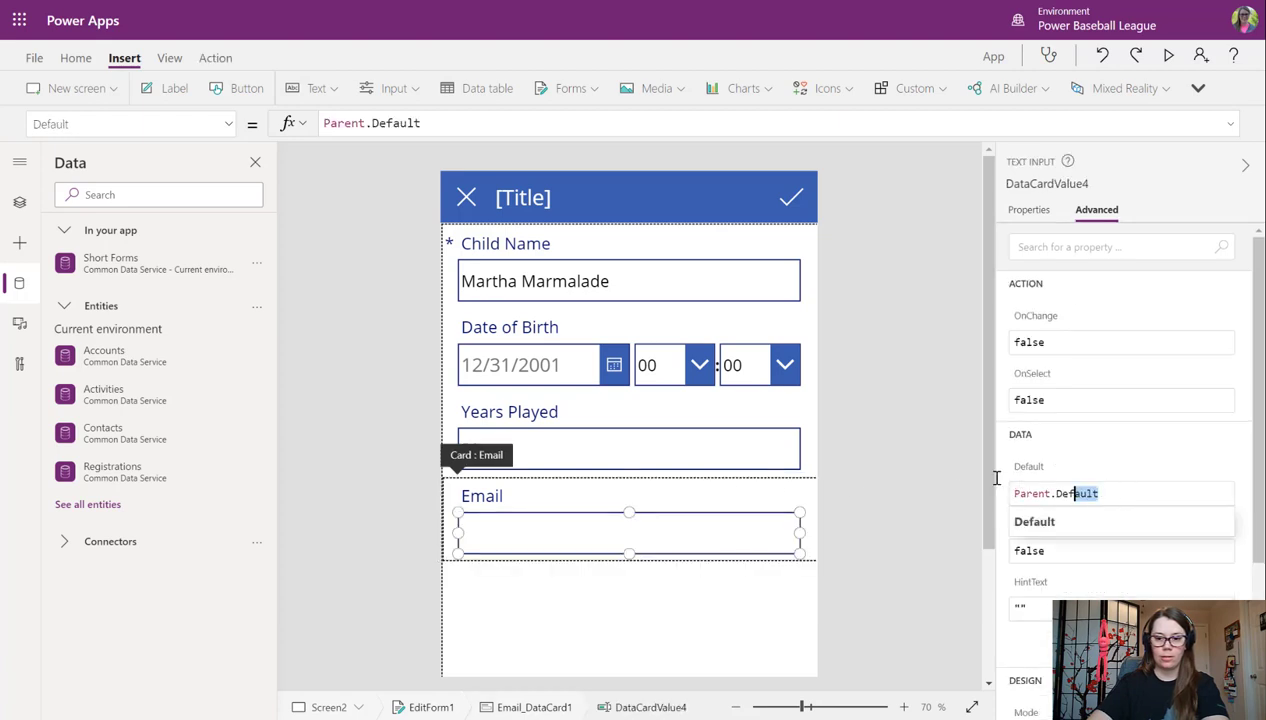
Set the Email box's Default to FormProcessor1.Fields.Email via IntelliSense.
type("form")
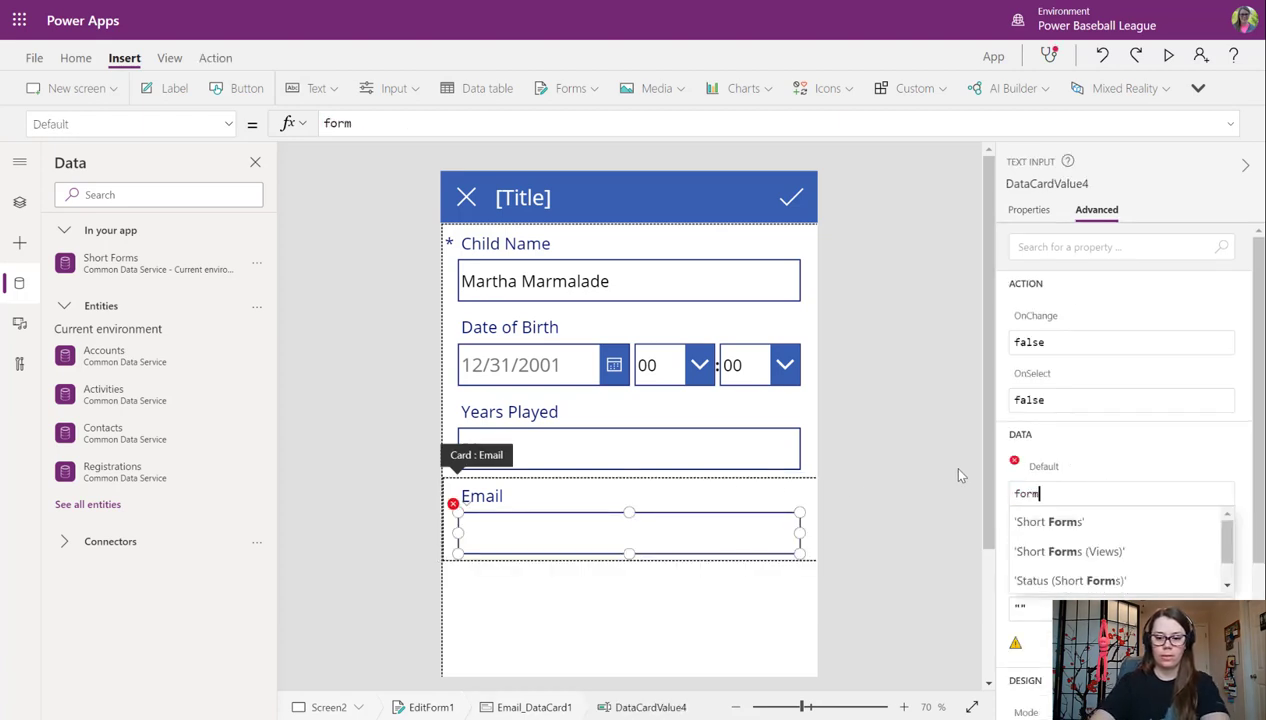
type("FormProcessor1")
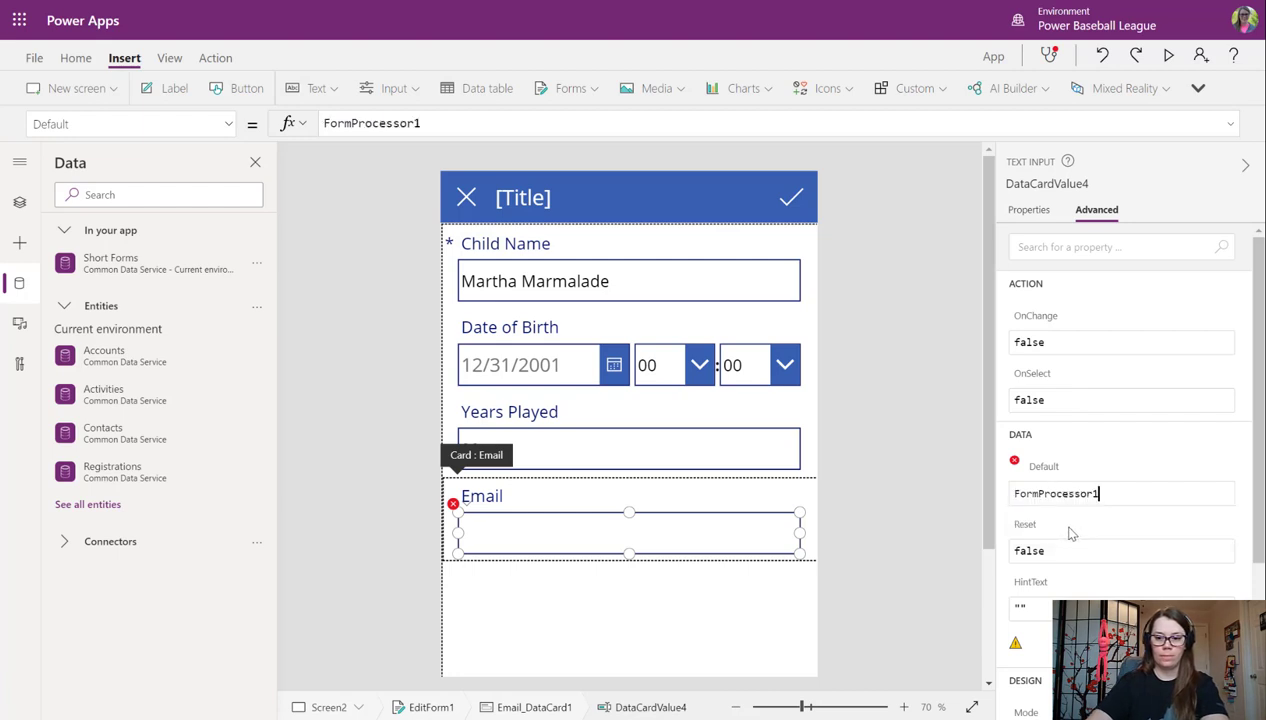
type(".fiel")
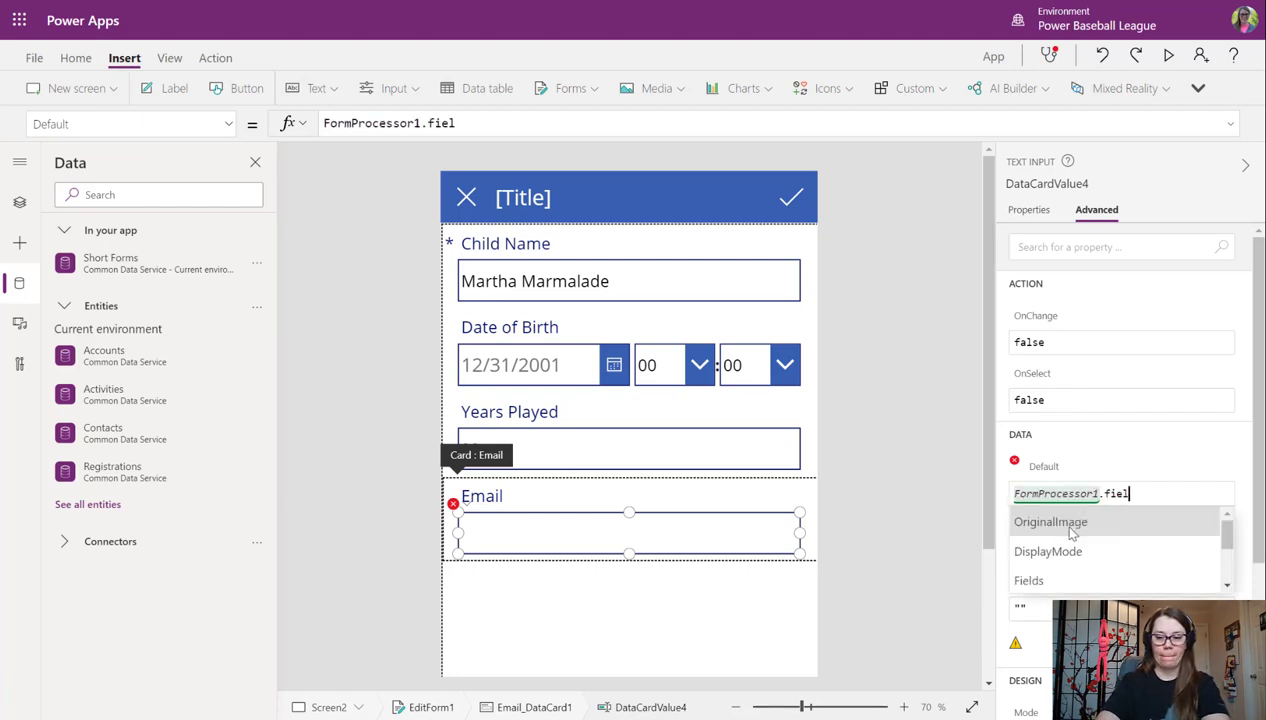
left_click(1028, 580)
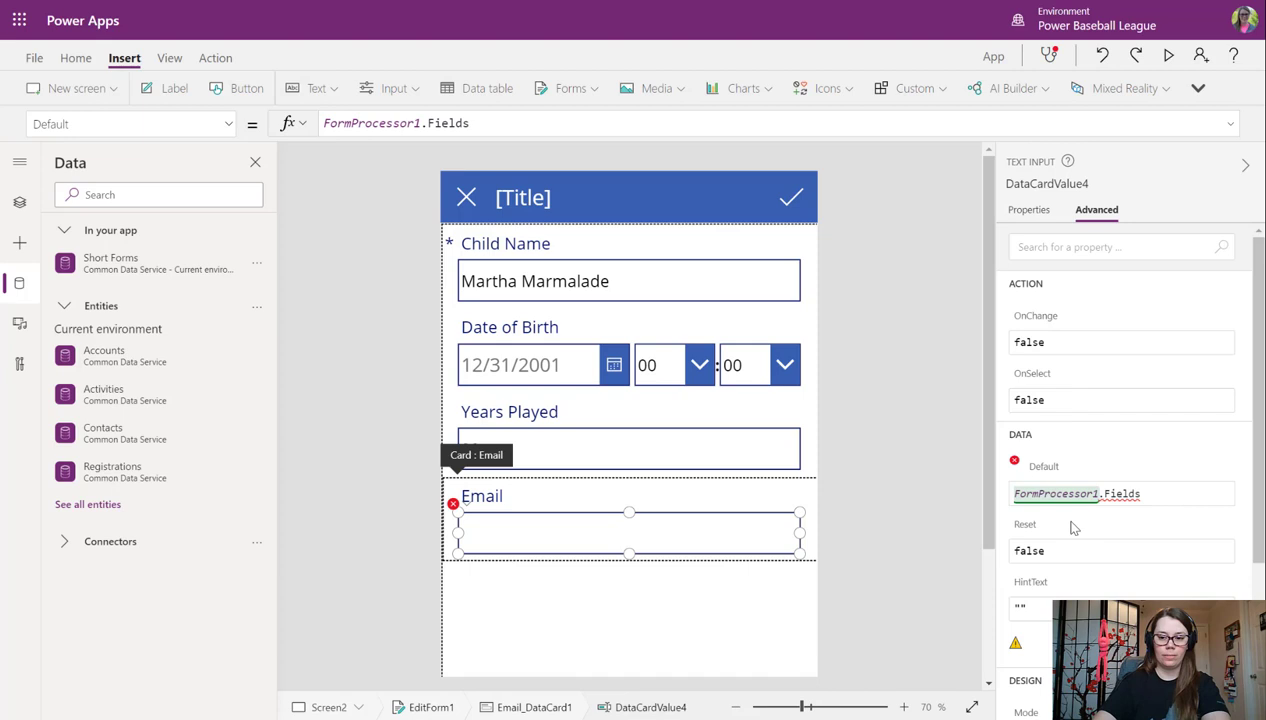
type(".e")
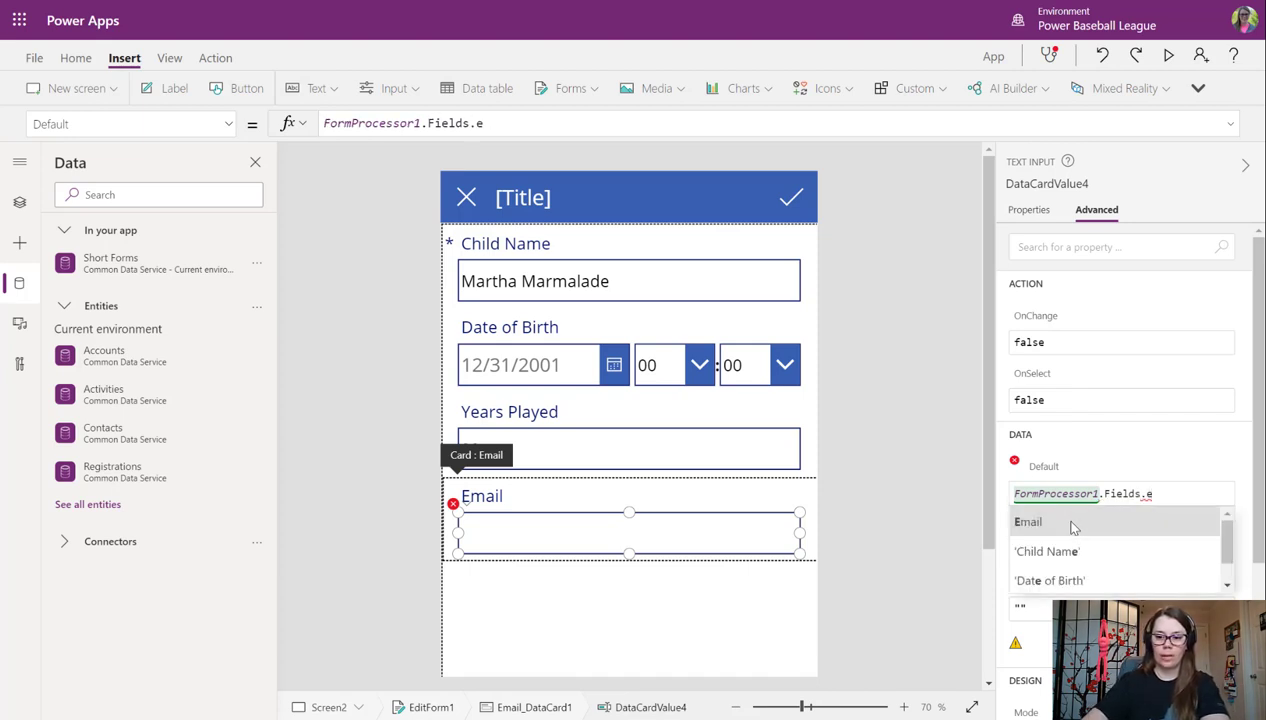
left_click(1028, 520)
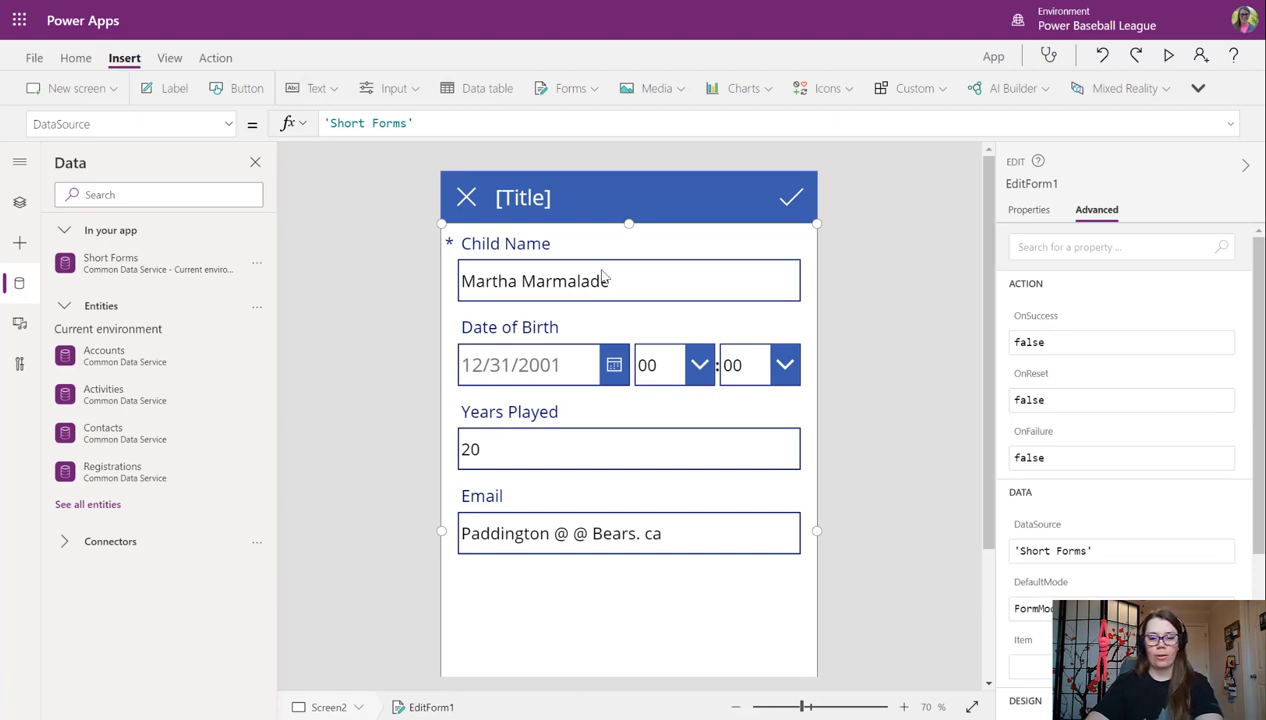
mouse_move(824, 316)
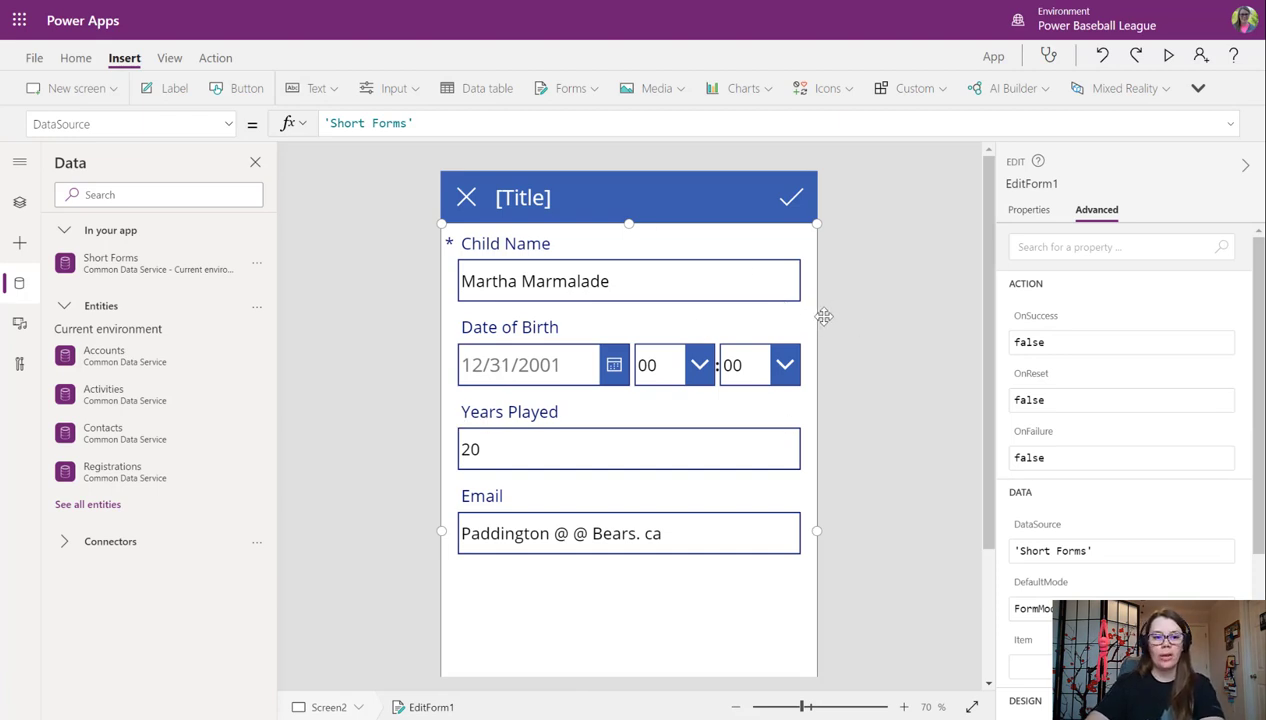
scroll("down", 3)
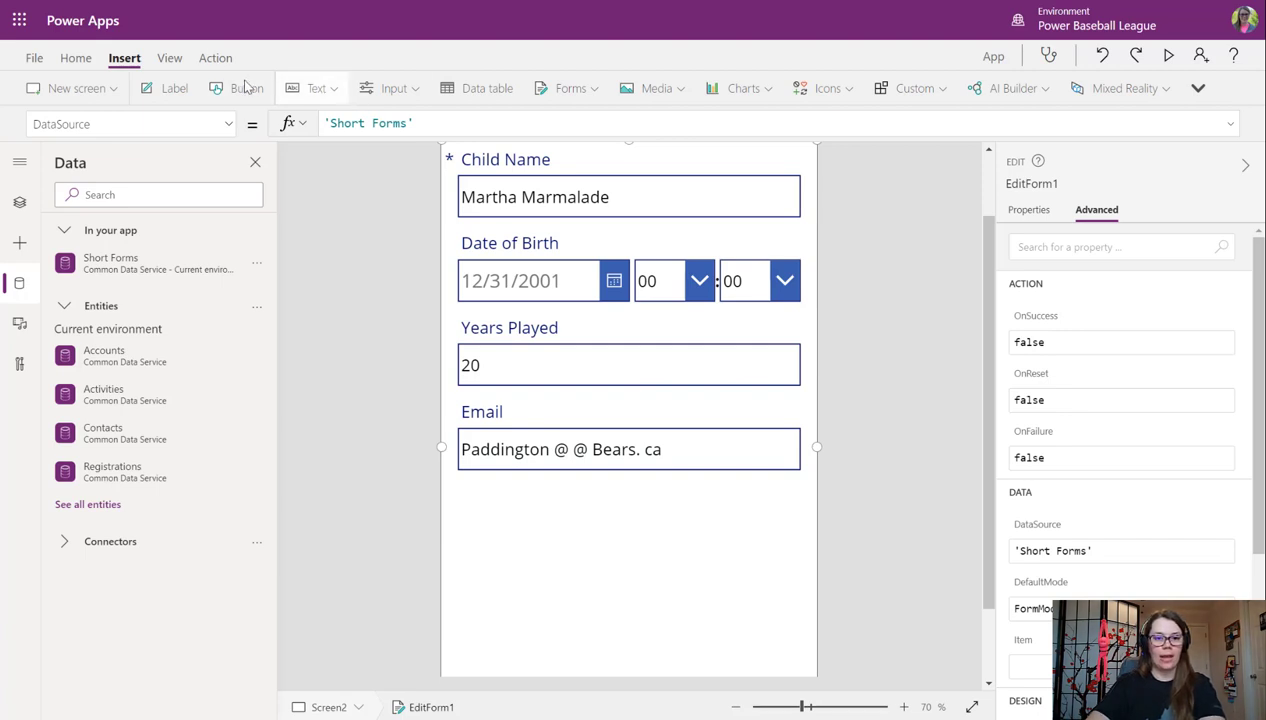
left_click(238, 88)
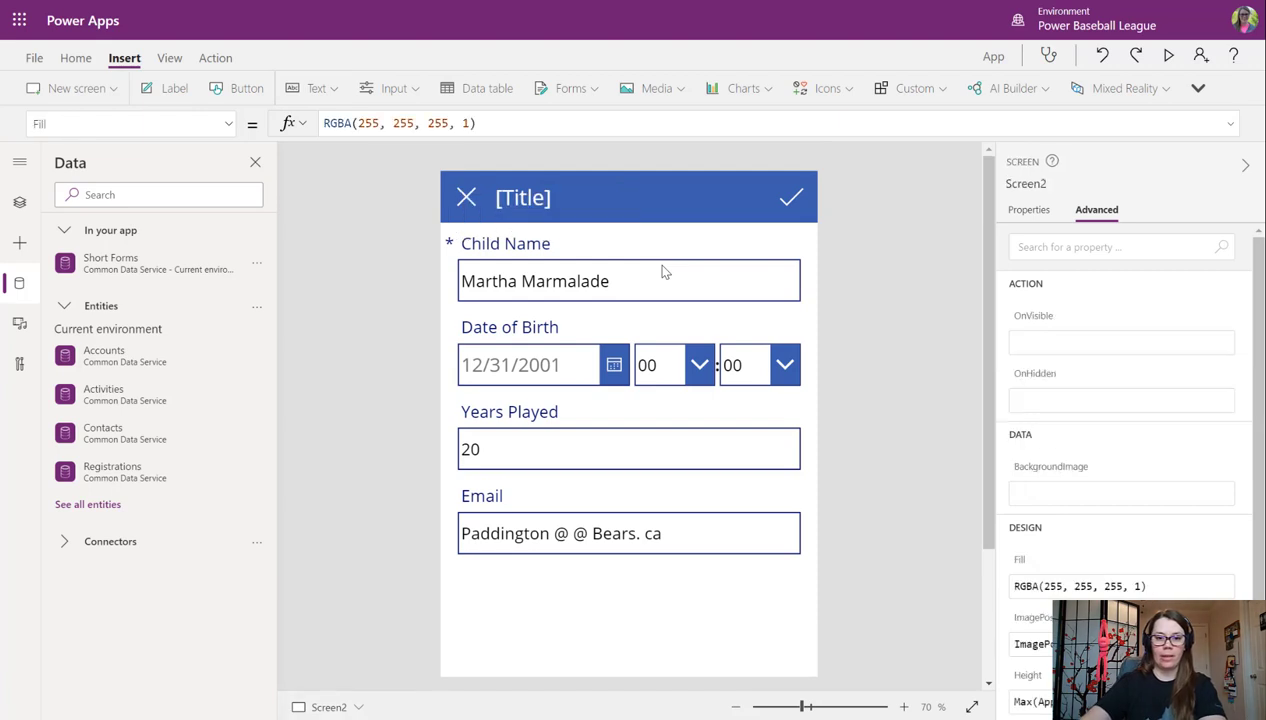
left_click(792, 198)
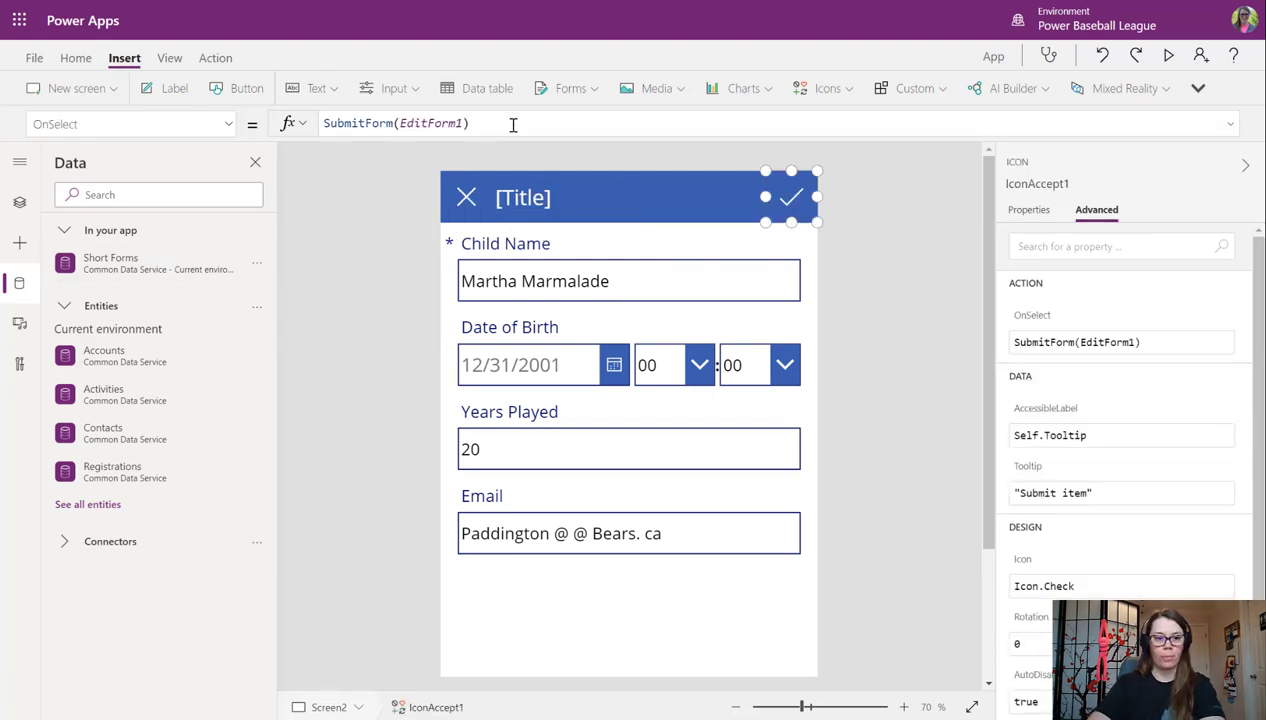
Extend the checkmark's OnSelect with Navigate(Screen1) and a reset of EditForm1.
double_click(432, 124)
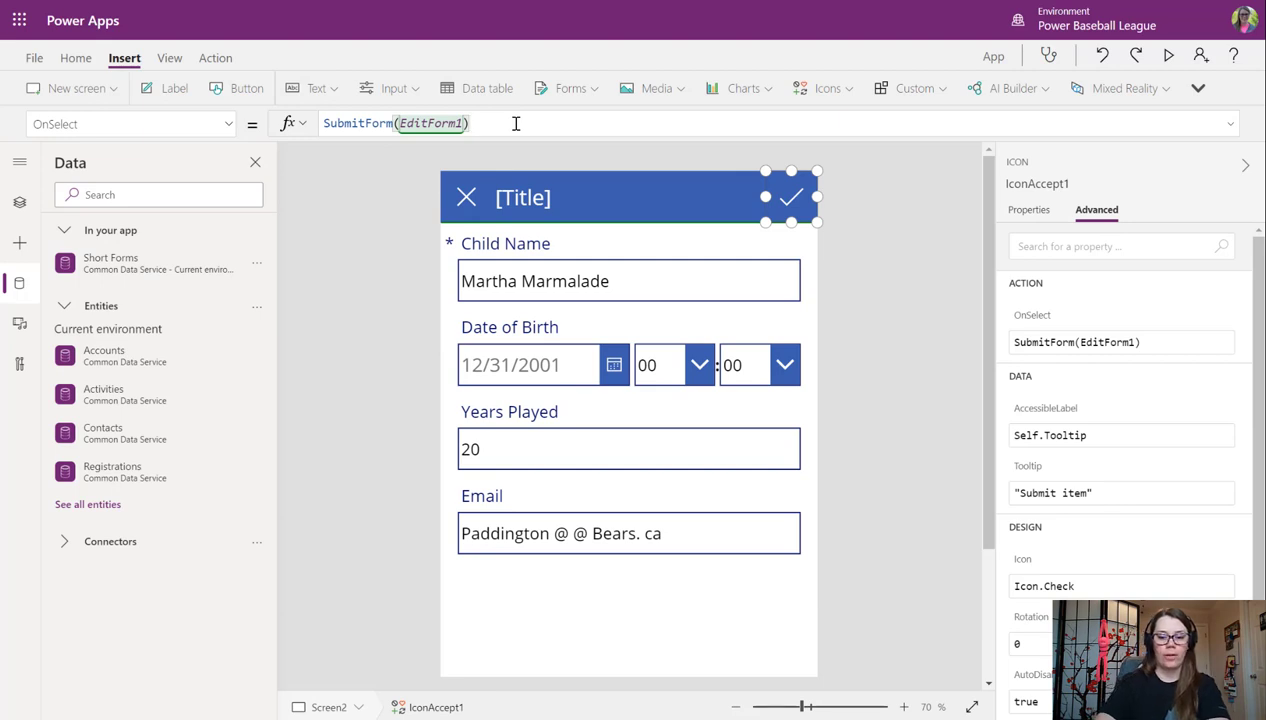
type("; navigate(")
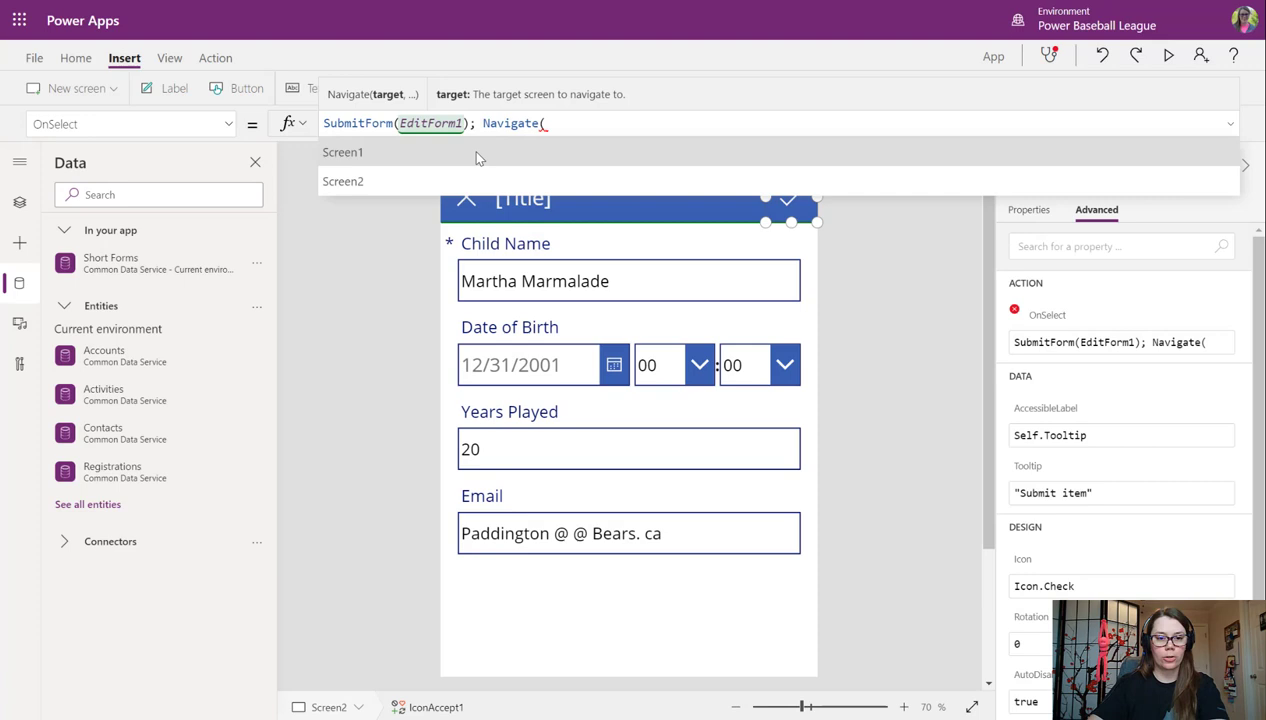
left_click(344, 152)
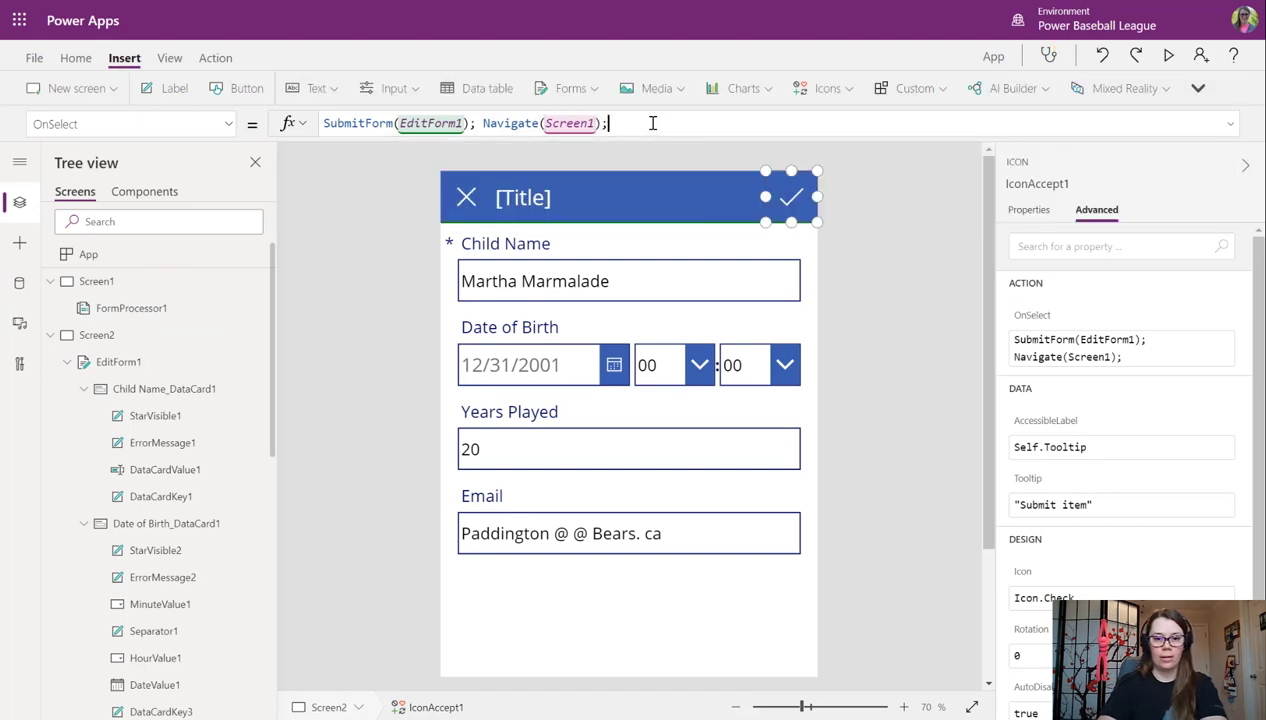
type("res")
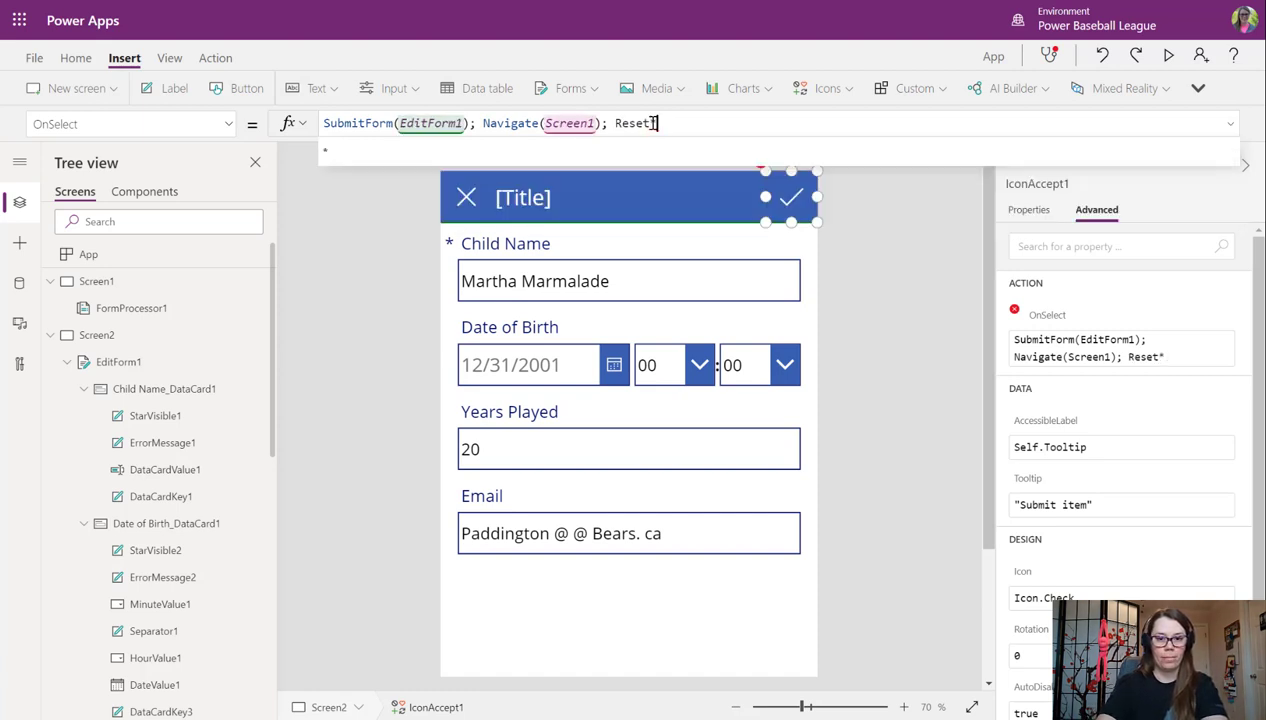
type("Reset")
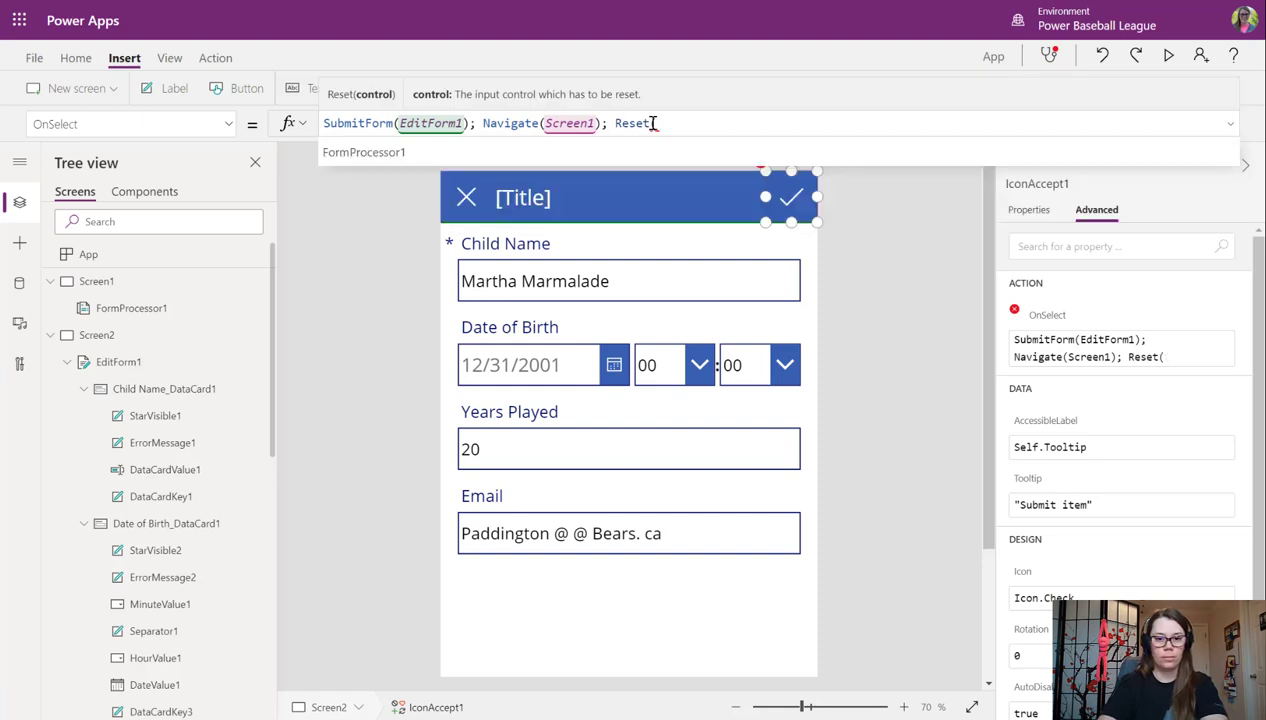
type("Edit")
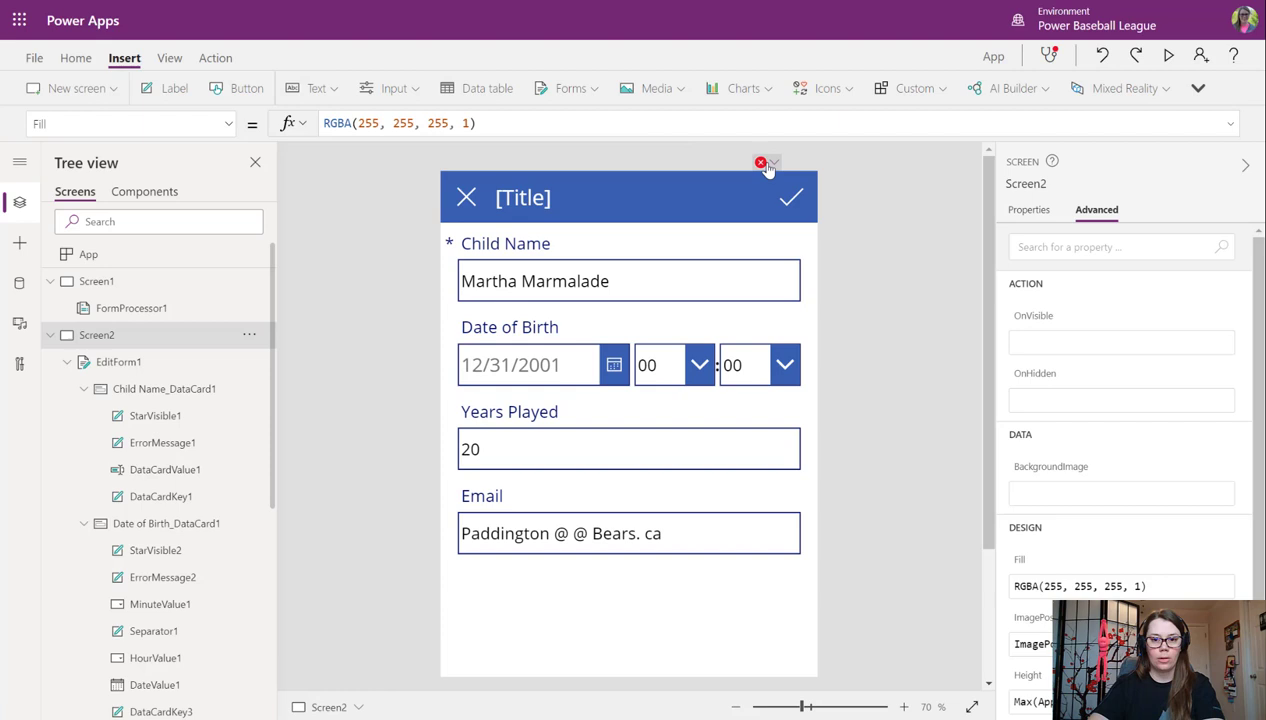
Correct the reset call to ResetForm(EditForm1) in the OnSelect formula.
left_click(790, 198)
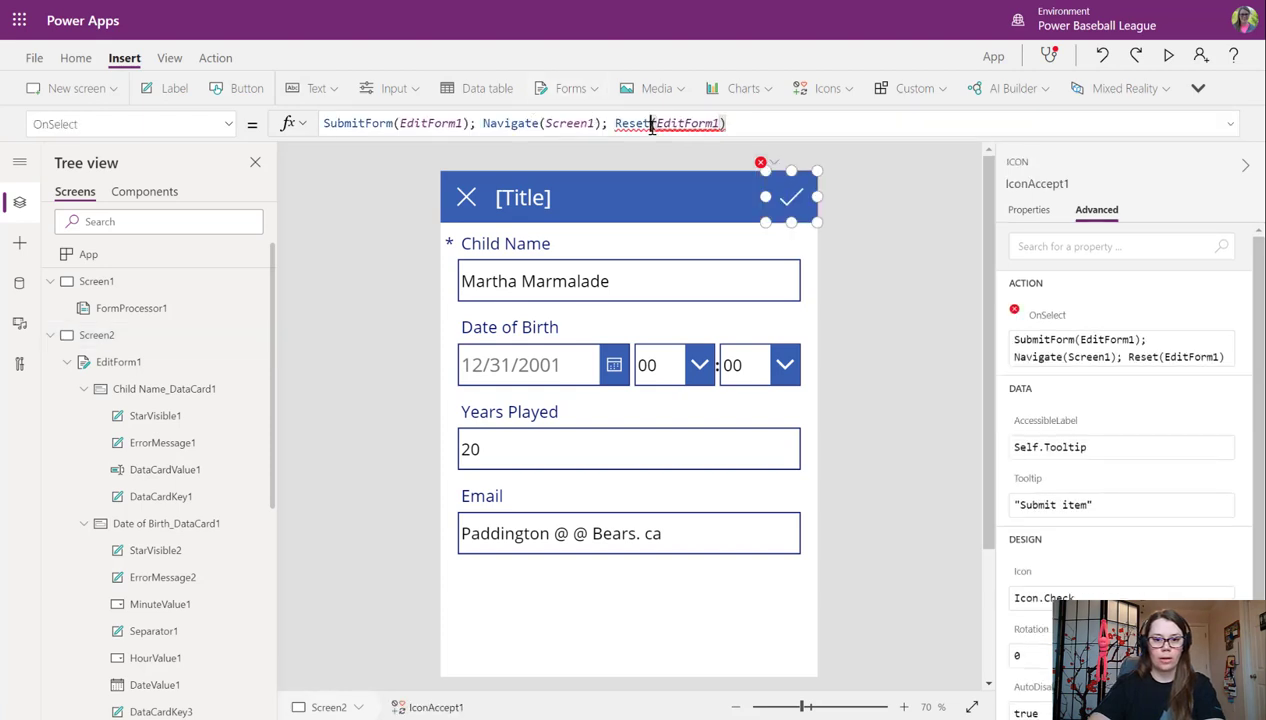
left_click(632, 124)
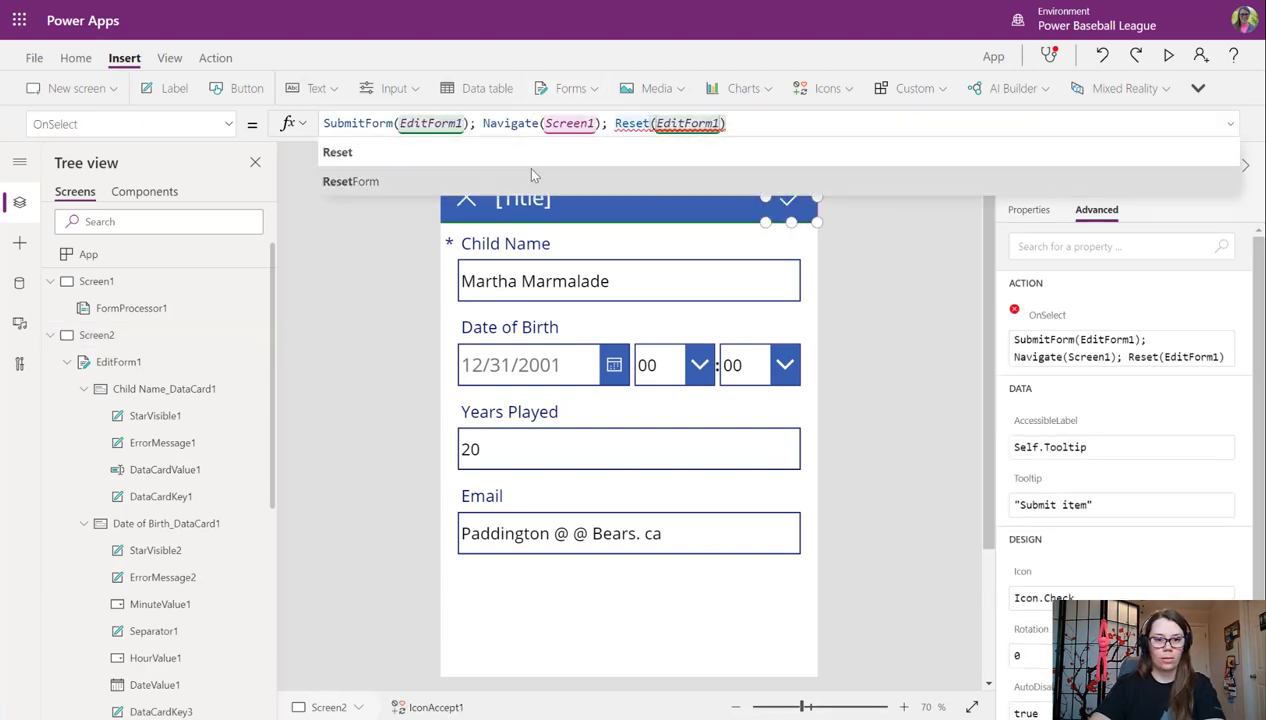
left_click(350, 180)
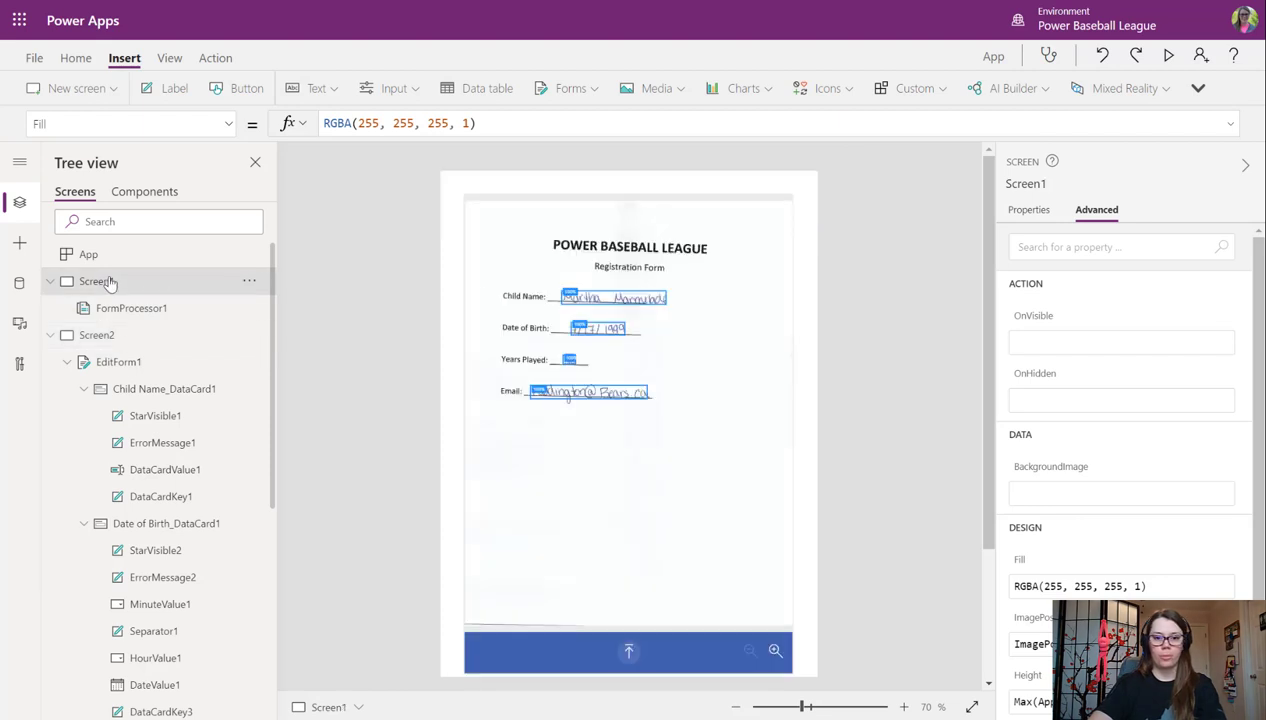
Go to Screen1 showing the scanned registration form to try the app.
left_click(776, 652)
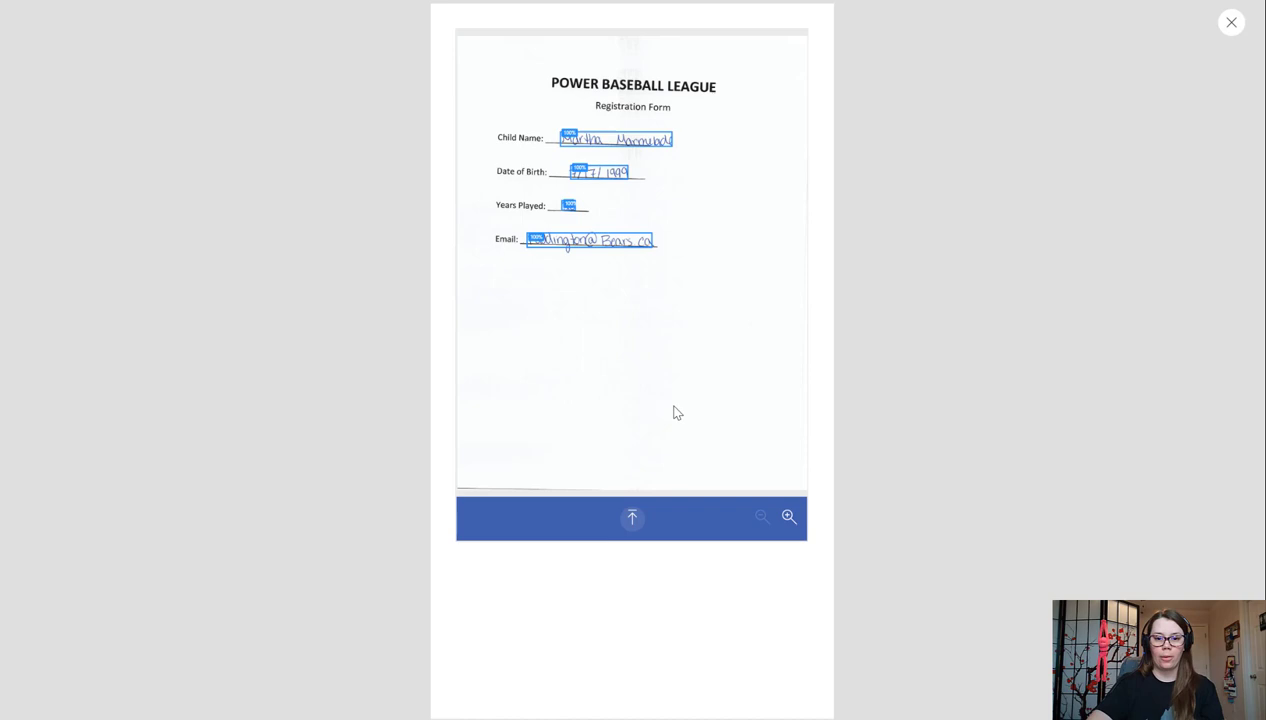
mouse_move(644, 488)
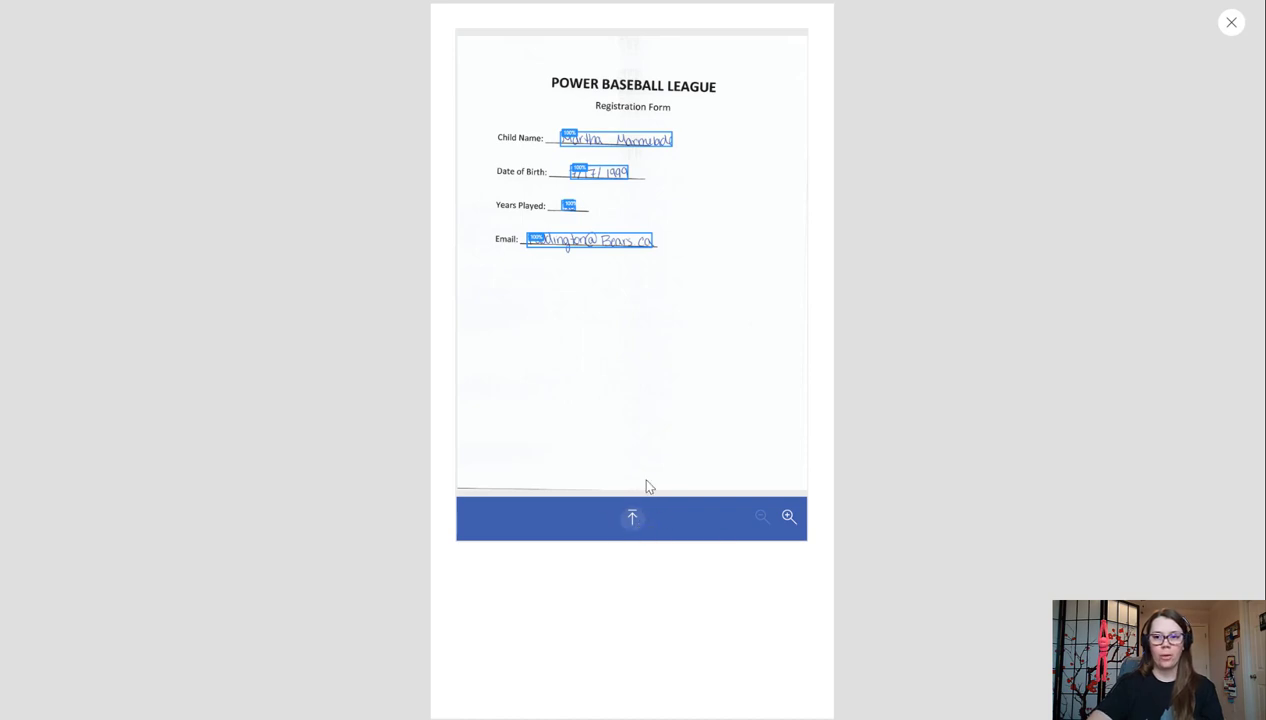
mouse_move(1220, 62)
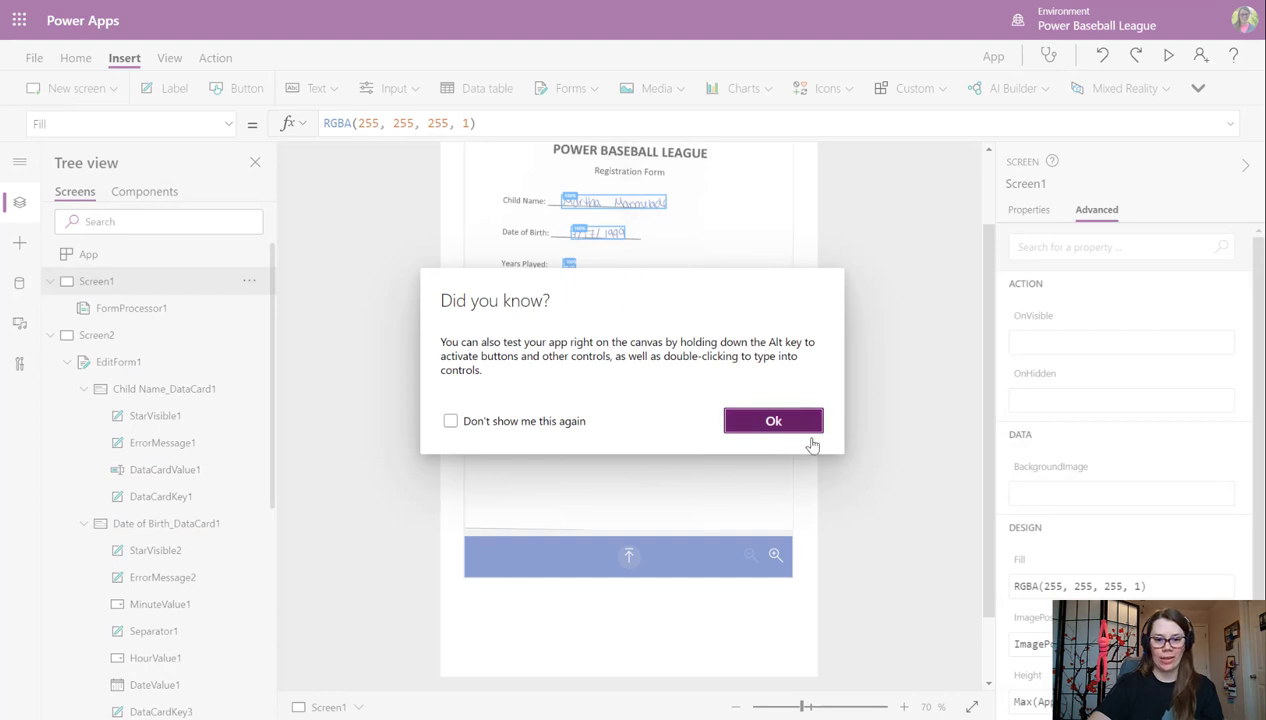
Add a button below the form processor on Screen1 labelled Next.
left_click(772, 420)
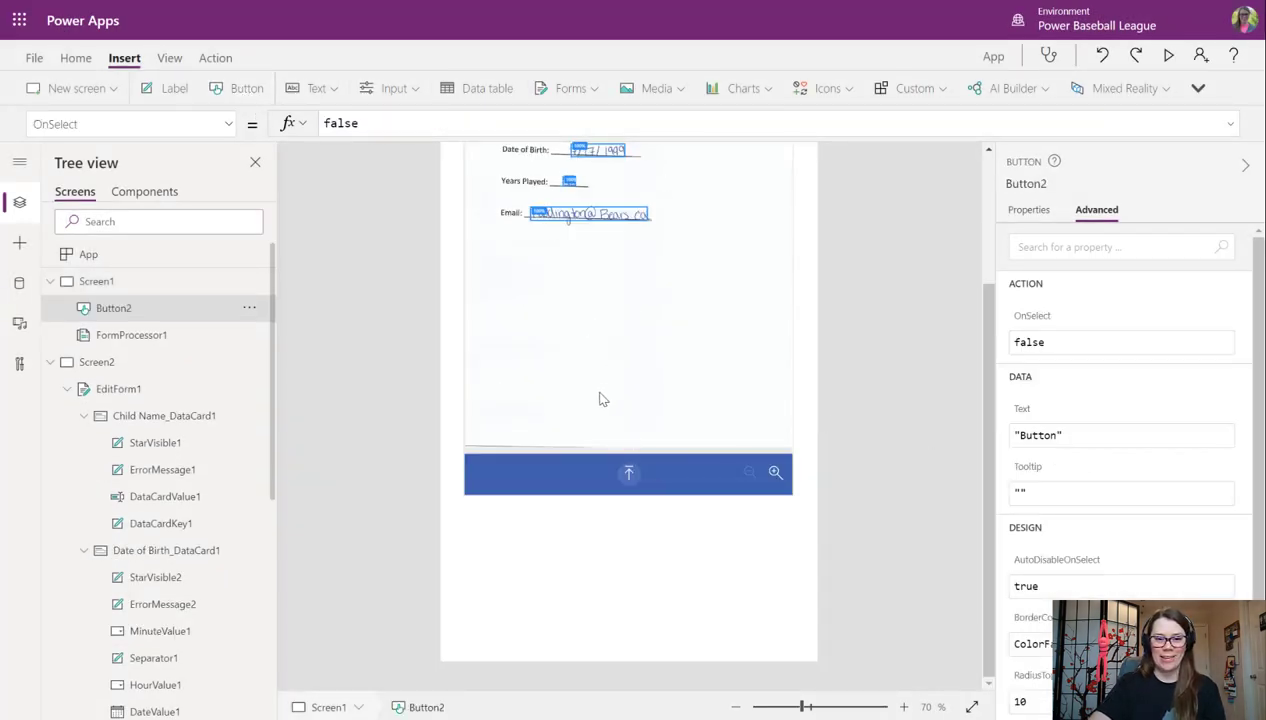
mouse_move(248, 88)
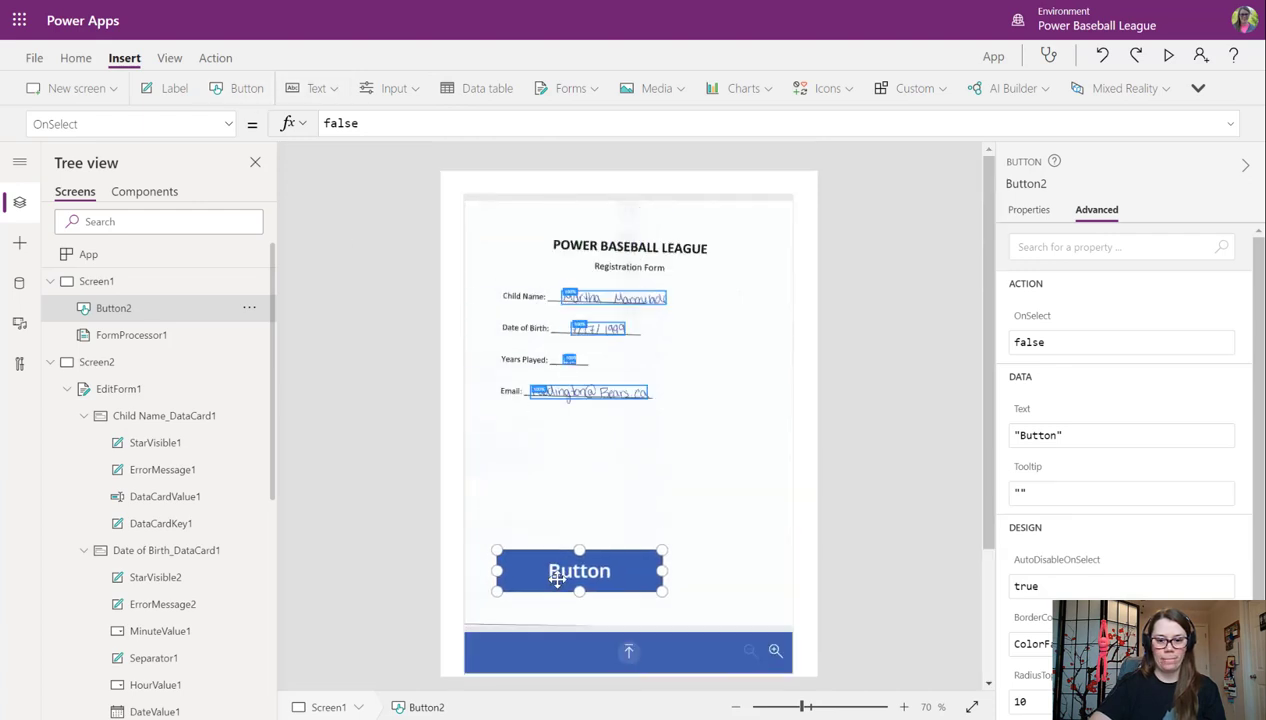
scroll("down", 3)
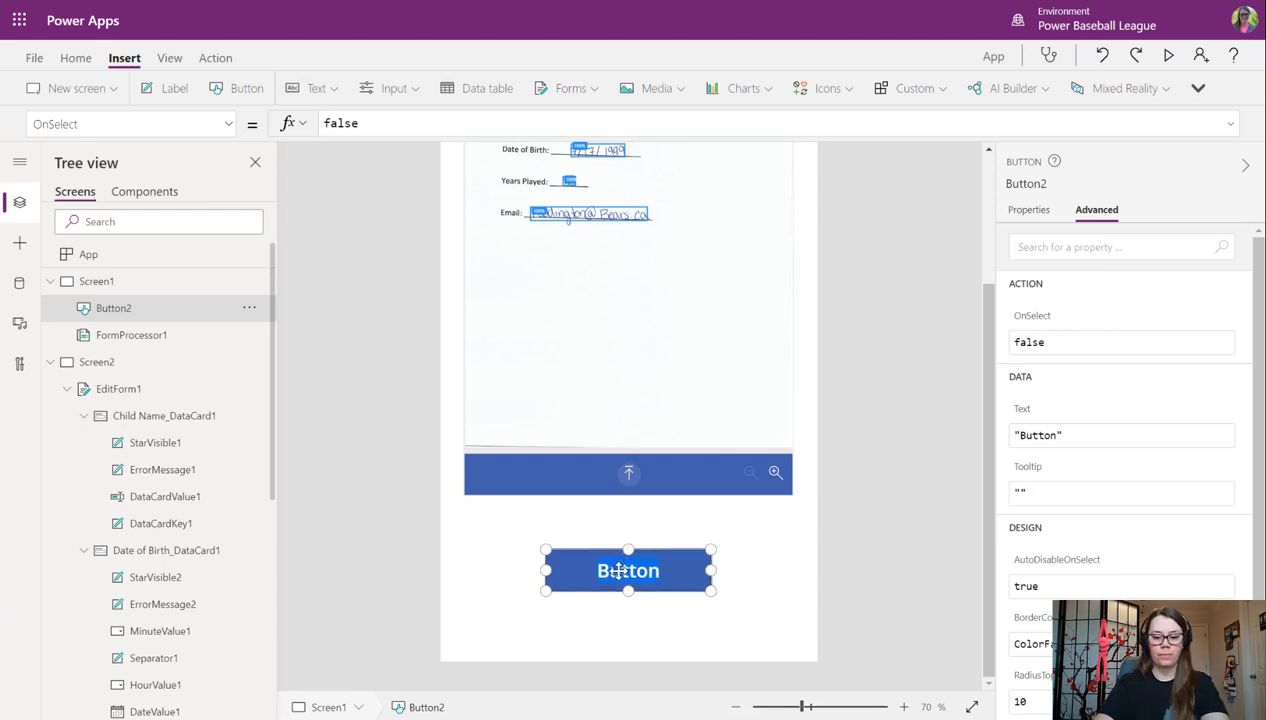
type("Next")
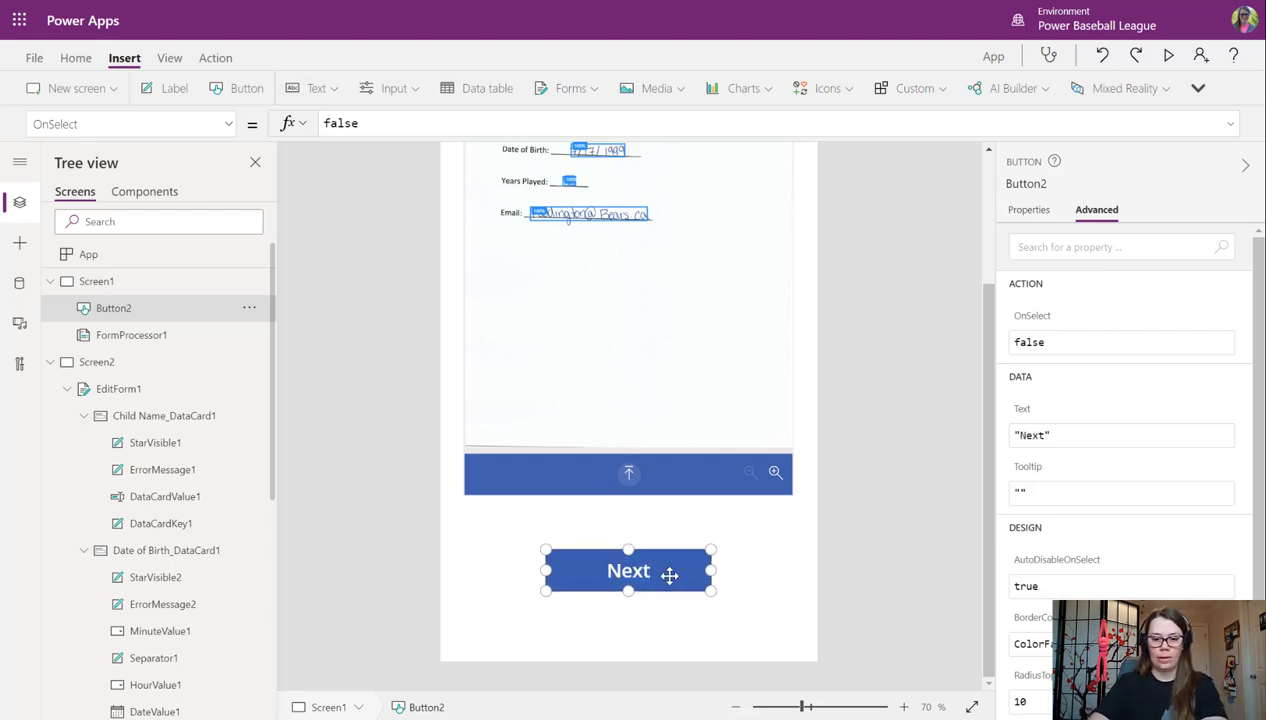
Set the button's OnSelect to Navigate(Screen2, ScreenTransition.Fade).
left_click(340, 124)
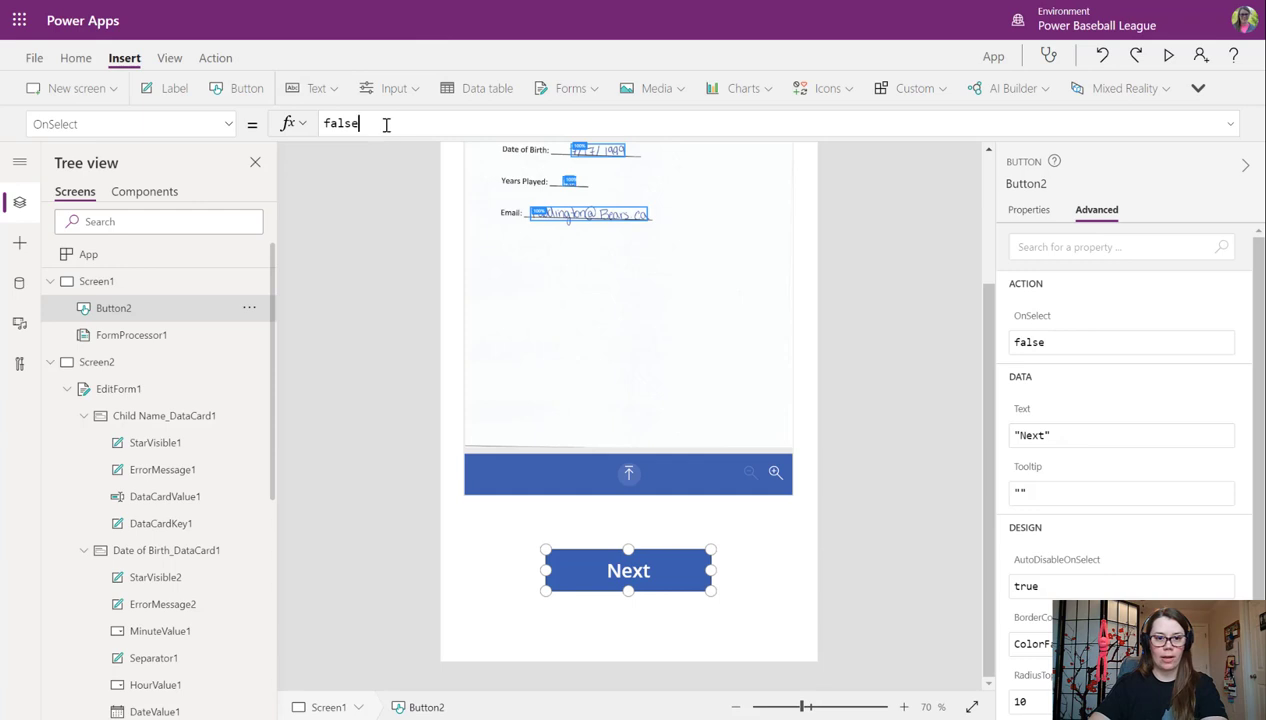
type("navi")
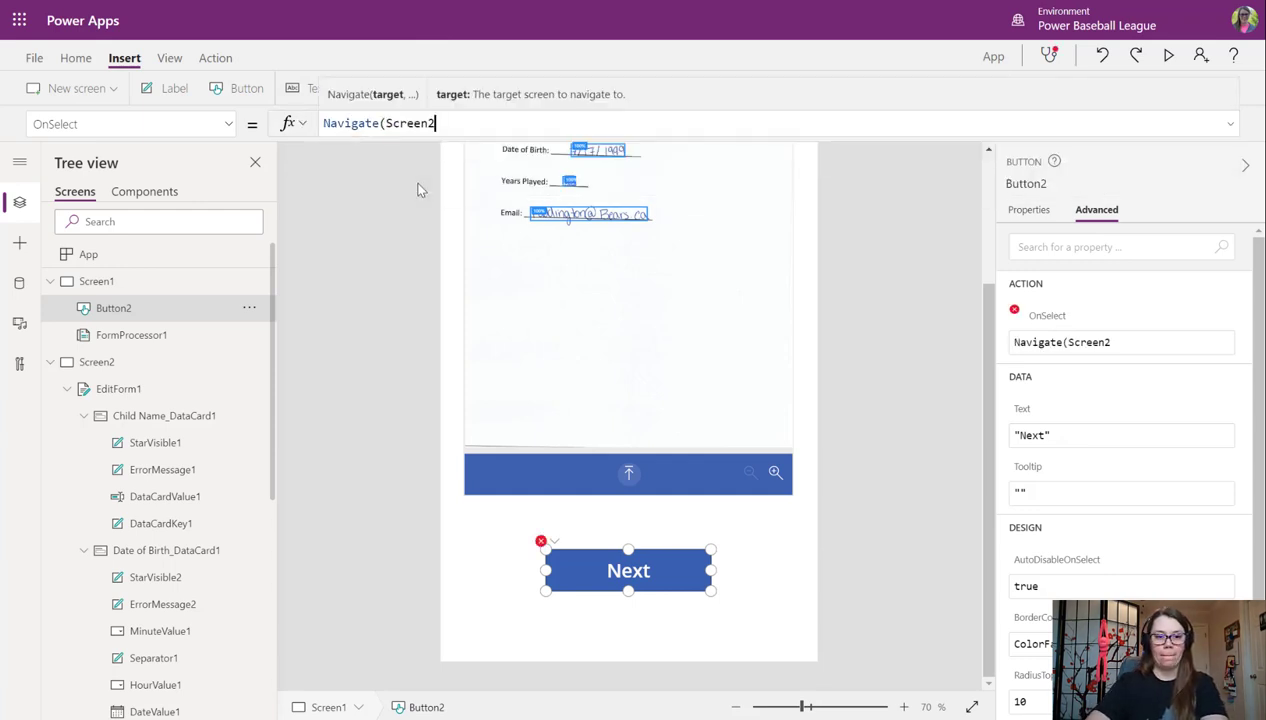
type(",")
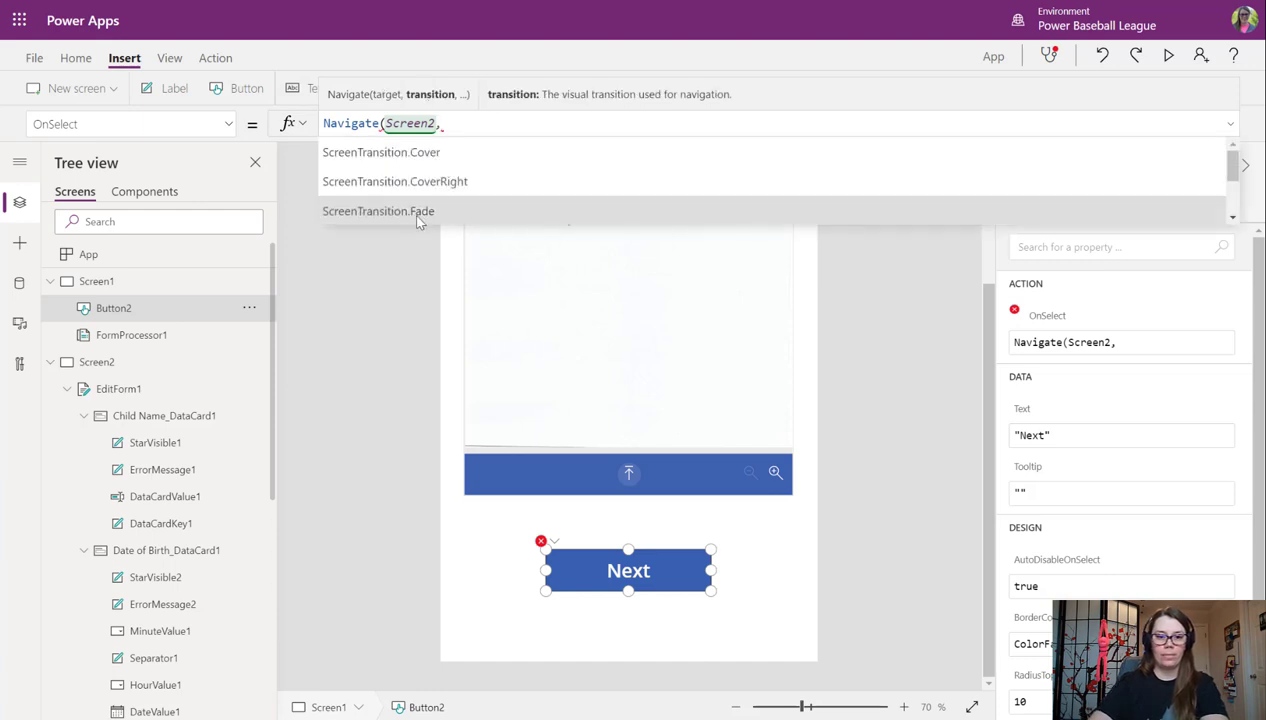
left_click(378, 212)
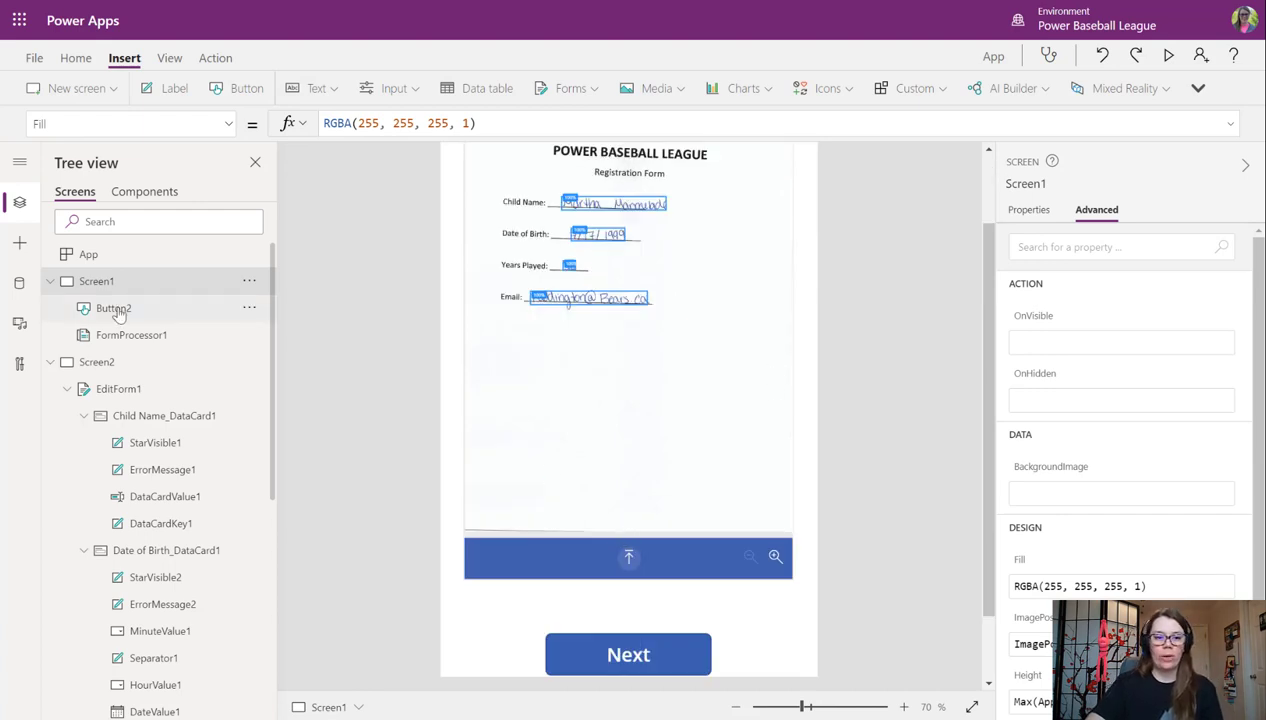
mouse_move(96, 280)
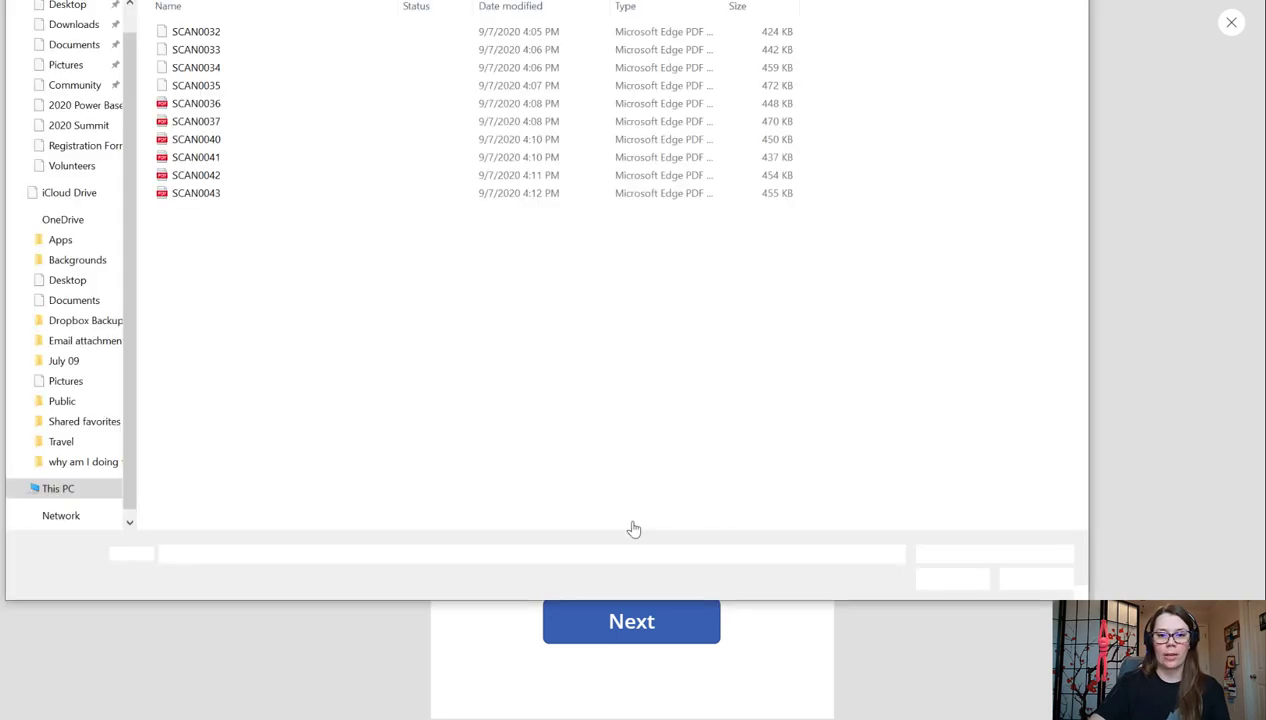
Load the SCAN0040 registration form into the form processor during preview.
left_click(196, 140)
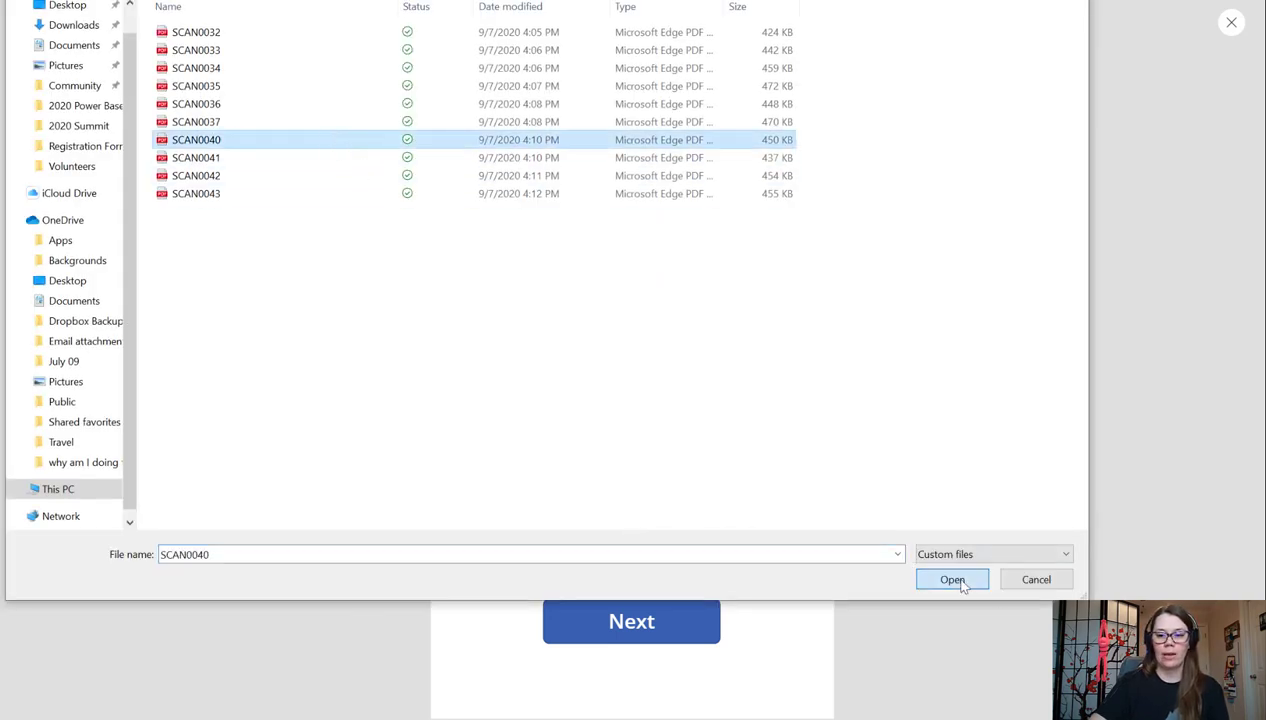
left_click(952, 580)
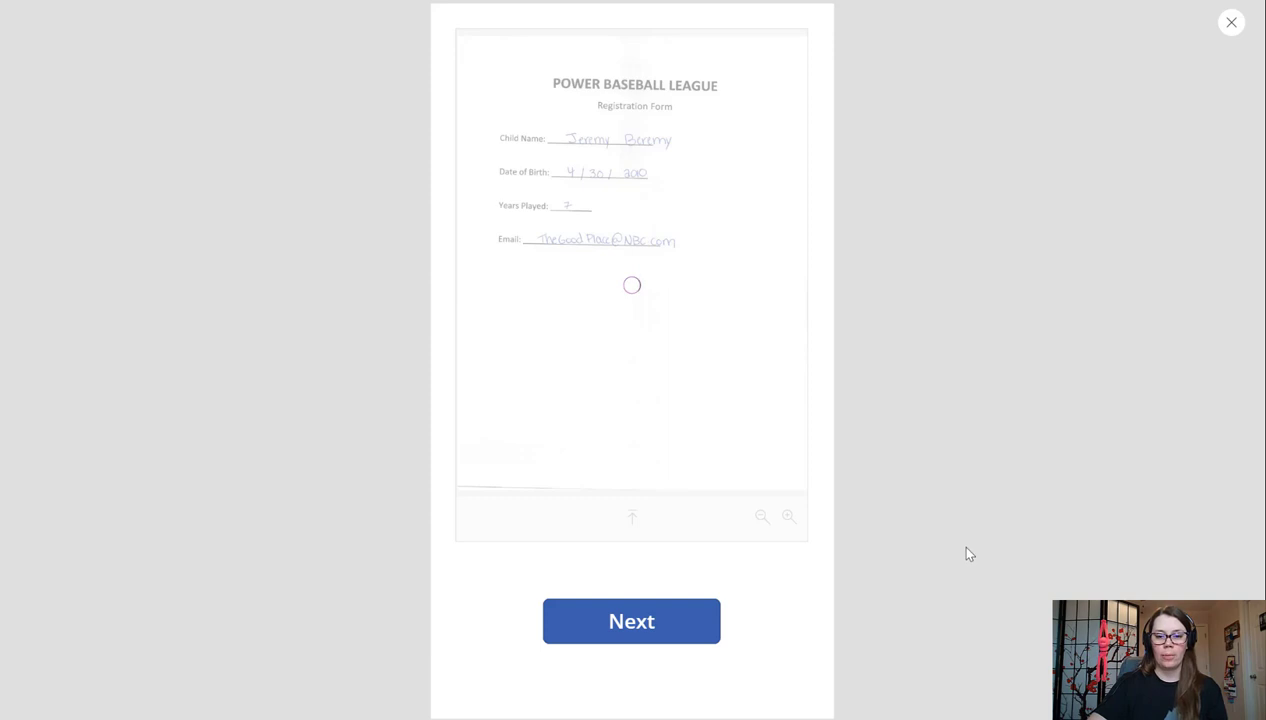
mouse_move(984, 376)
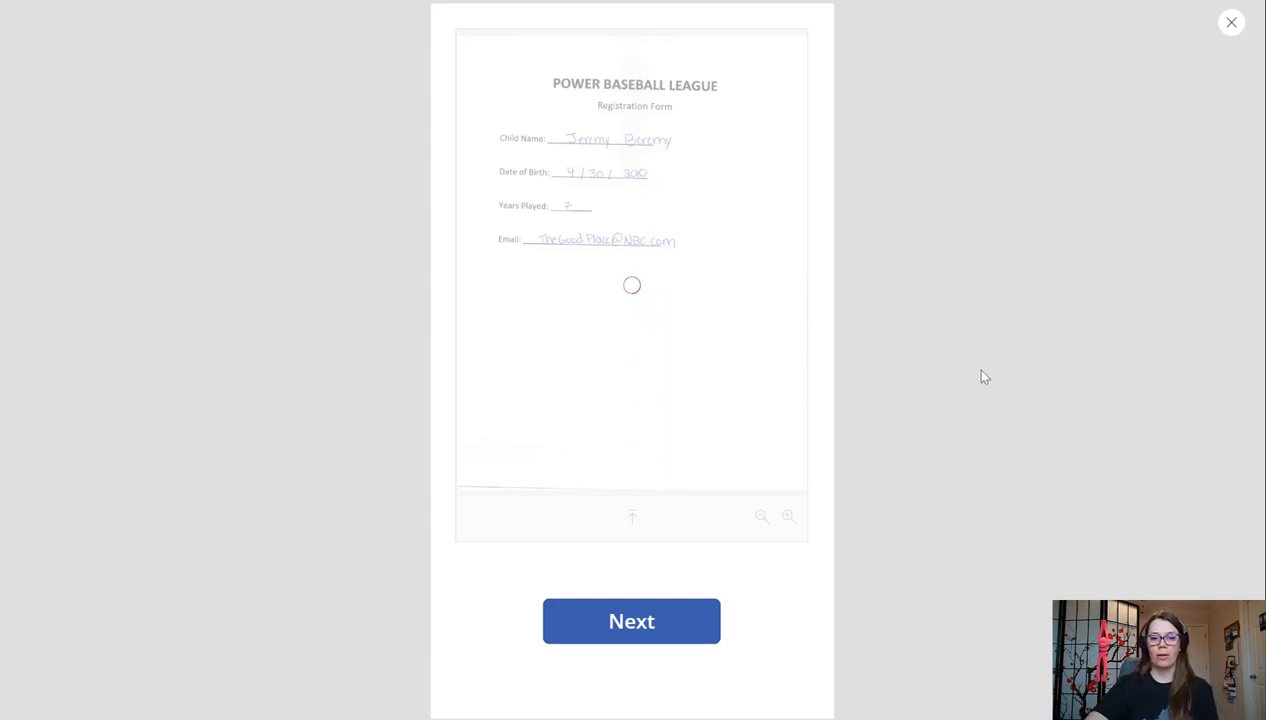
mouse_move(998, 348)
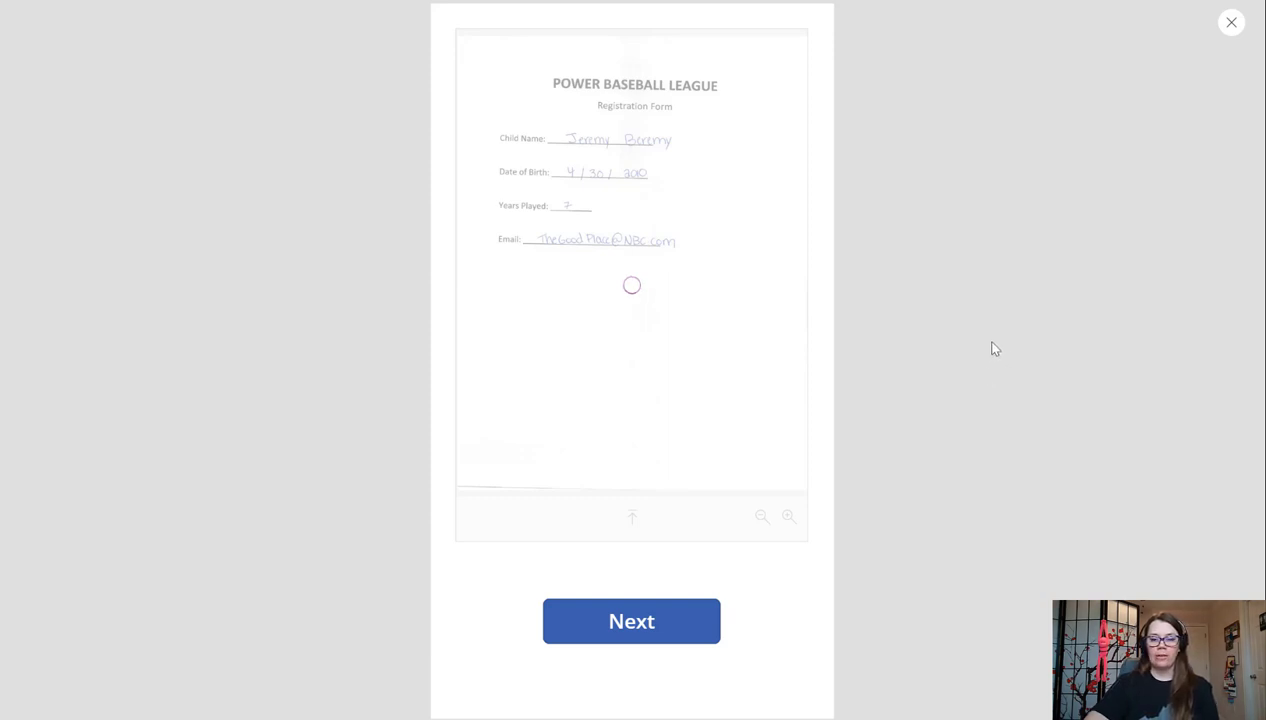
mouse_move(954, 332)
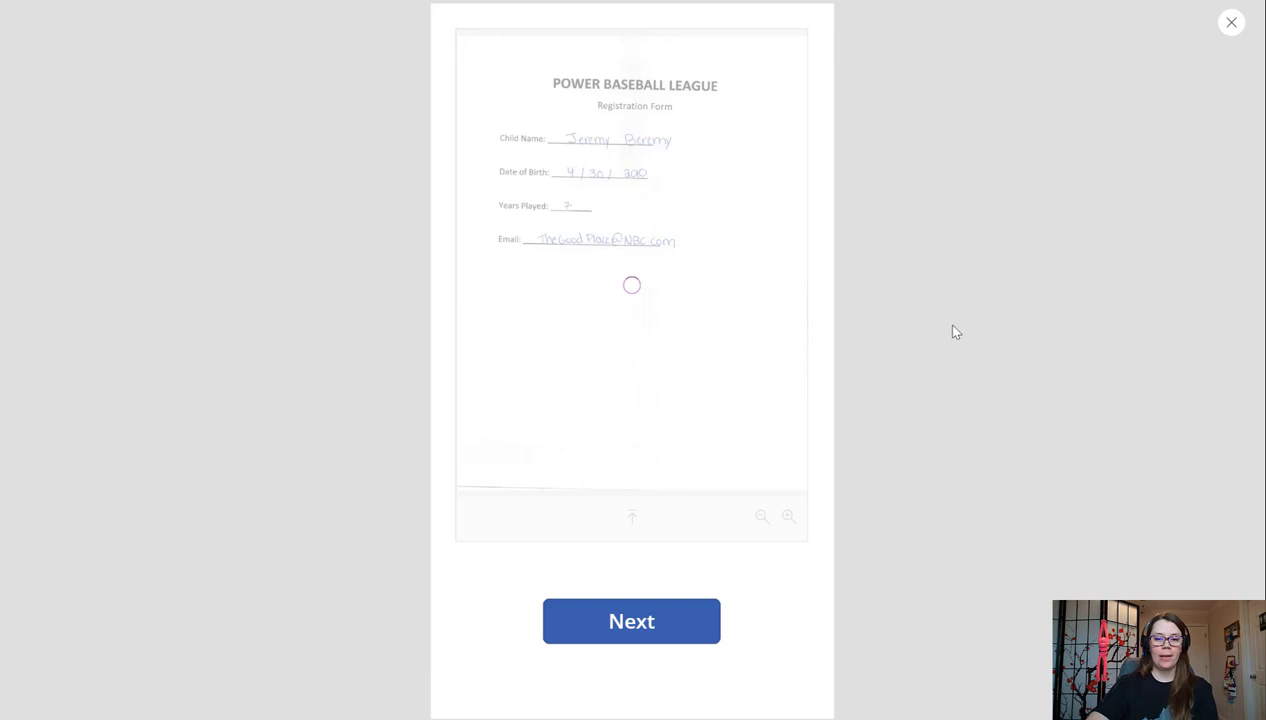
mouse_move(922, 324)
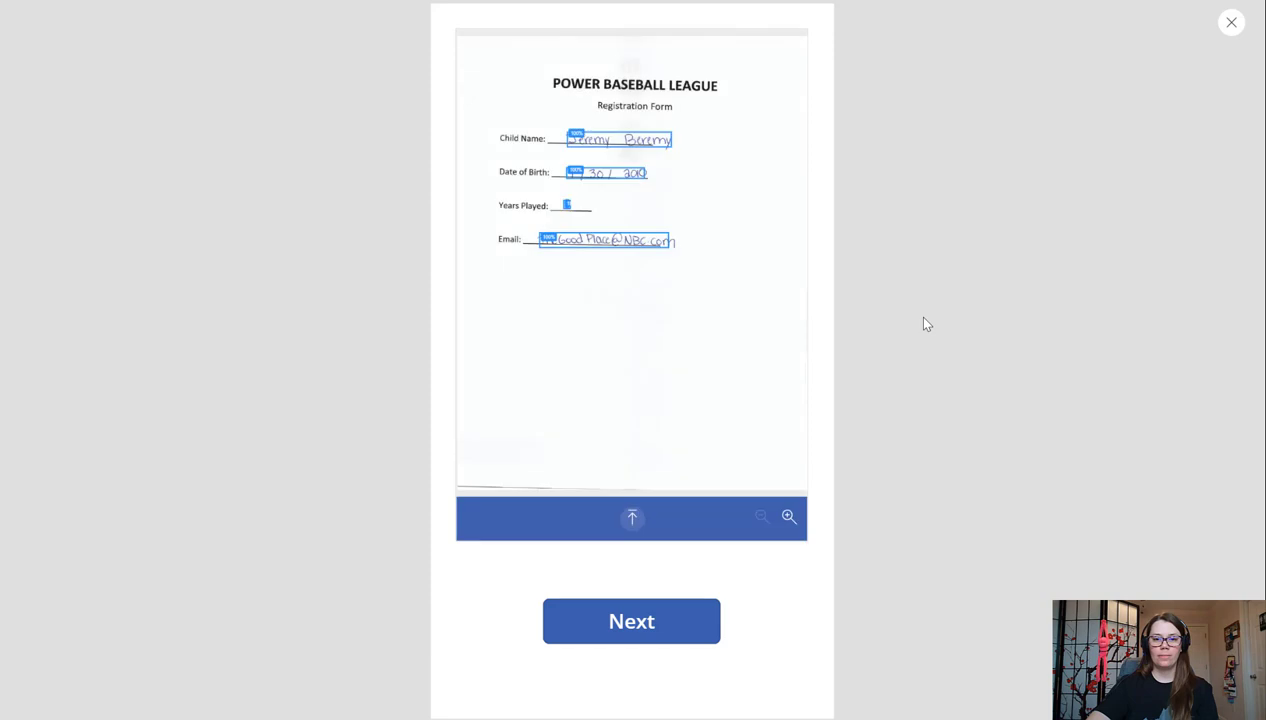
mouse_move(576, 216)
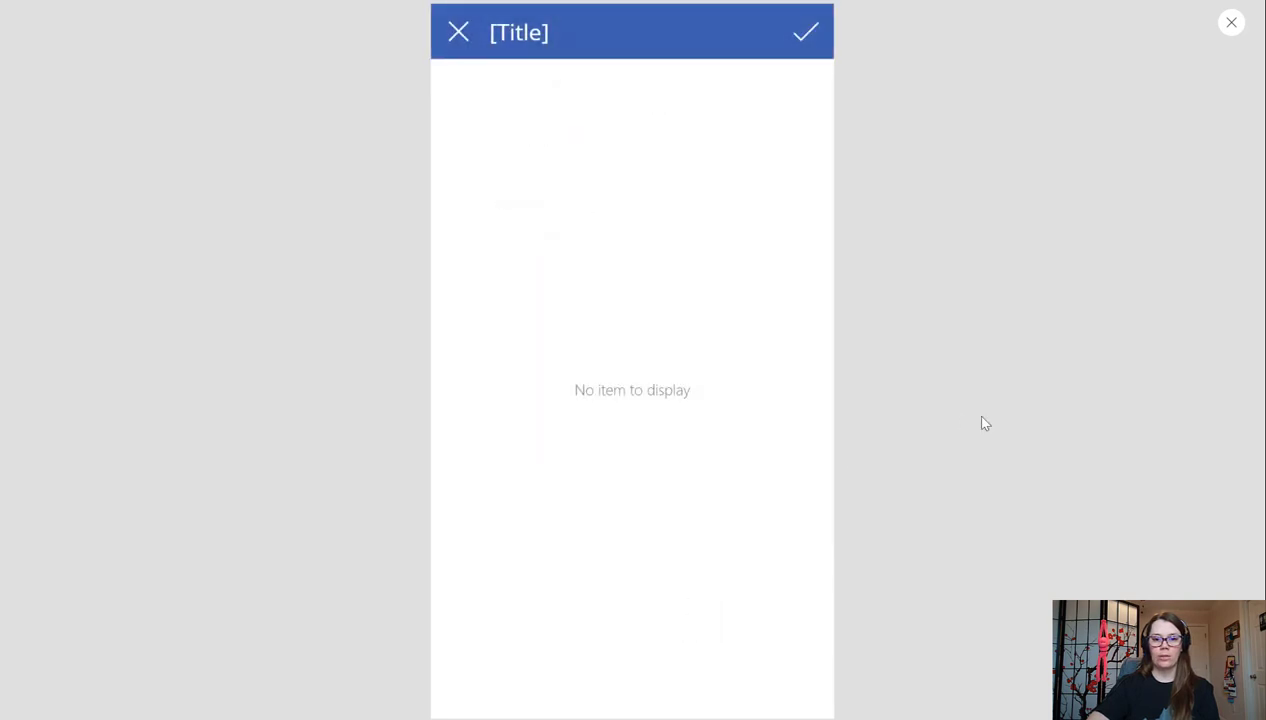
mouse_move(640, 390)
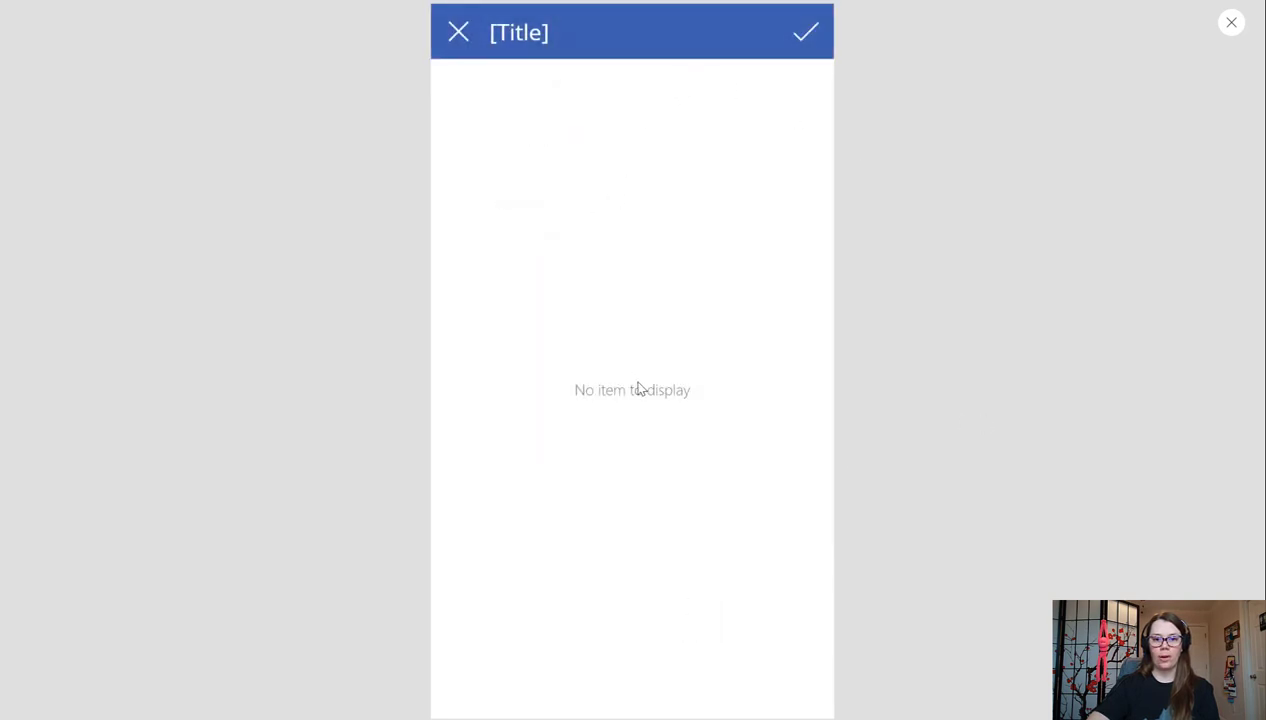
mouse_move(710, 140)
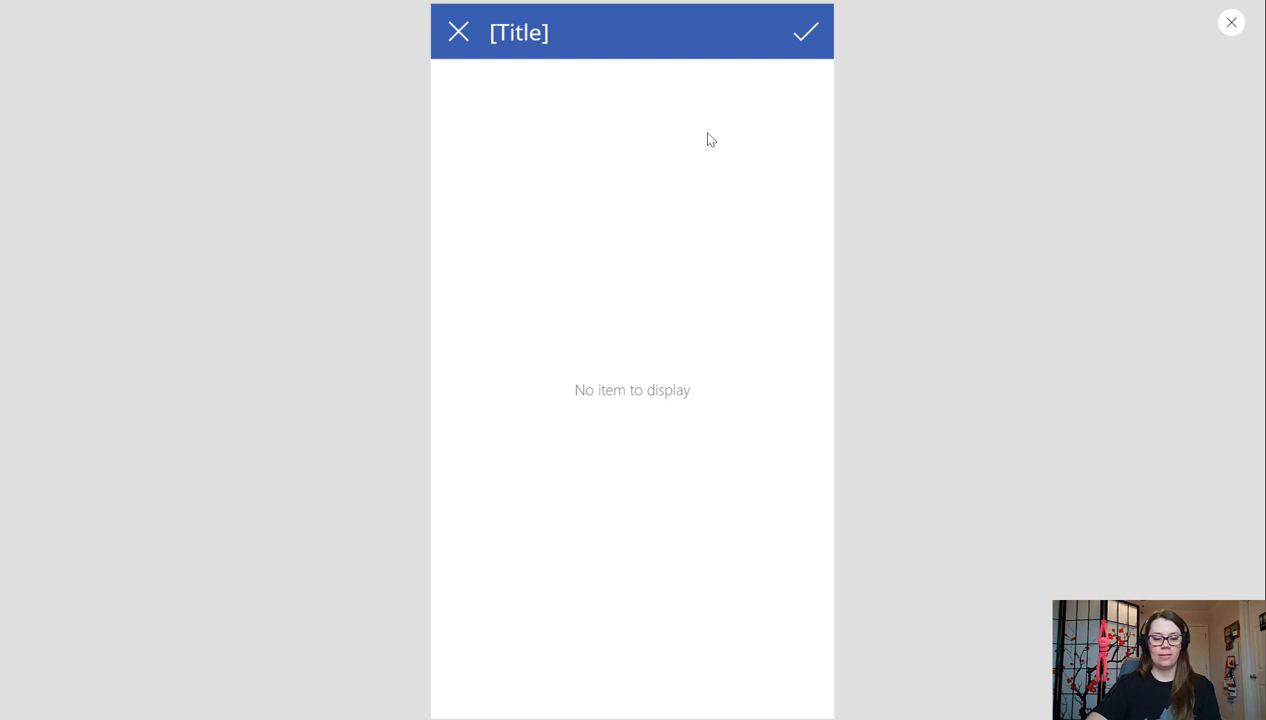
mouse_move(1220, 44)
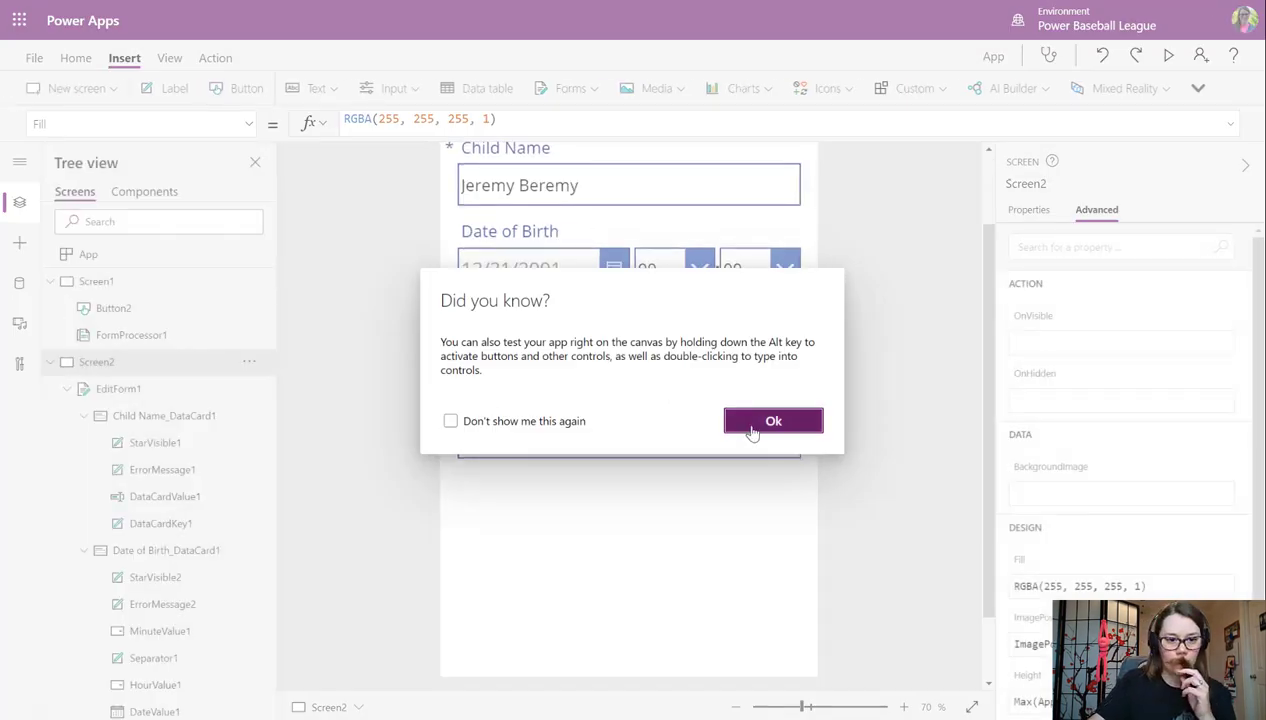
Dismiss the testing tips and select EditForm1 on Screen2.
left_click(772, 420)
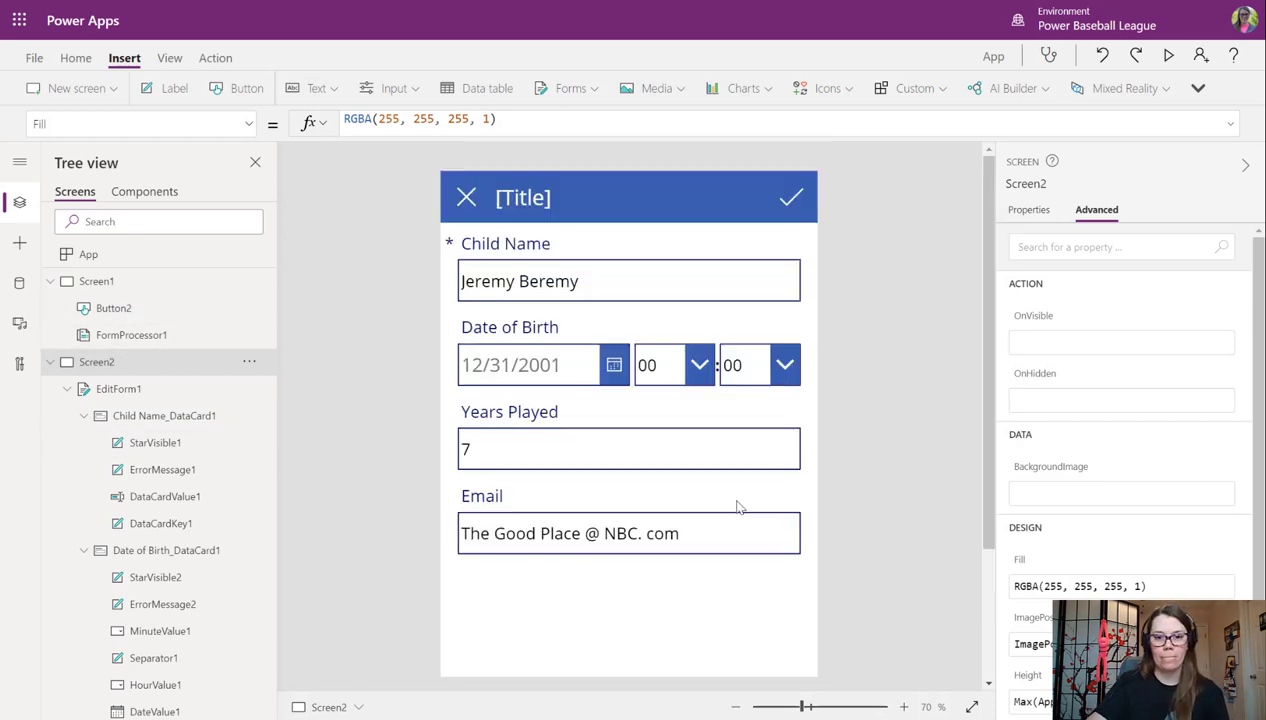
mouse_move(672, 376)
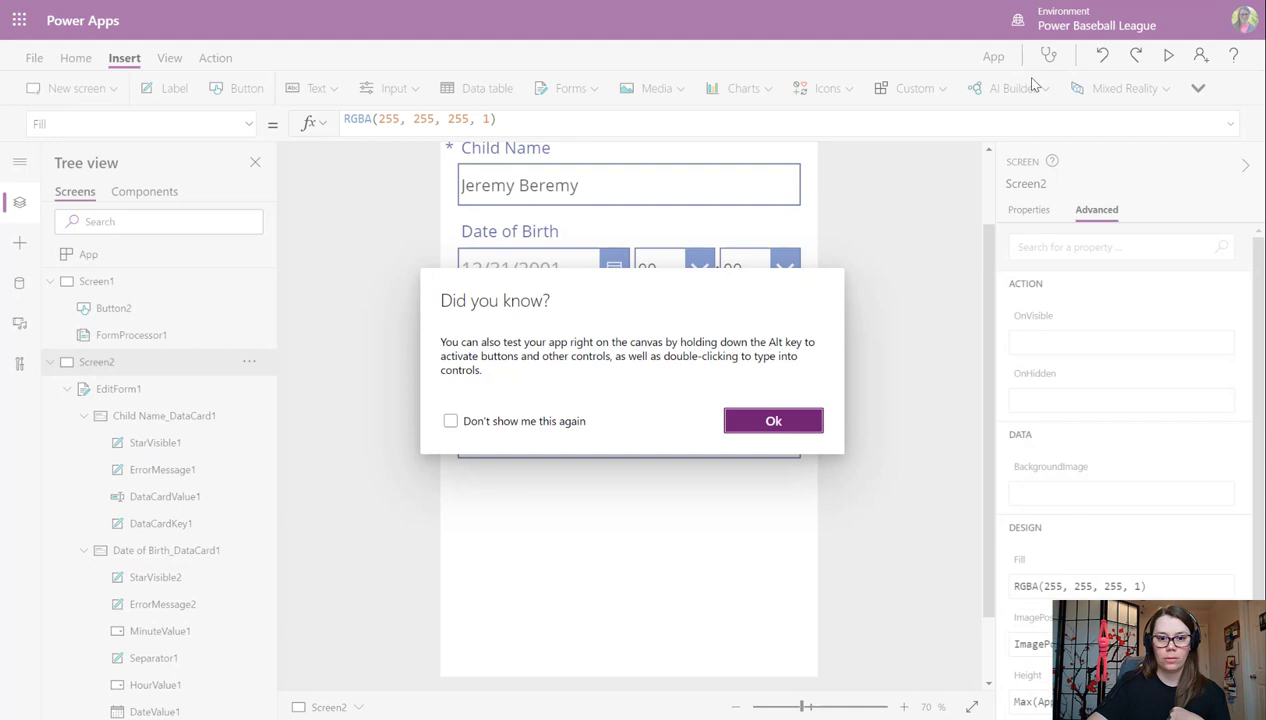
left_click(772, 420)
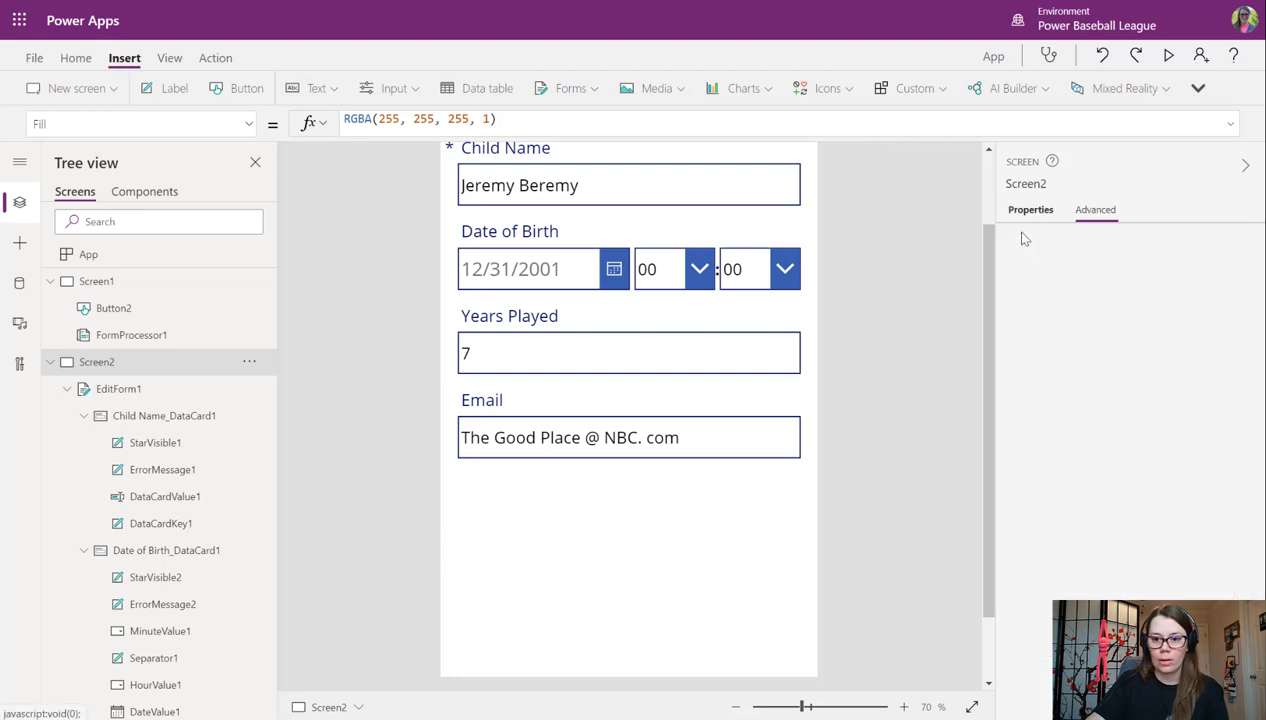
left_click(1030, 210)
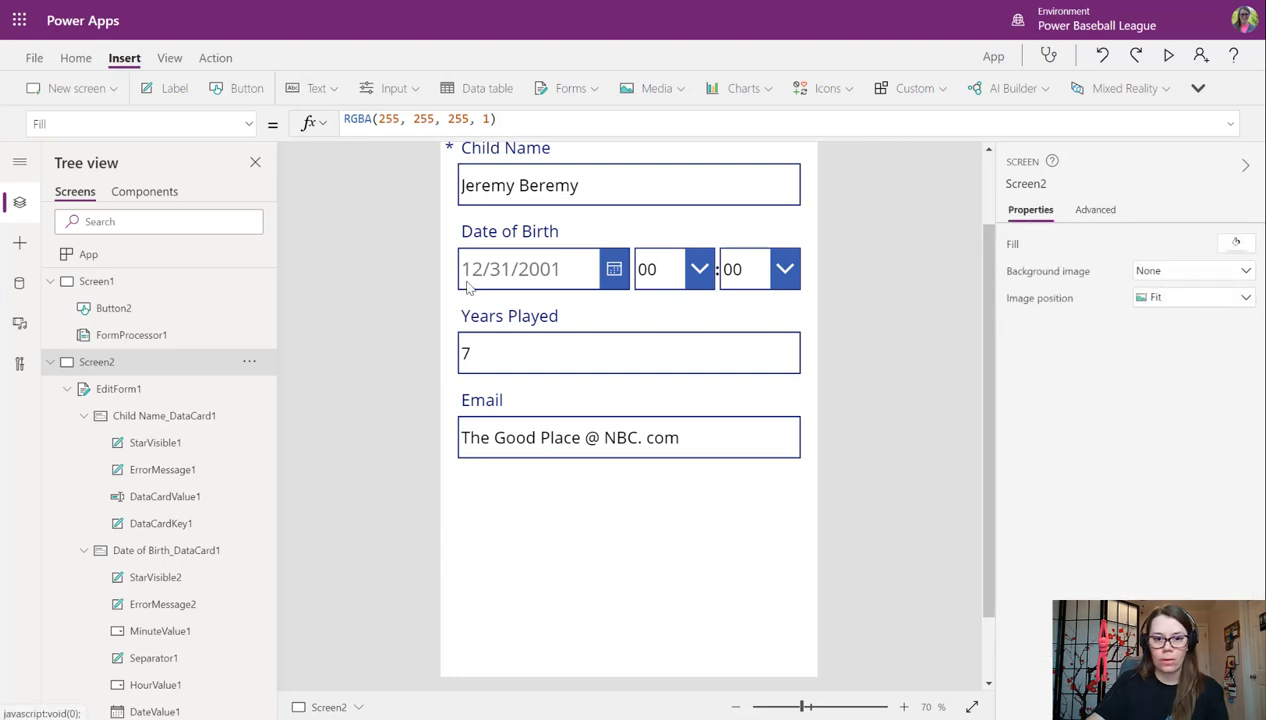
left_click(118, 388)
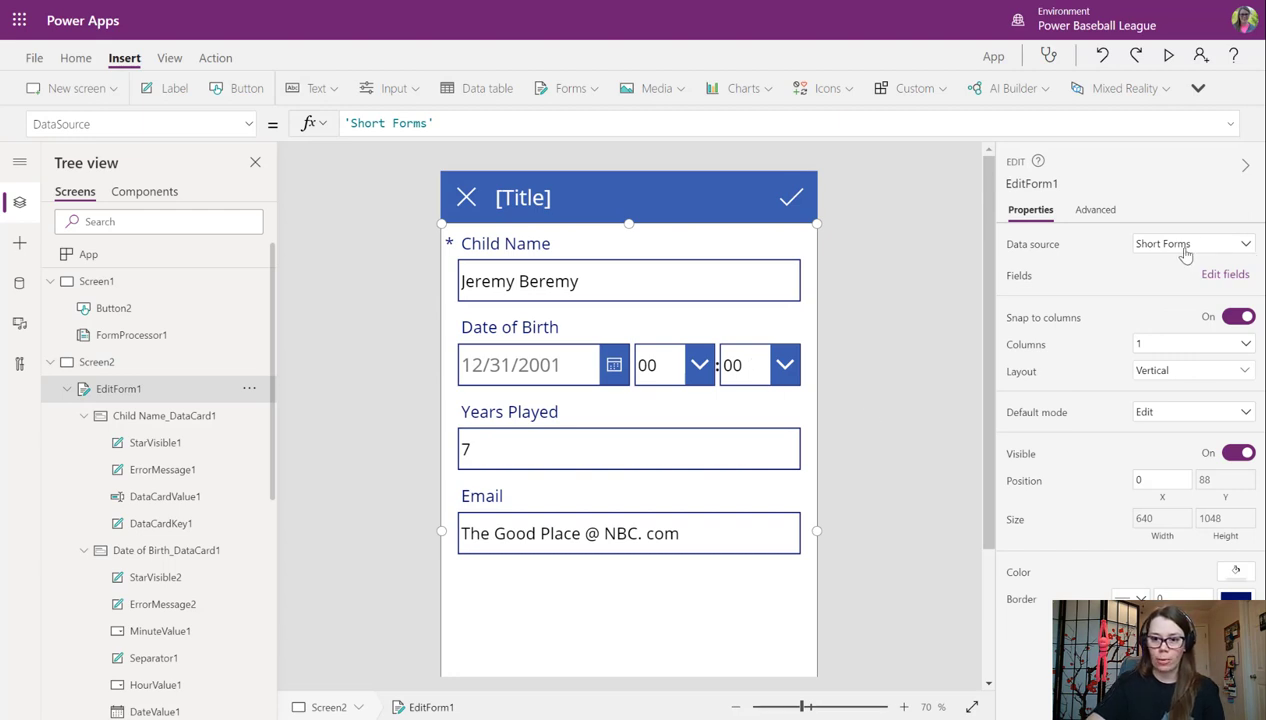
Set EditForm1's DefaultMode to FormMode.New in Advanced properties, then return to Screen1.
left_click(1096, 210)
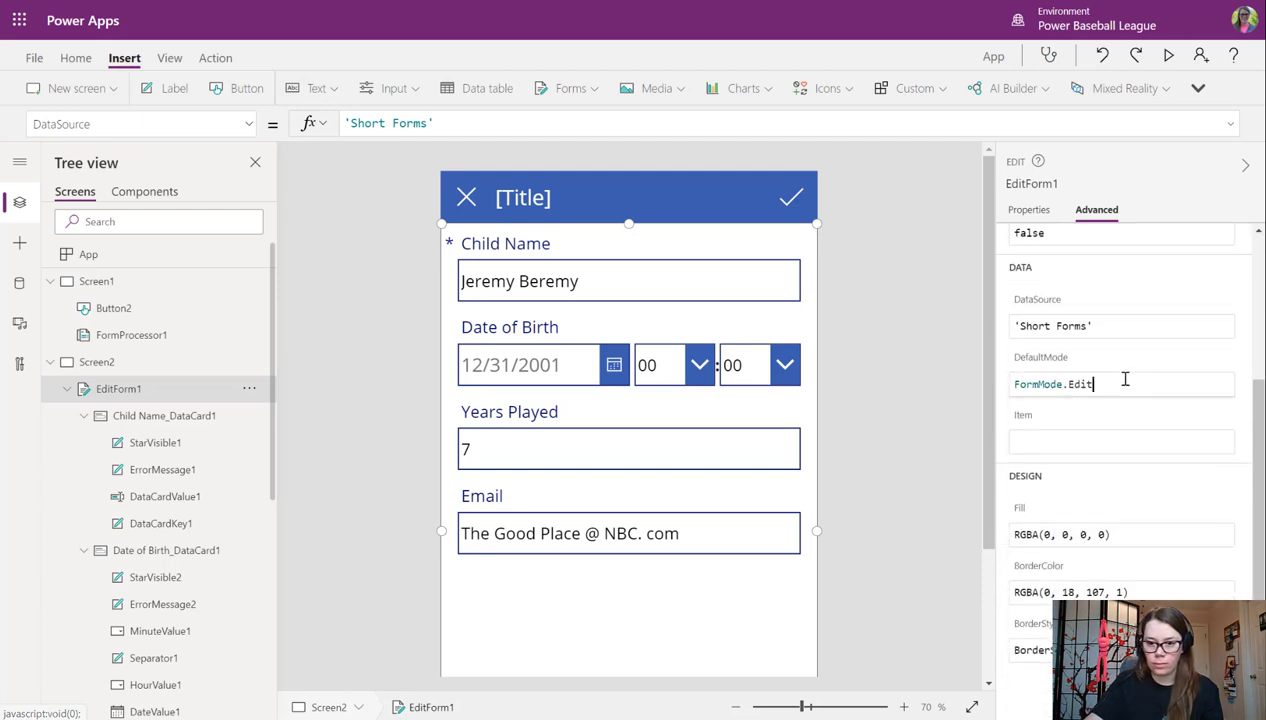
type("Edit")
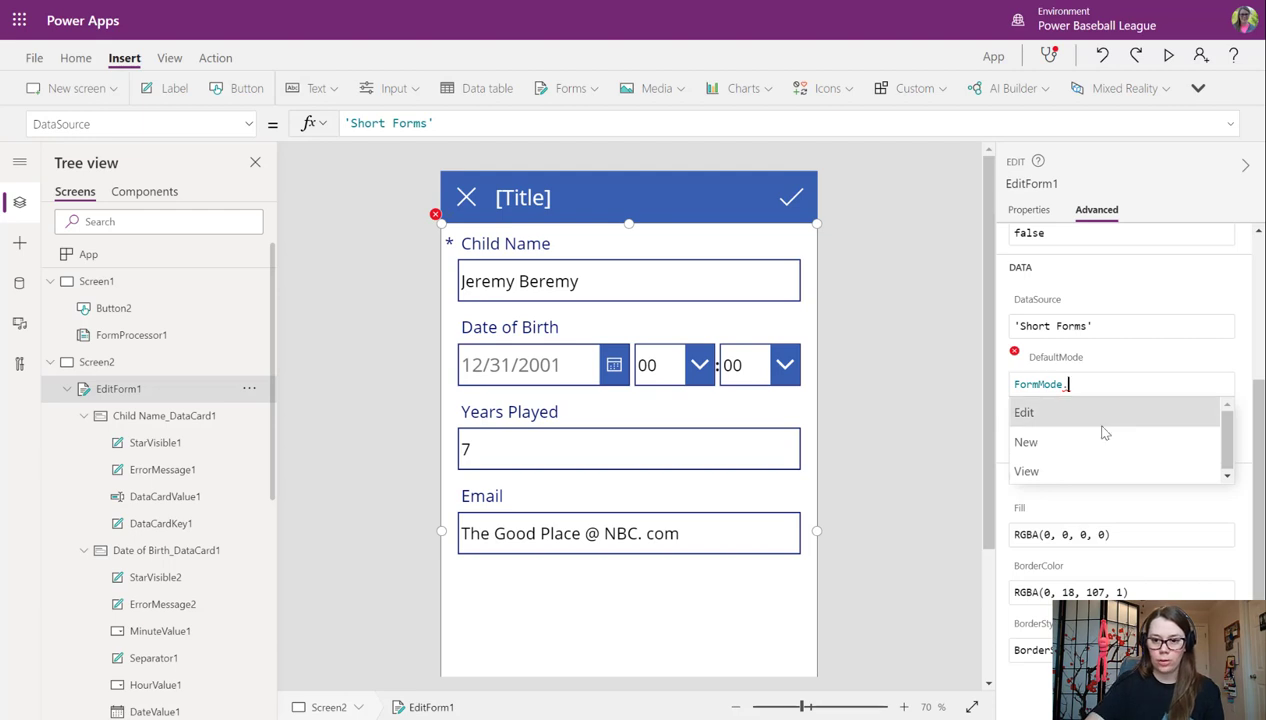
left_click(1026, 442)
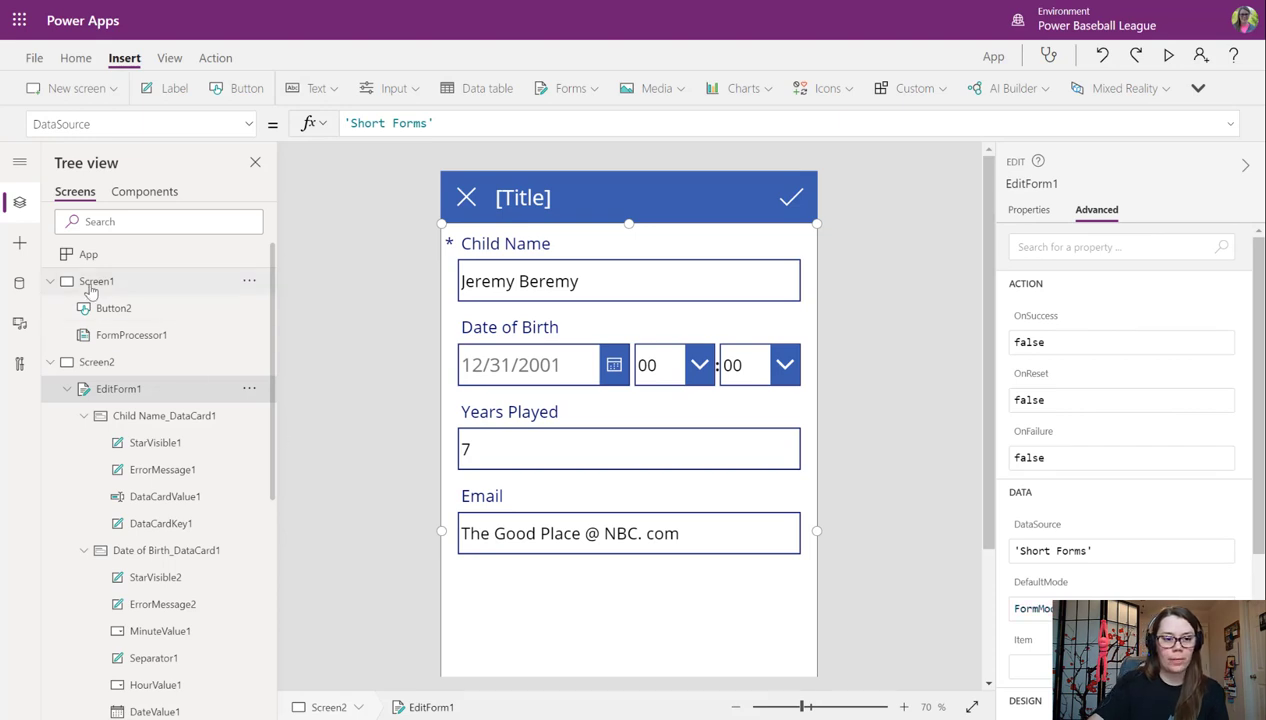
left_click(96, 280)
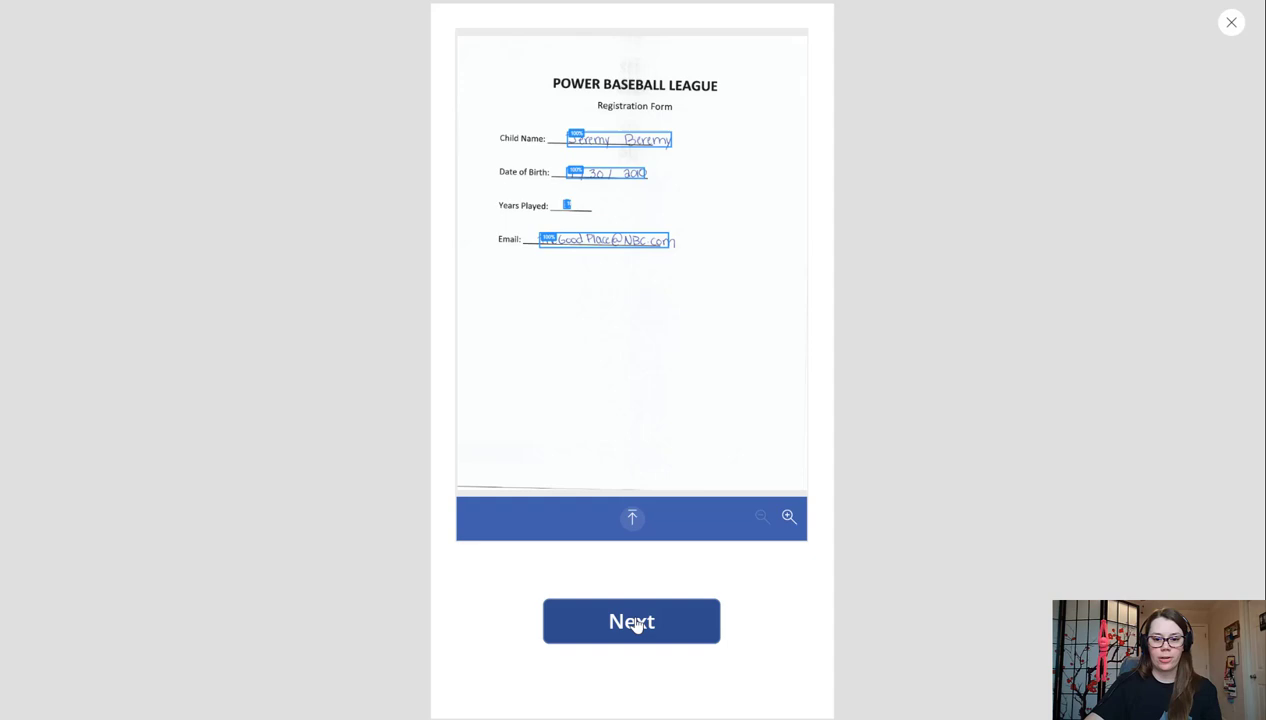
Submit Jeremy Beremy's pre-filled record, then load the SCAN0043 form.
left_click(632, 620)
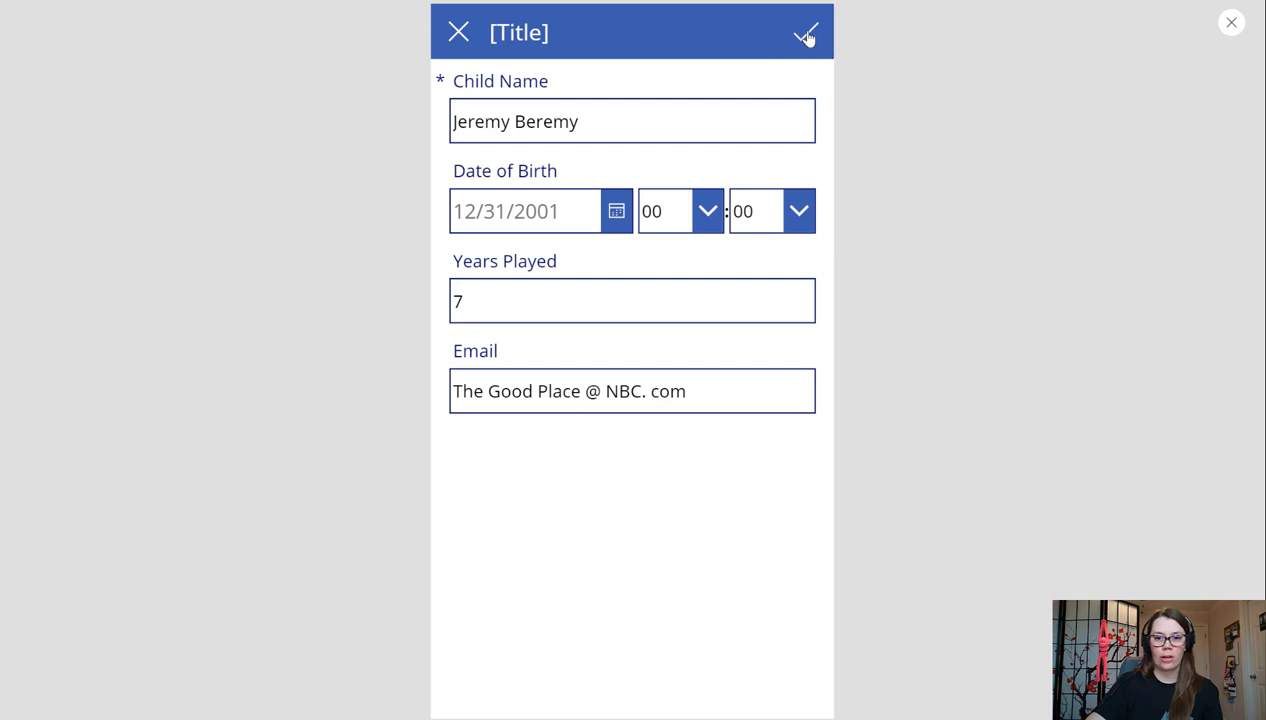
left_click(806, 32)
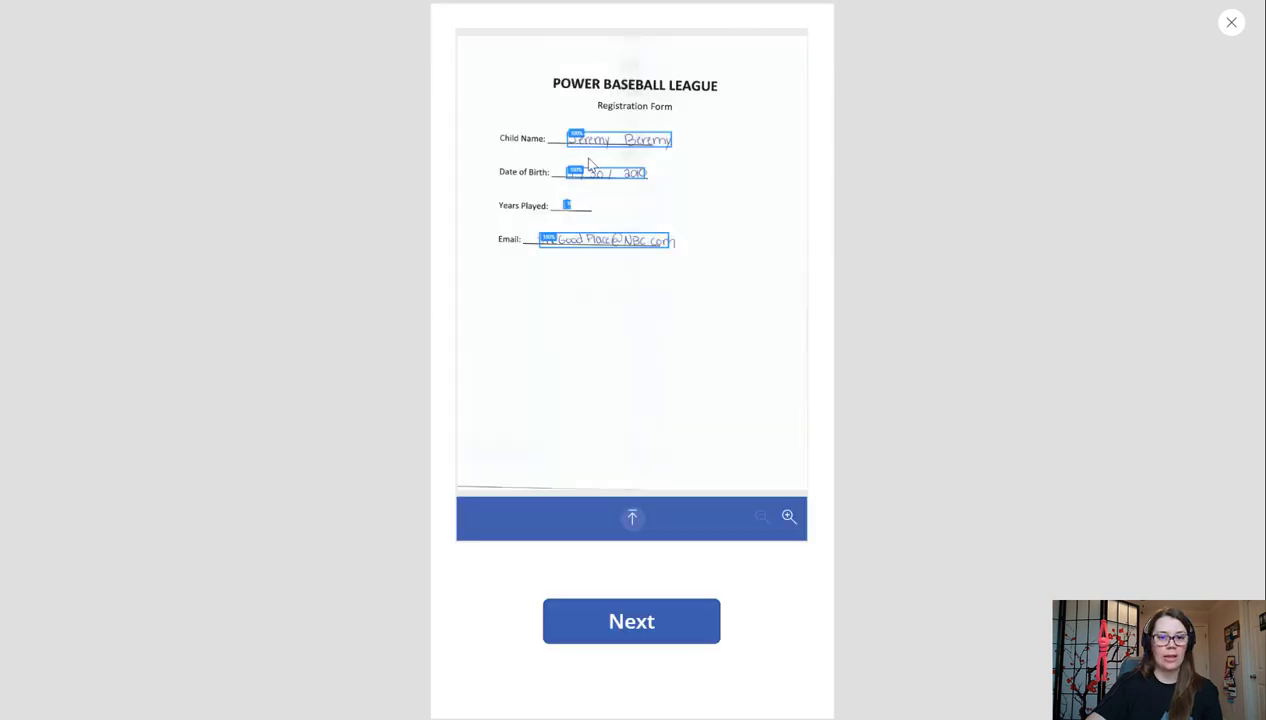
mouse_move(612, 296)
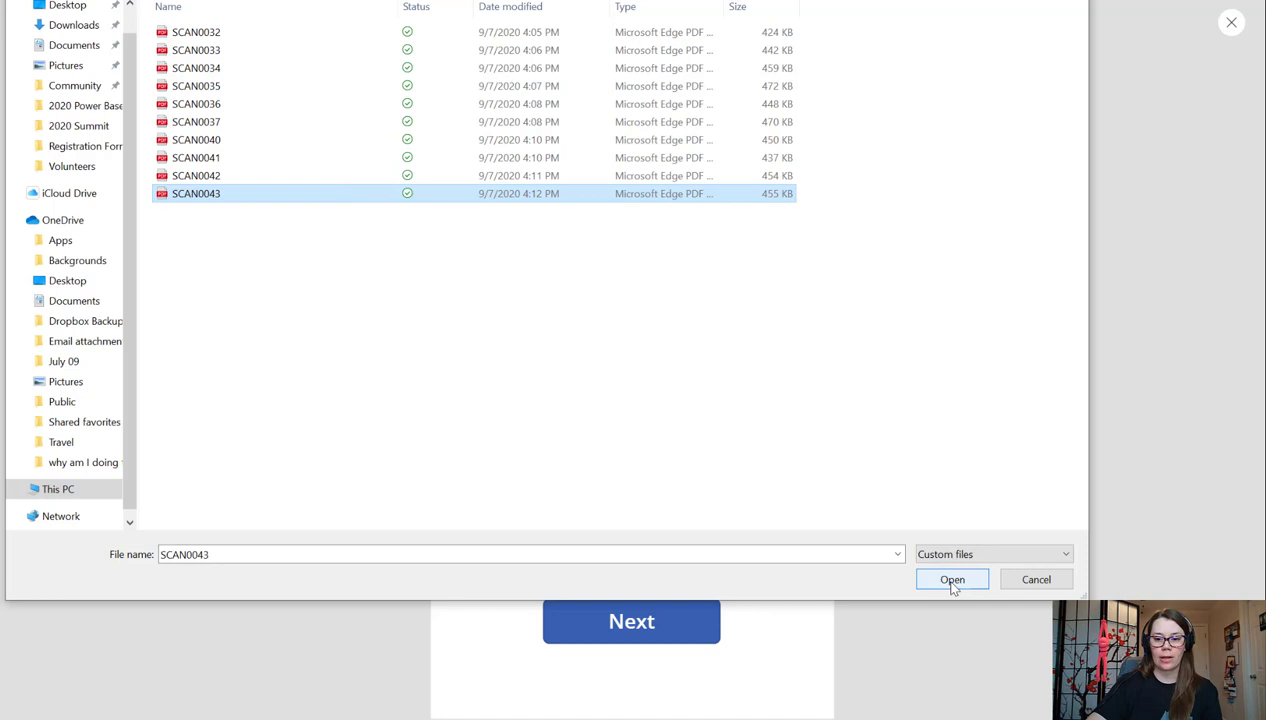
left_click(952, 580)
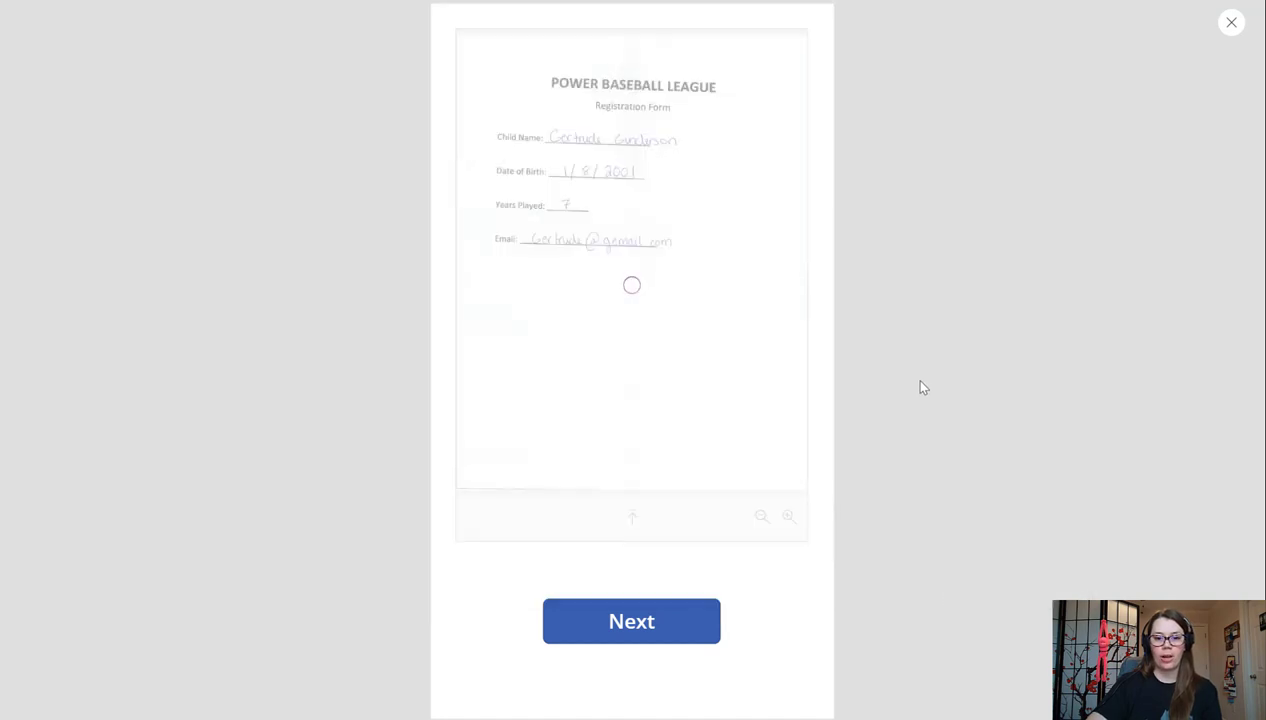
mouse_move(904, 388)
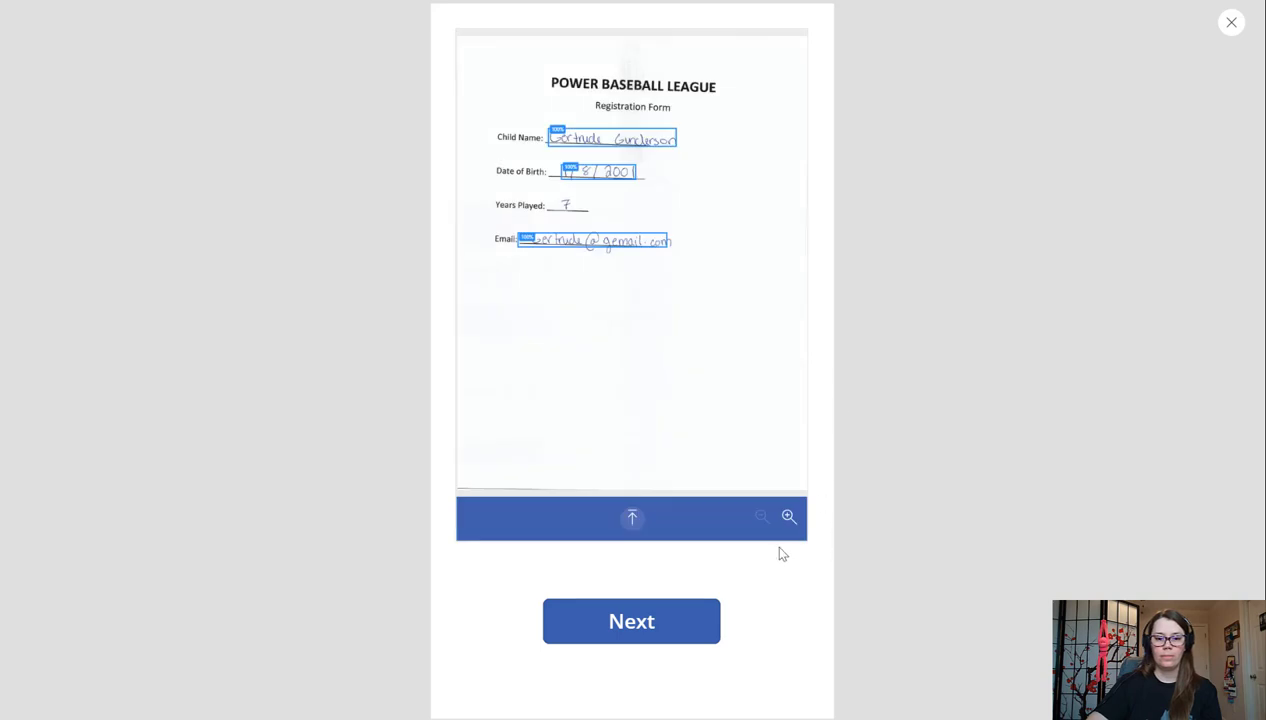
left_click(632, 620)
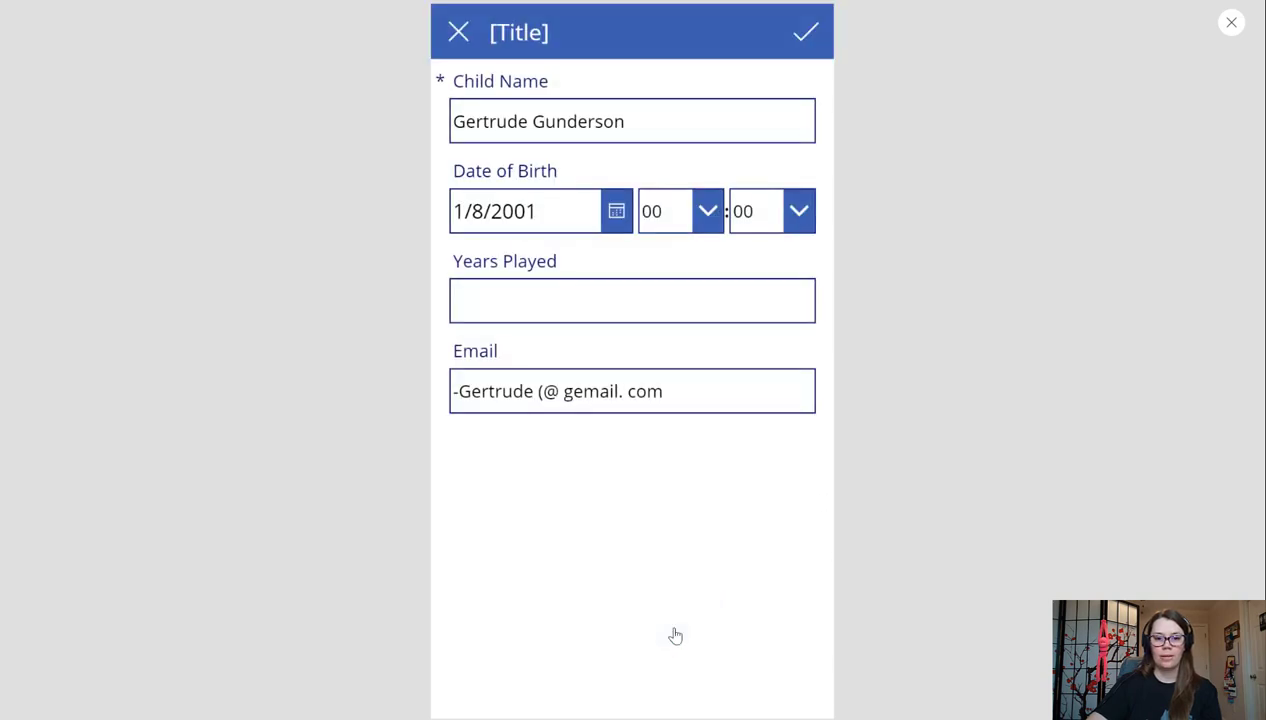
left_click(632, 300)
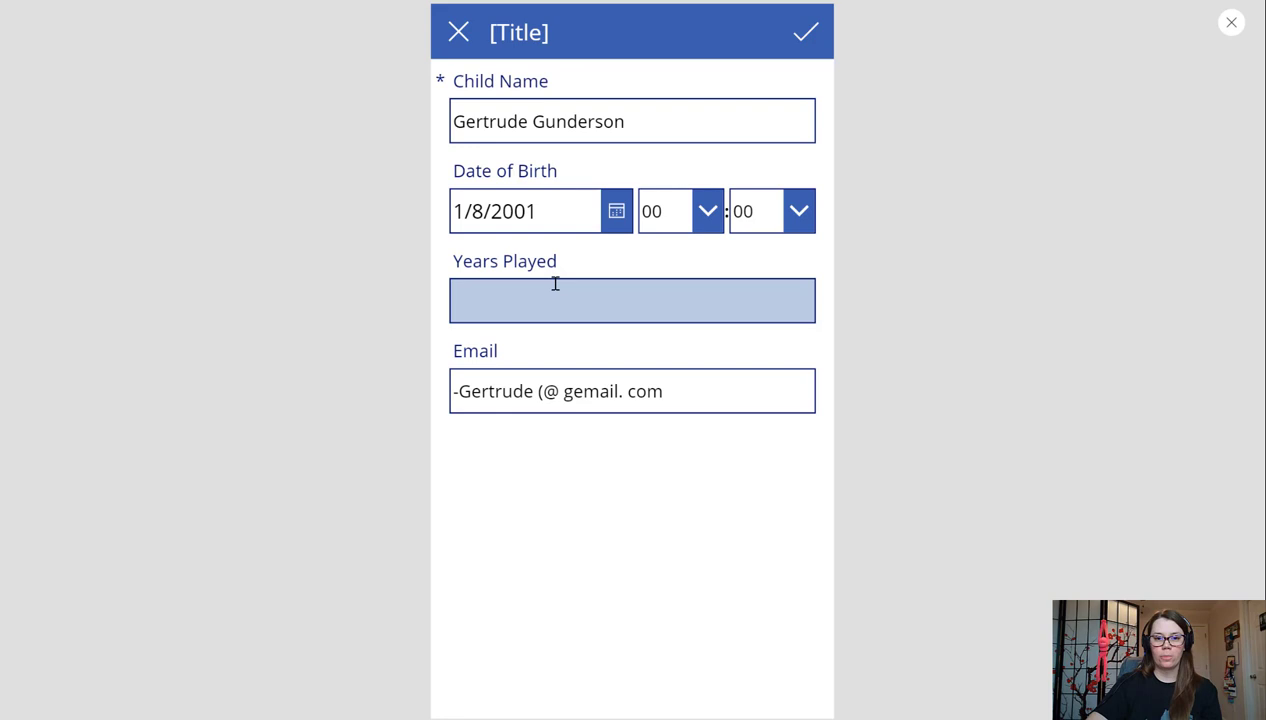
left_click(632, 122)
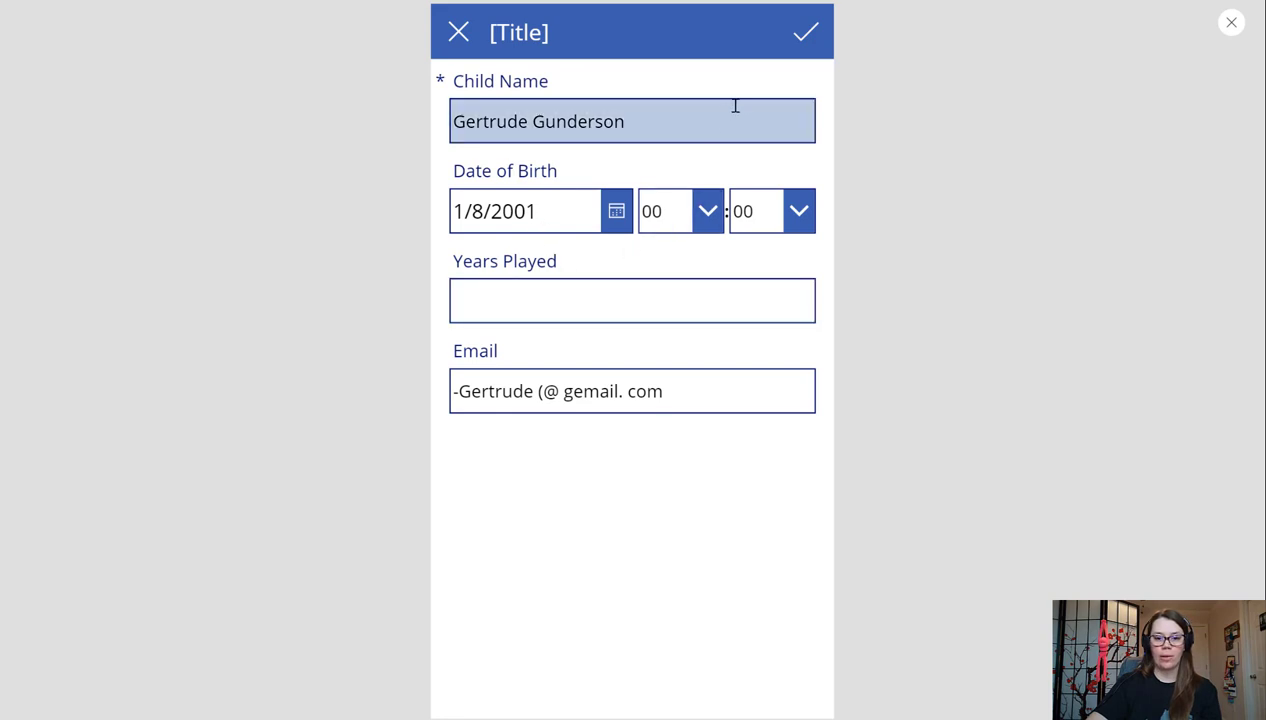
left_click(632, 390)
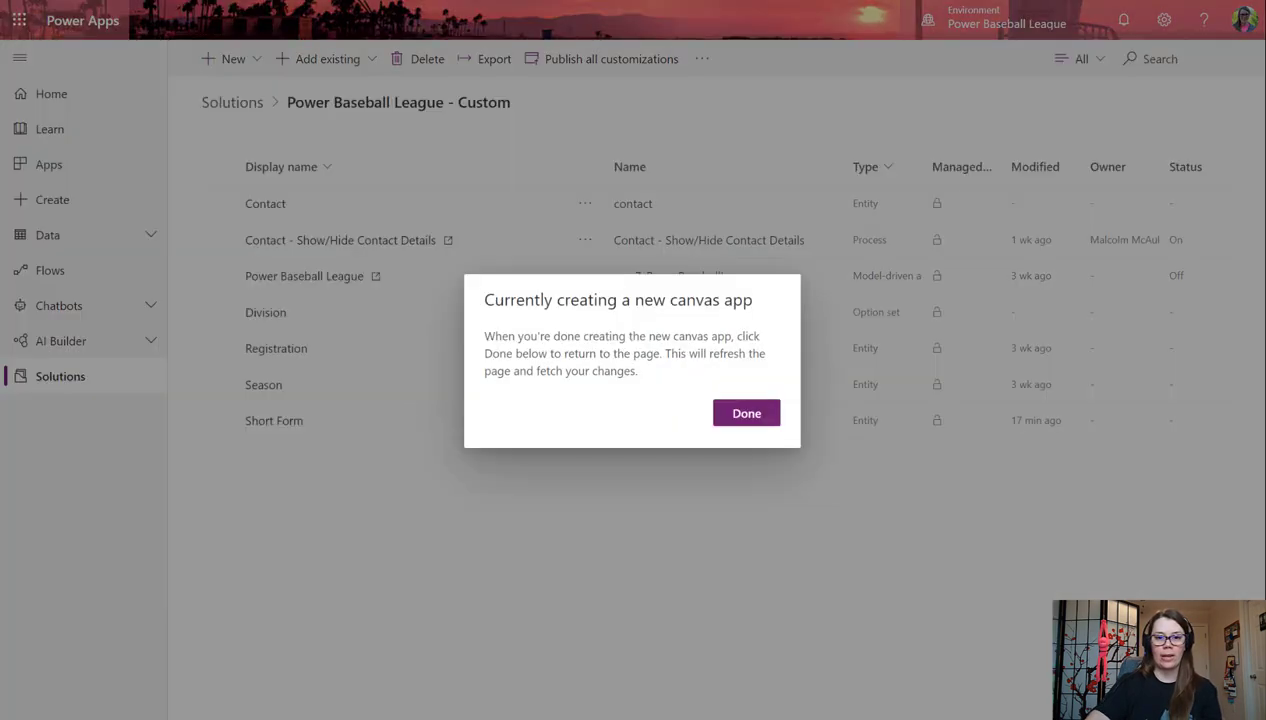
View the Short Form table's Data tab listing Gertrude Gunderson and Jeremy Beremy.
left_click(746, 412)
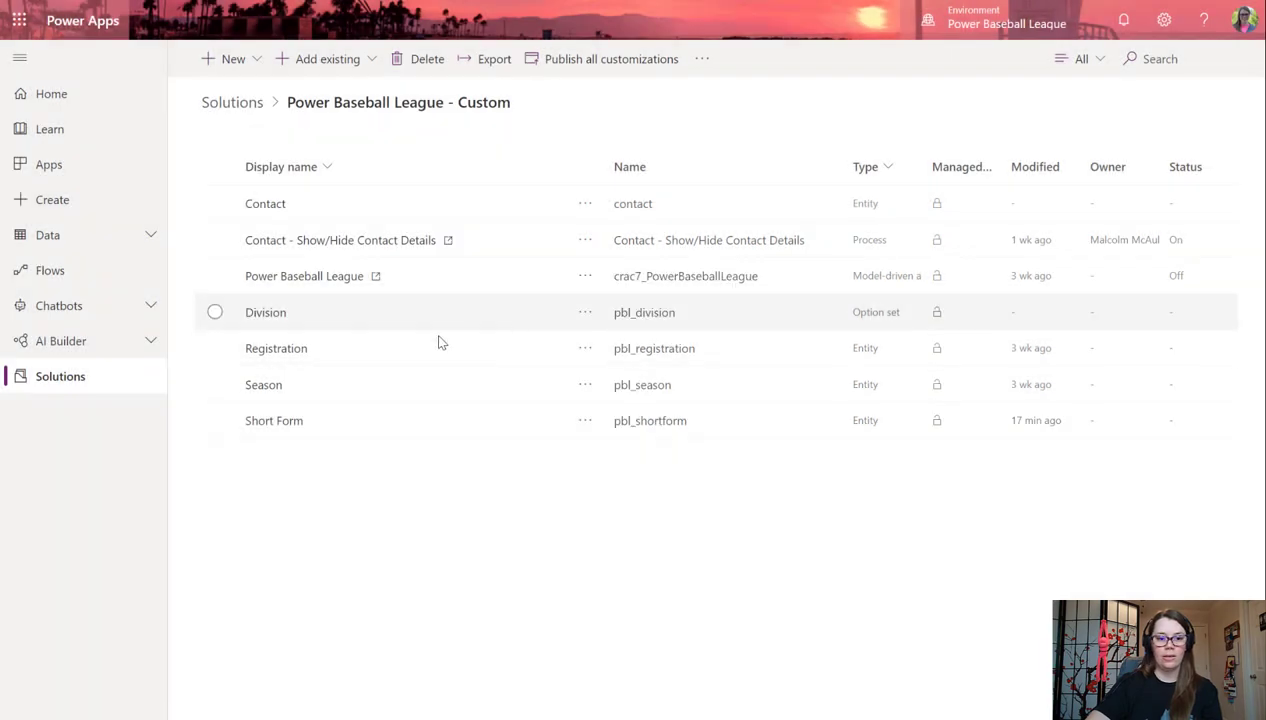
left_click(214, 420)
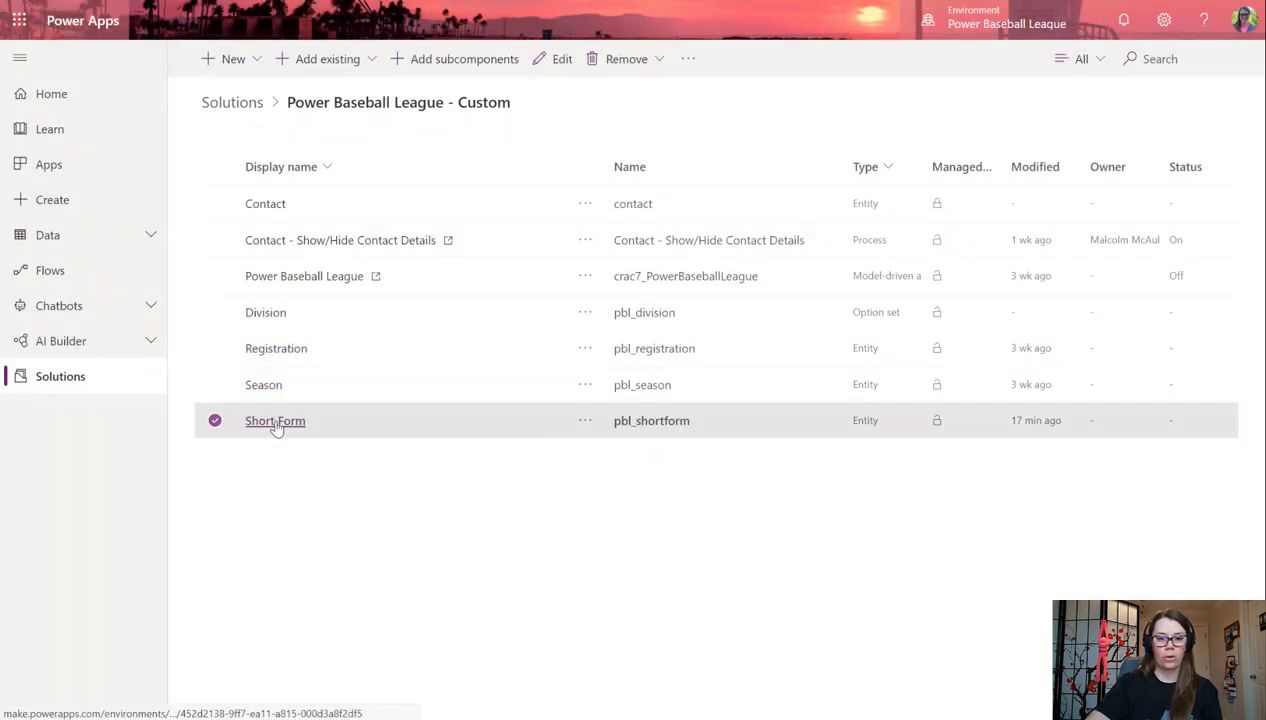
left_click(276, 420)
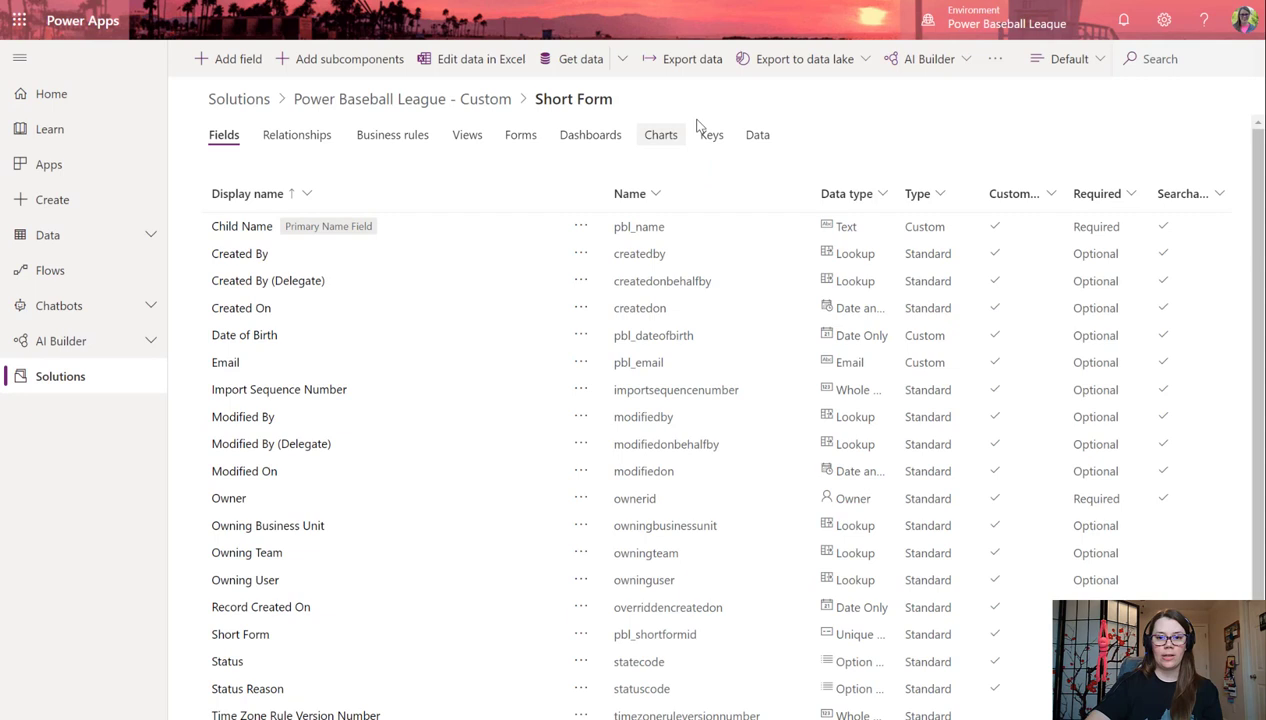
left_click(756, 134)
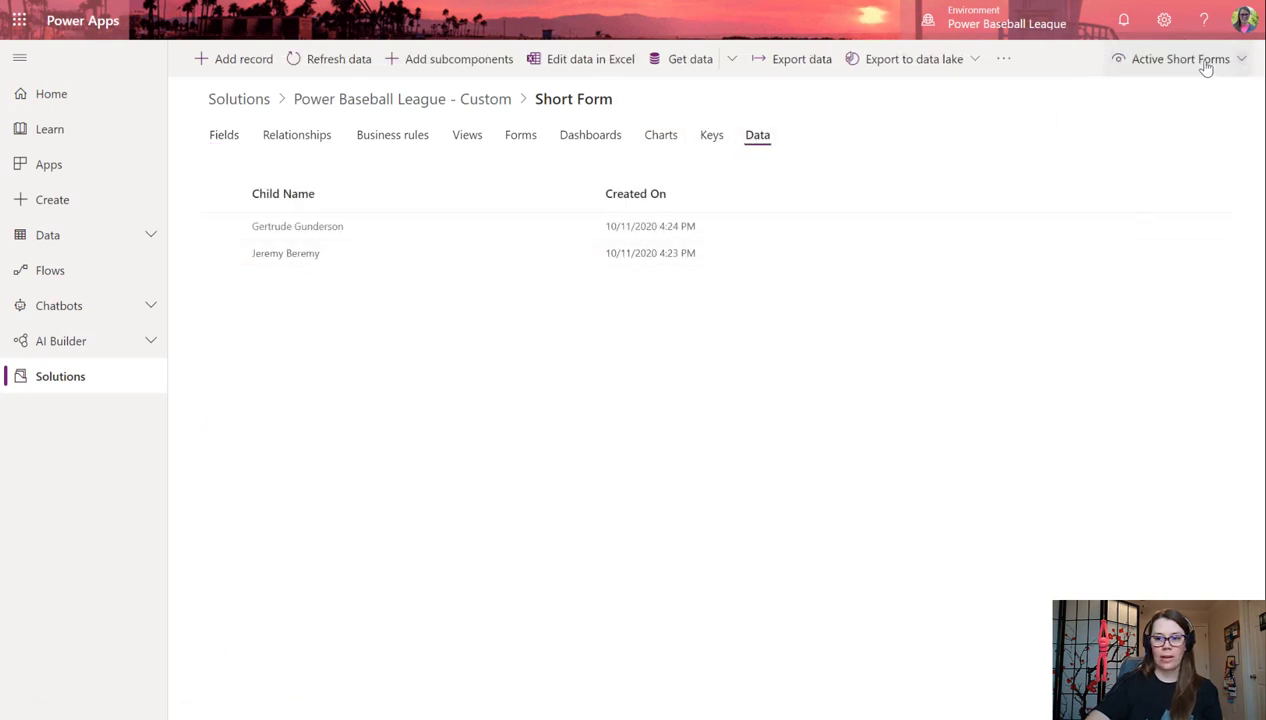
left_click(1180, 58)
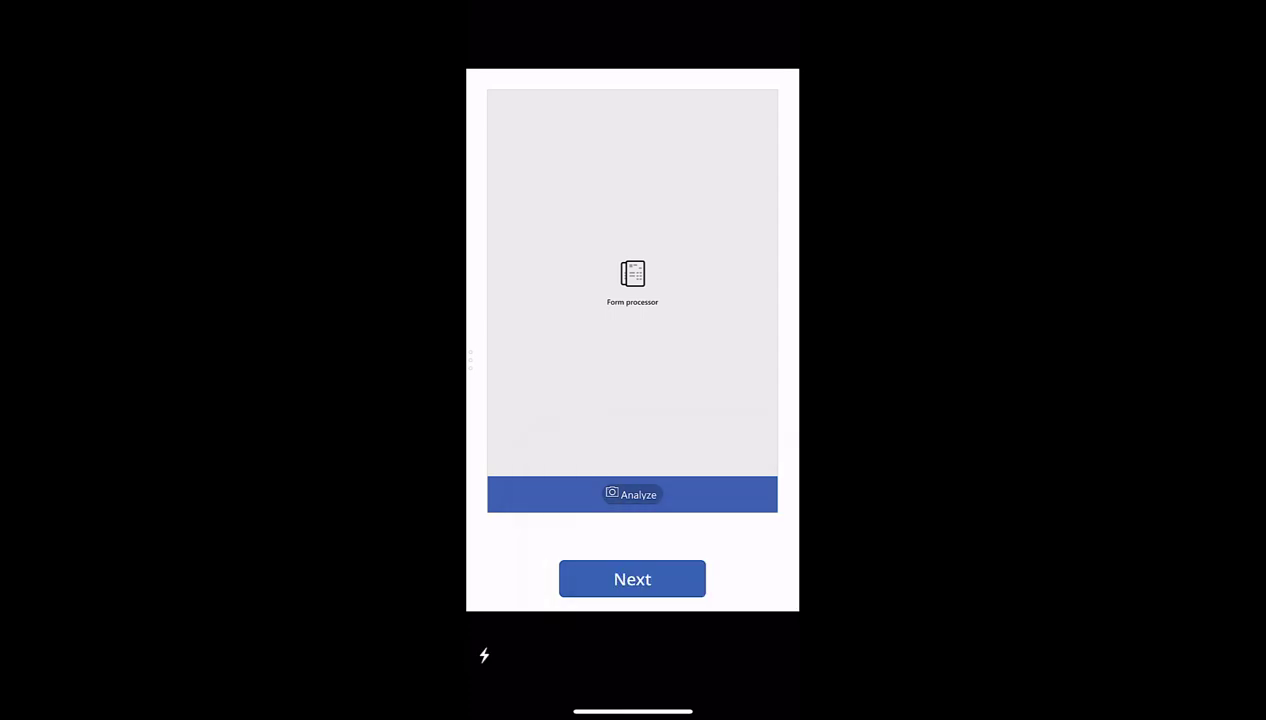
left_click(632, 494)
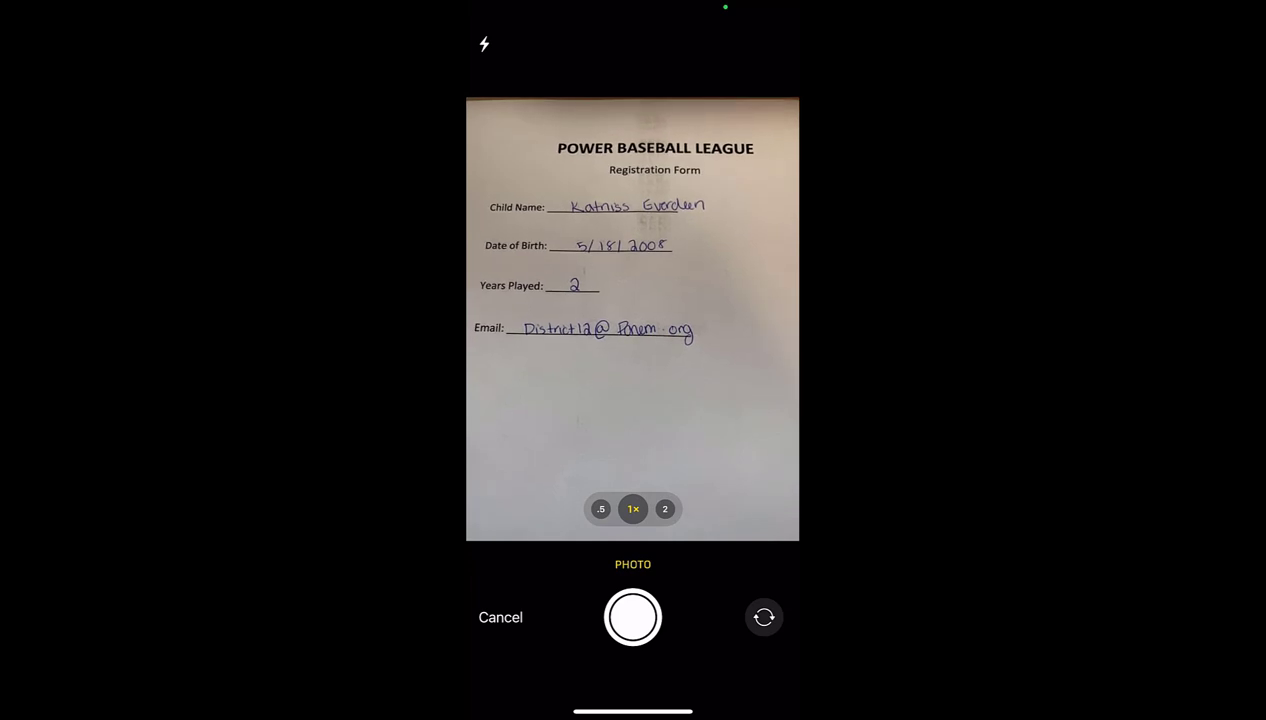
left_click(632, 616)
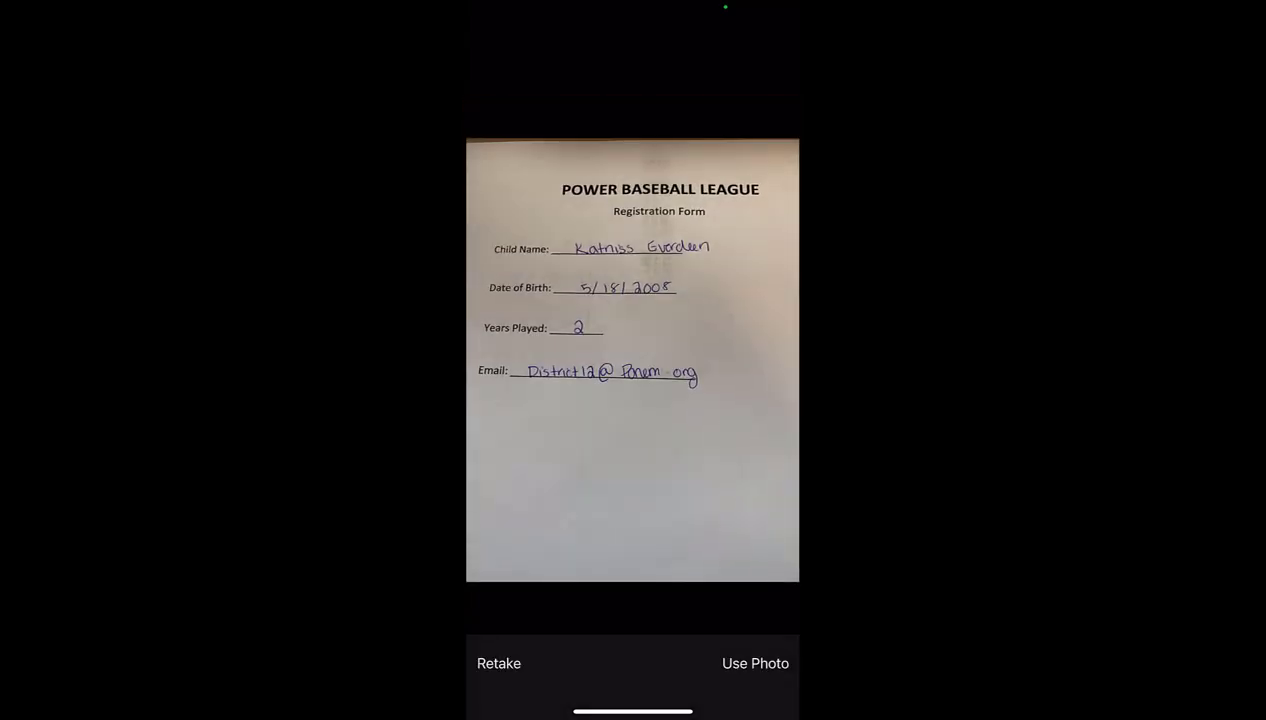
left_click(756, 664)
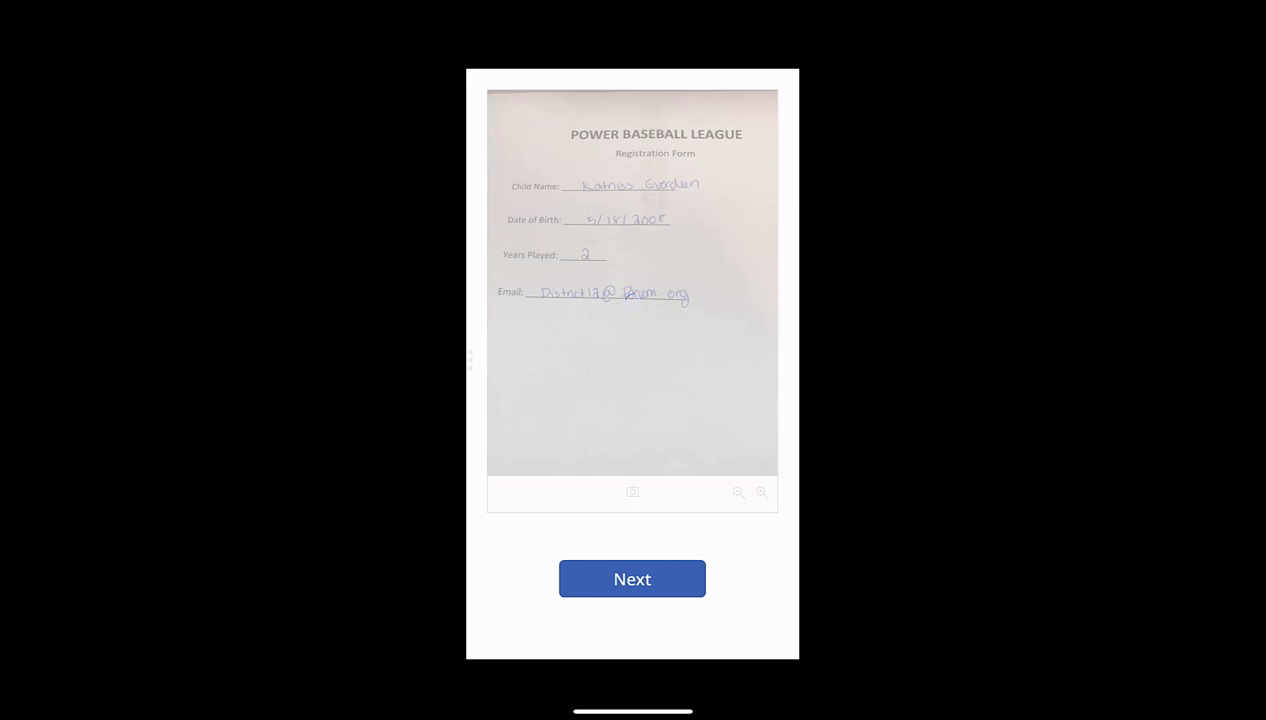